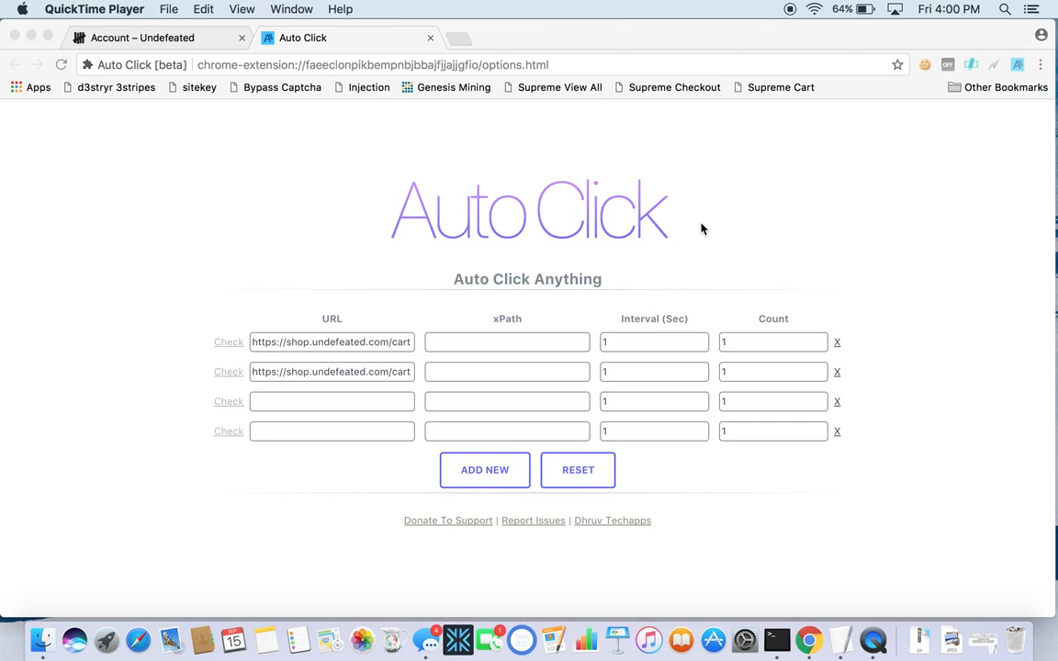
mouse_move(688, 223)
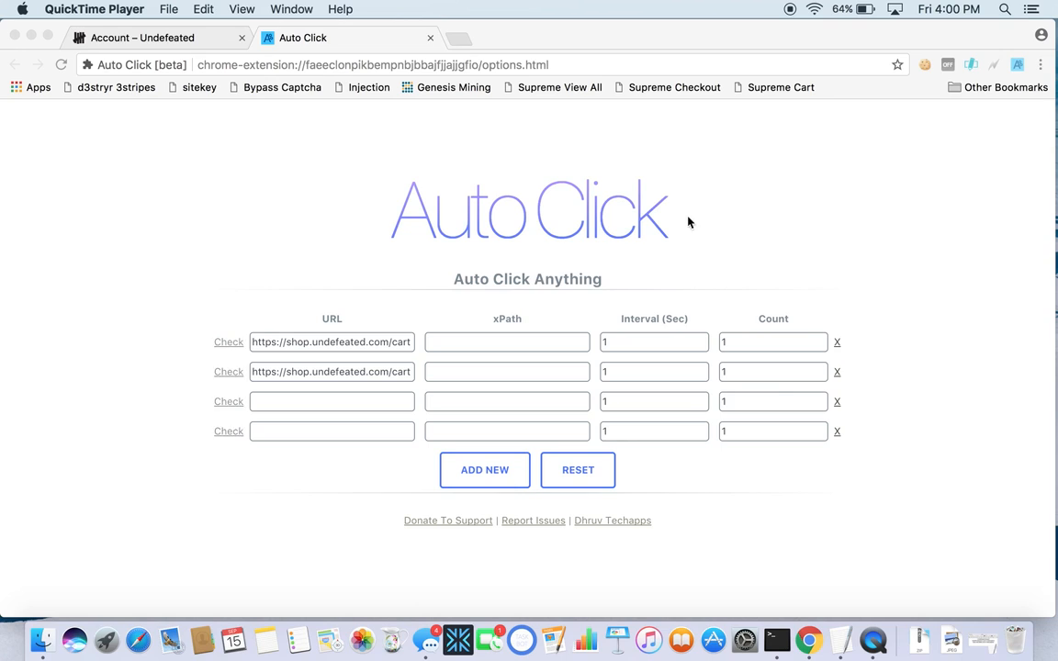
- Switch to the Undefeated account tab and load the store's home page via the logo
click(143, 36)
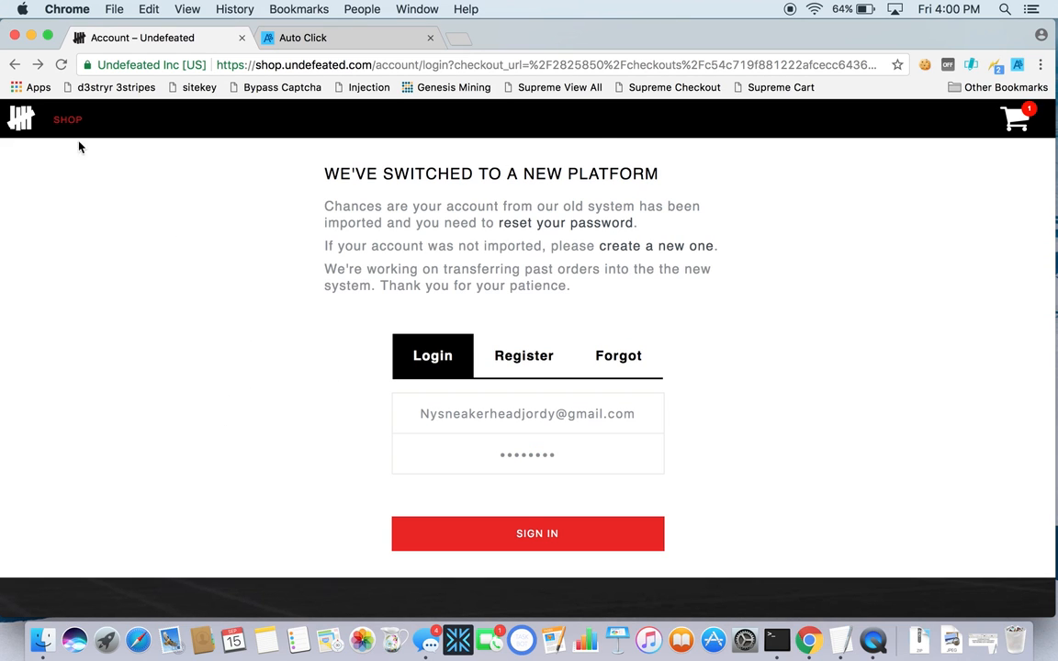
click(527, 533)
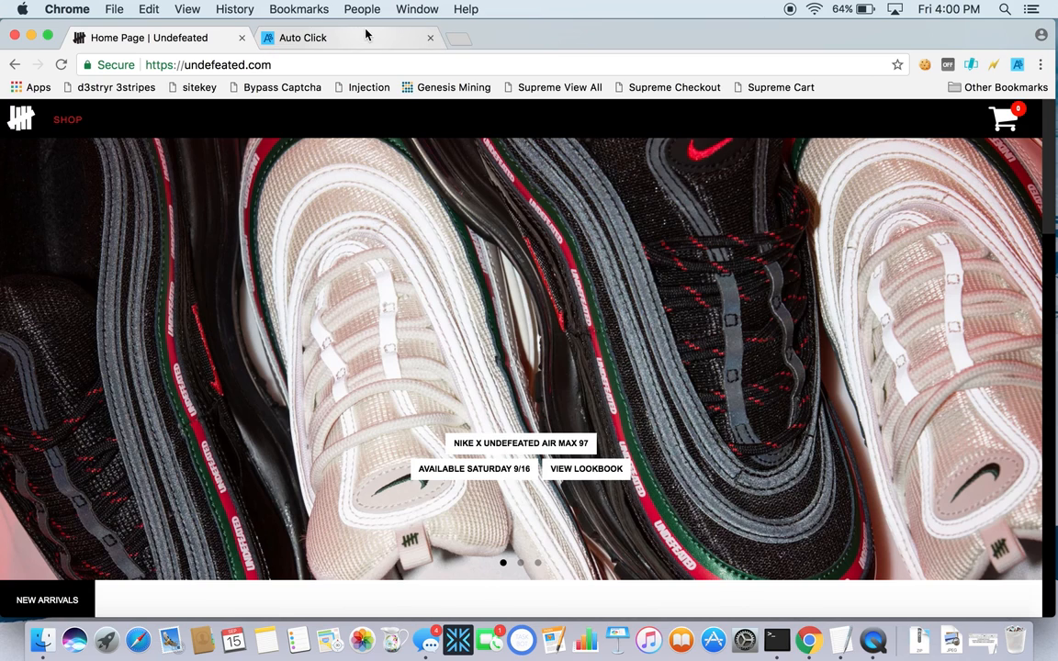
mouse_move(367, 38)
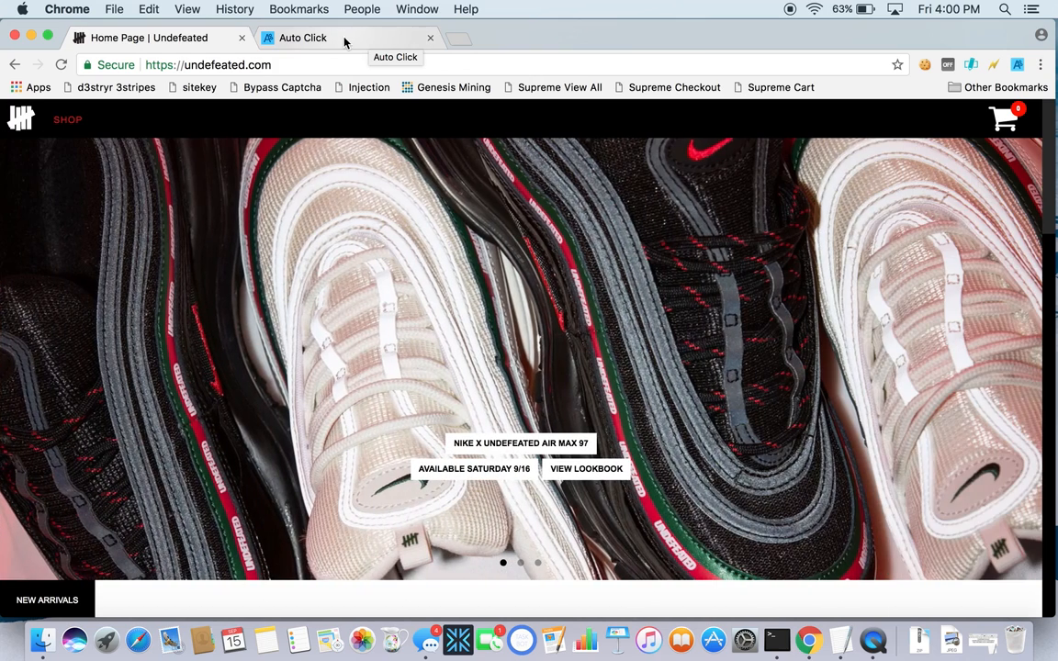
mouse_move(358, 66)
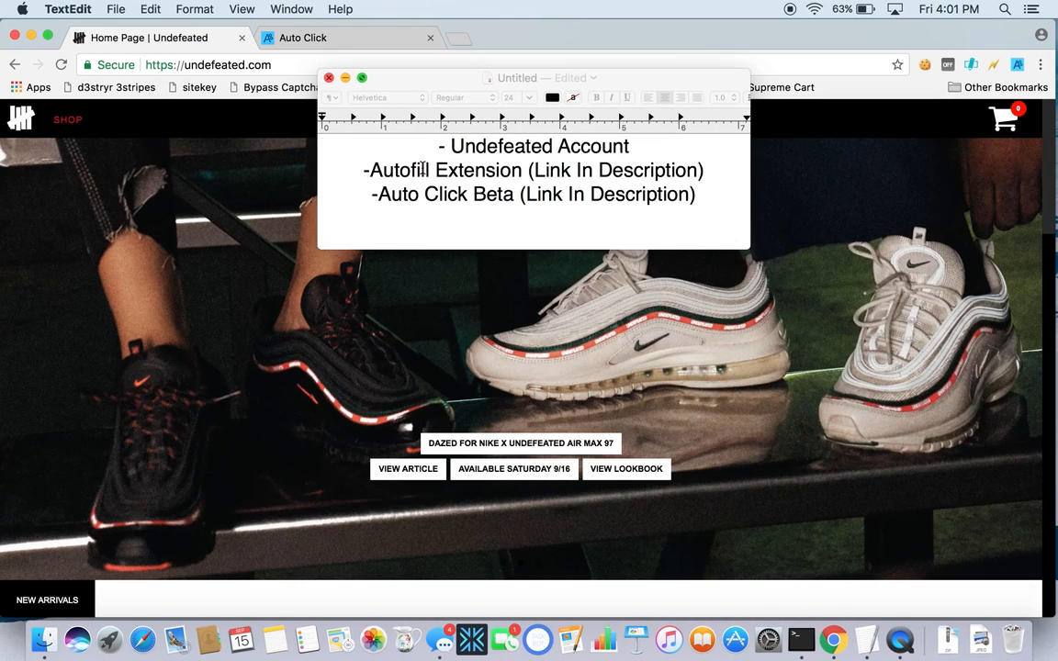
- Highlight the requirement lines (Autofill extension, Auto Click Beta) and minimize the TextEdit note
triple_click(533, 146)
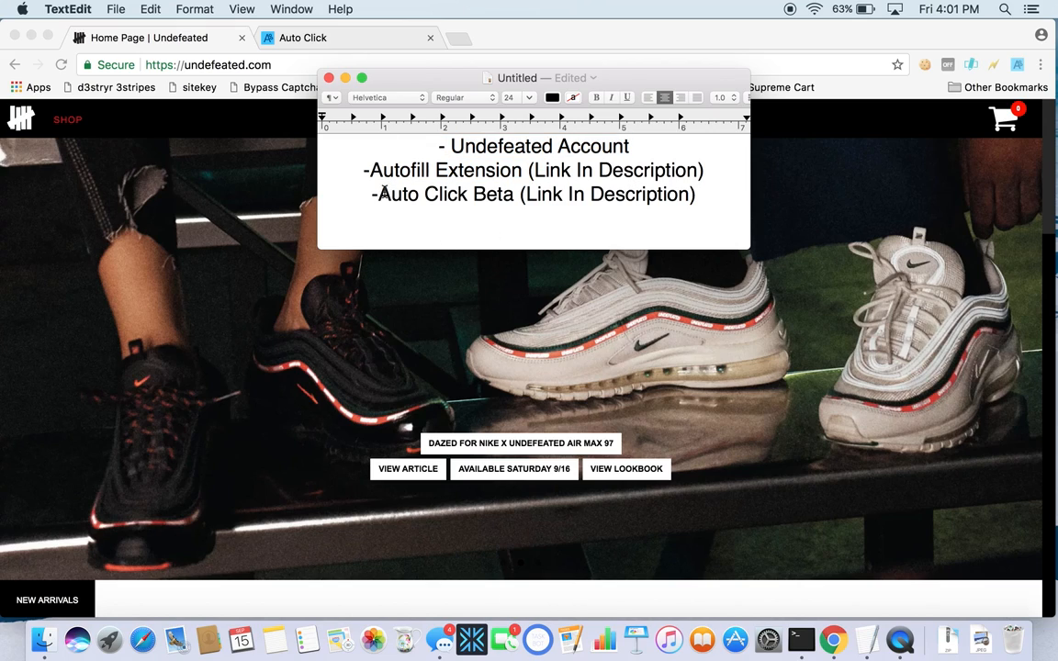
triple_click(532, 195)
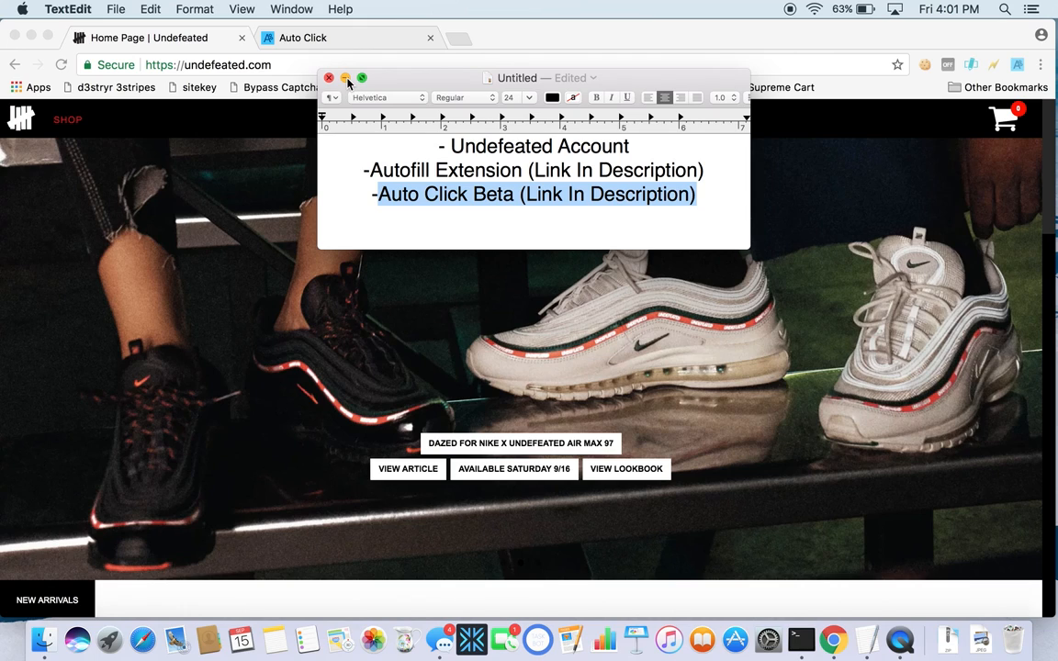
click(328, 77)
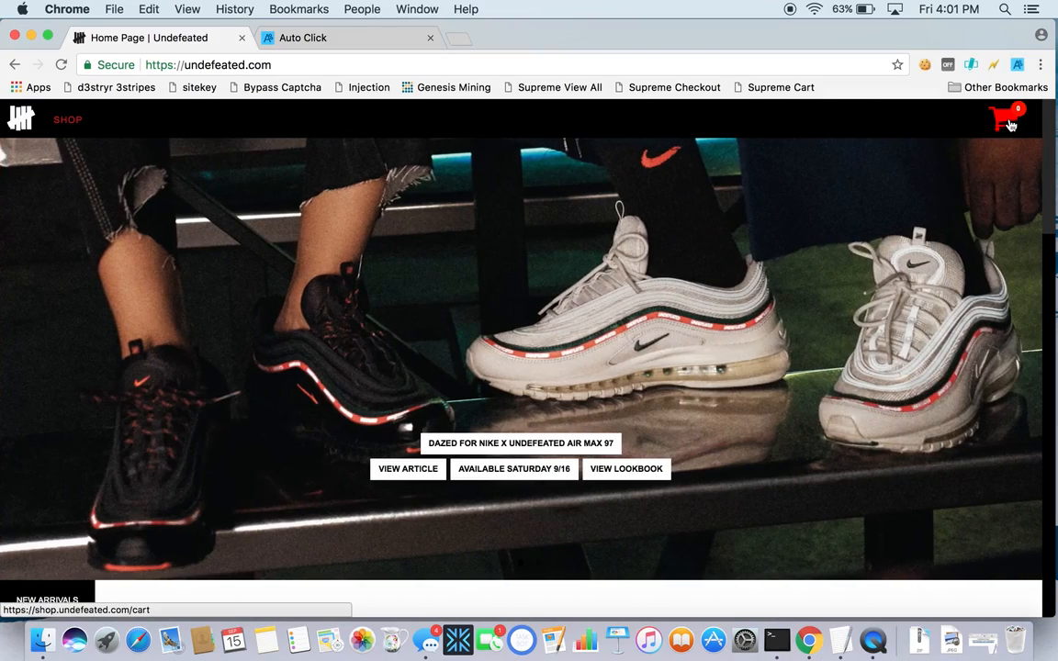
- Add the Jason Markk Suede Kit to the cart, accept the terms and refund policy, and start checkout
click(1003, 119)
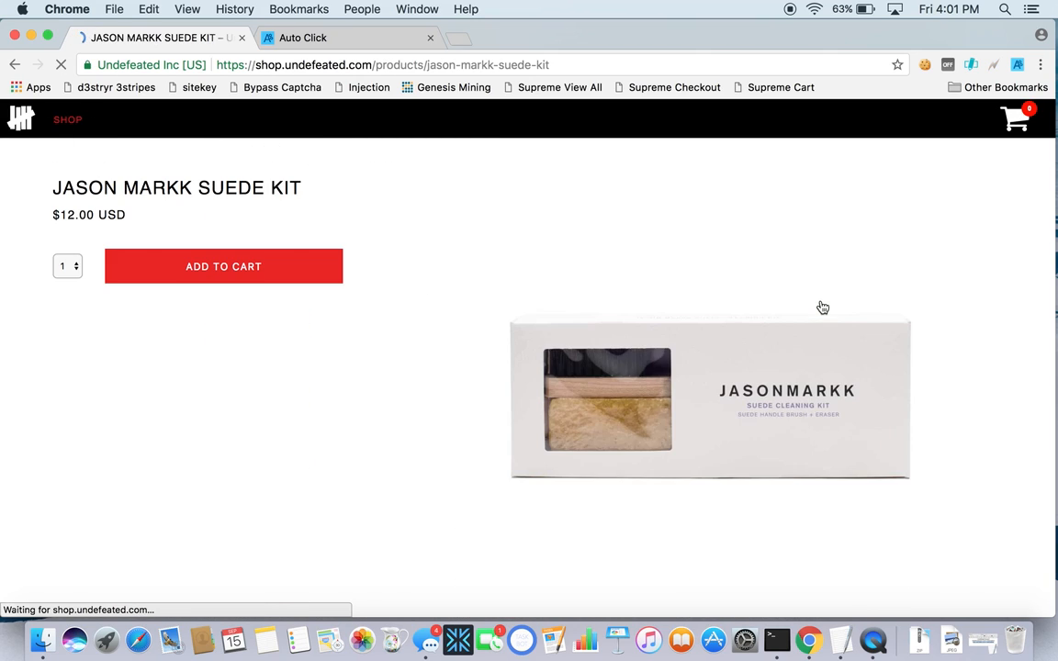
click(224, 266)
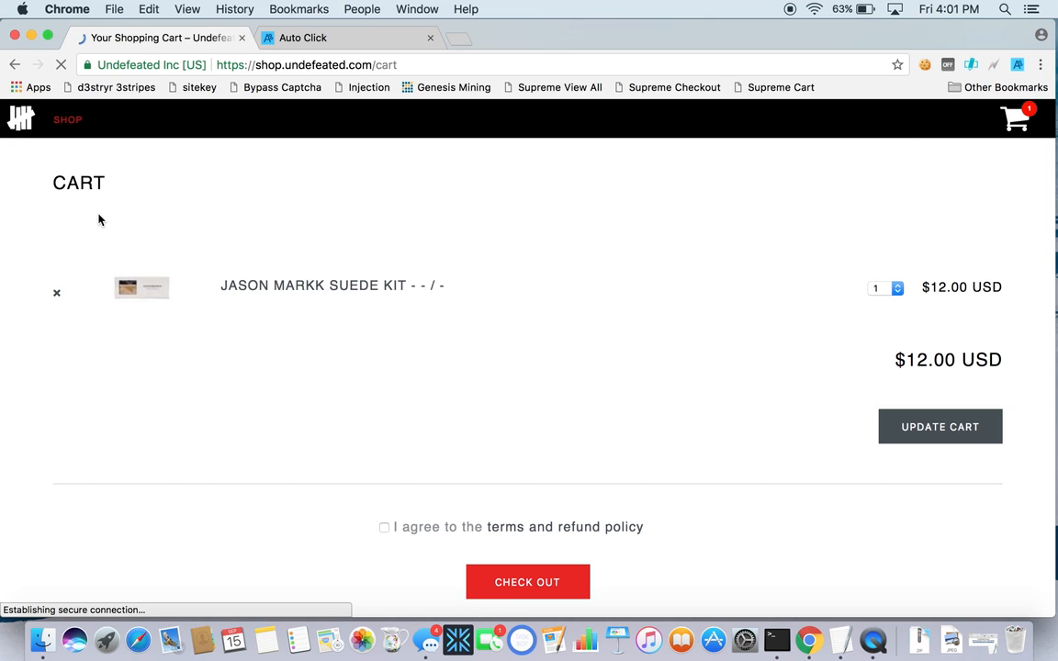
scroll(down, 3)
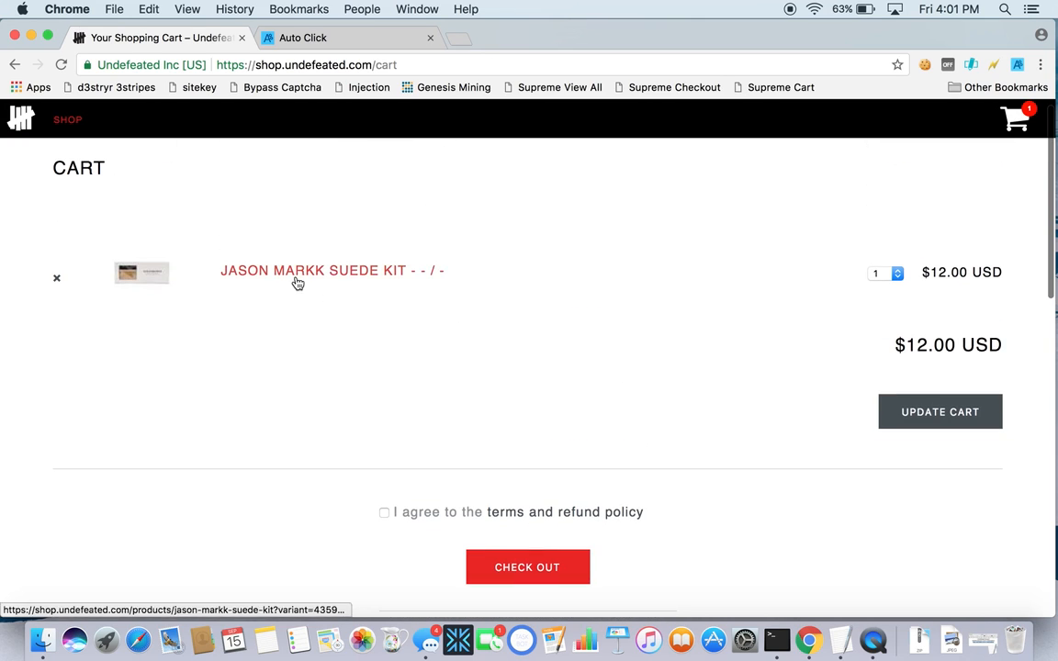
scroll(down, 3)
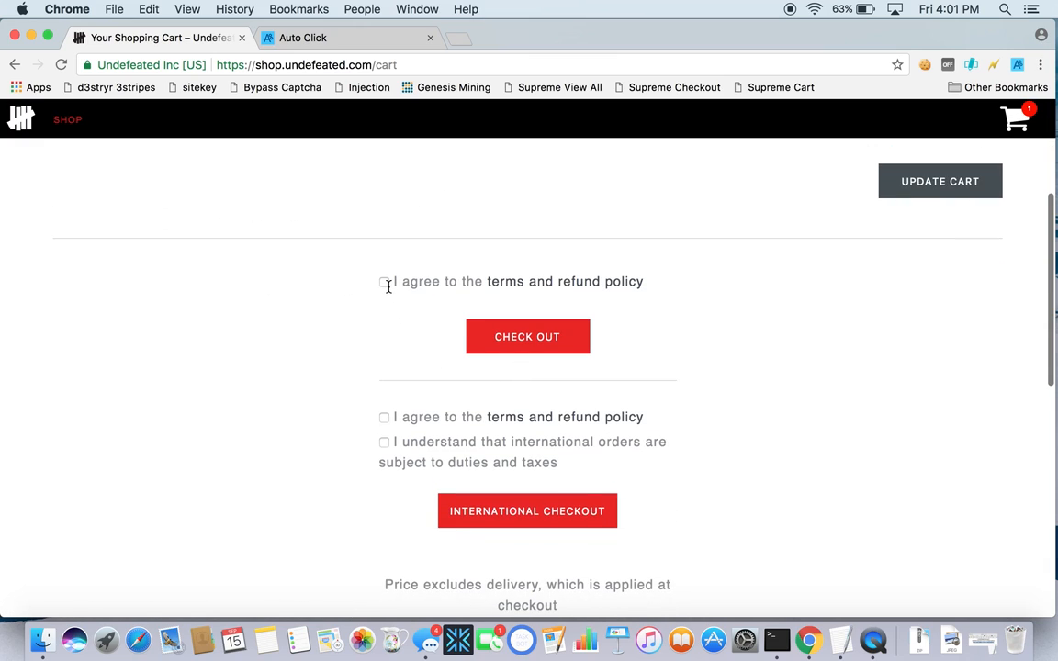
click(384, 281)
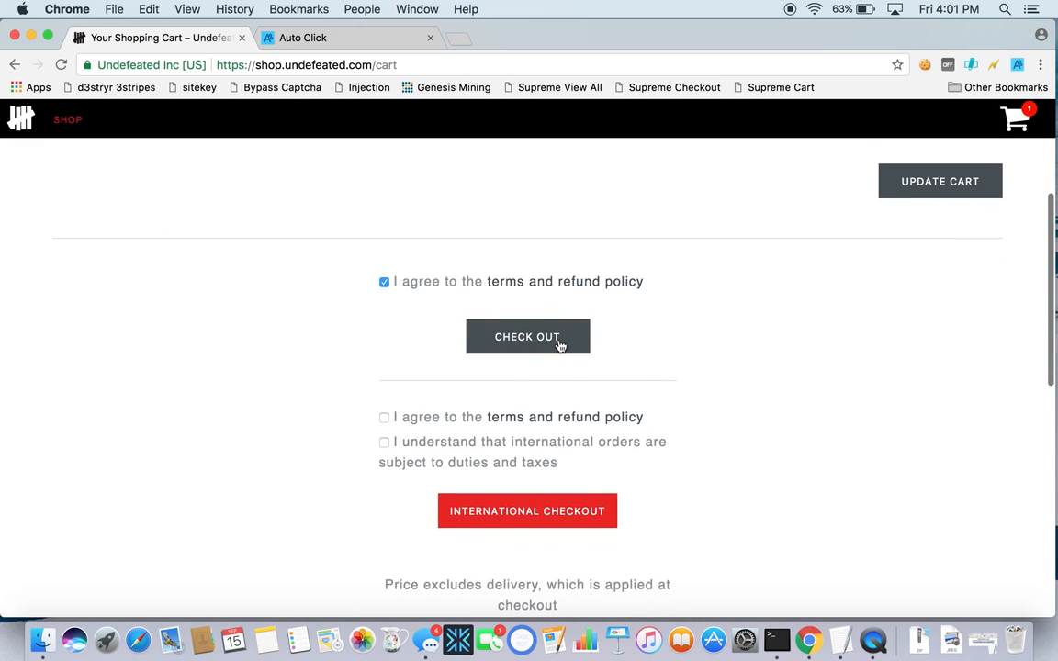
click(527, 336)
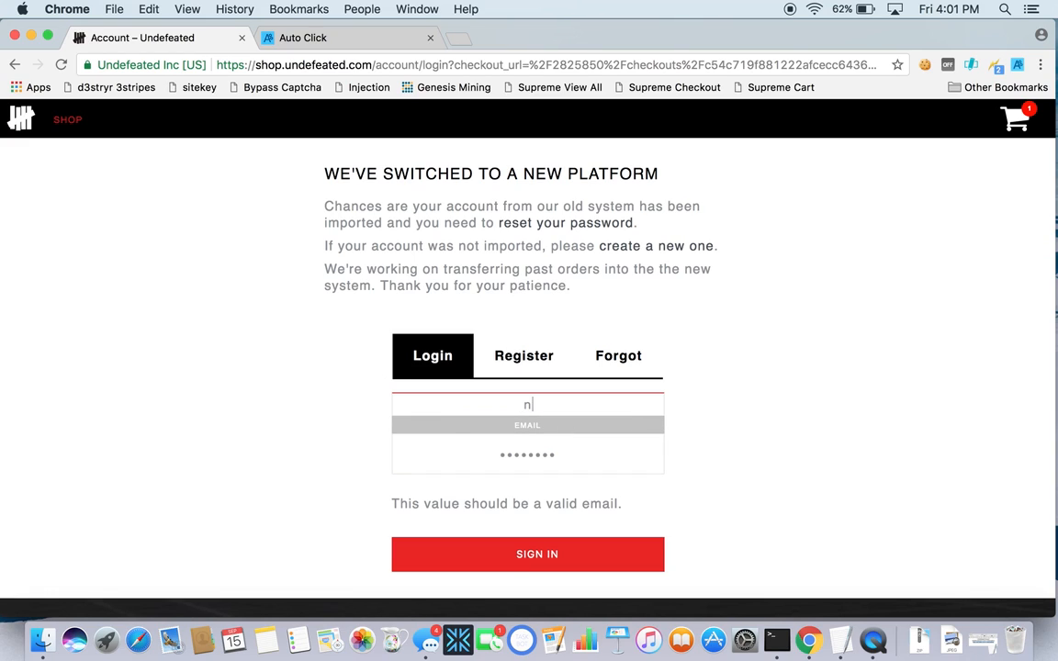
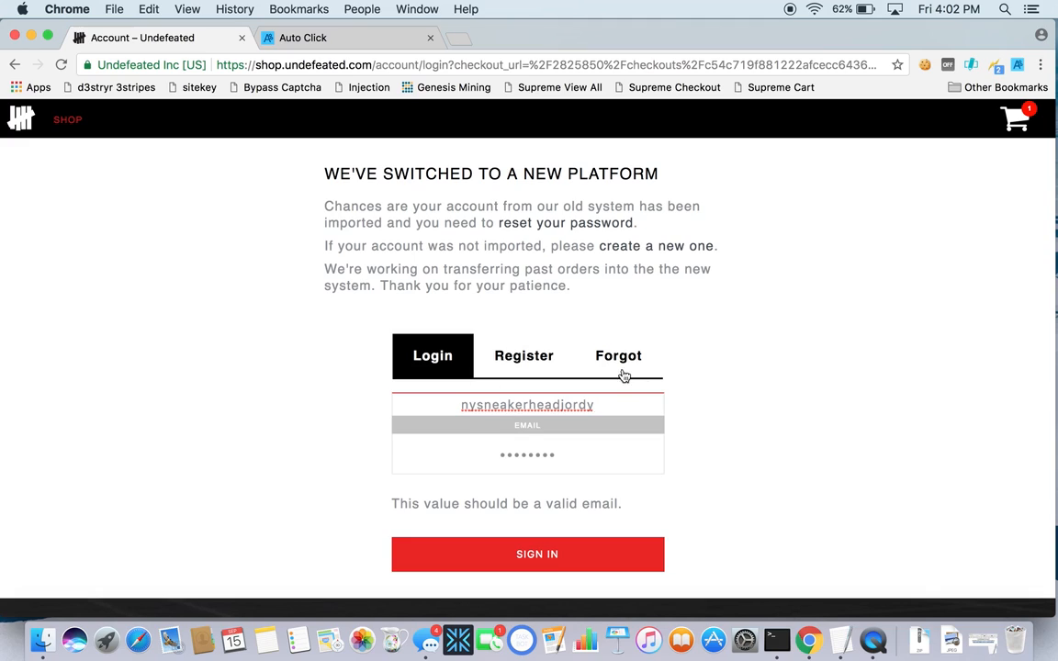
mouse_move(937, 64)
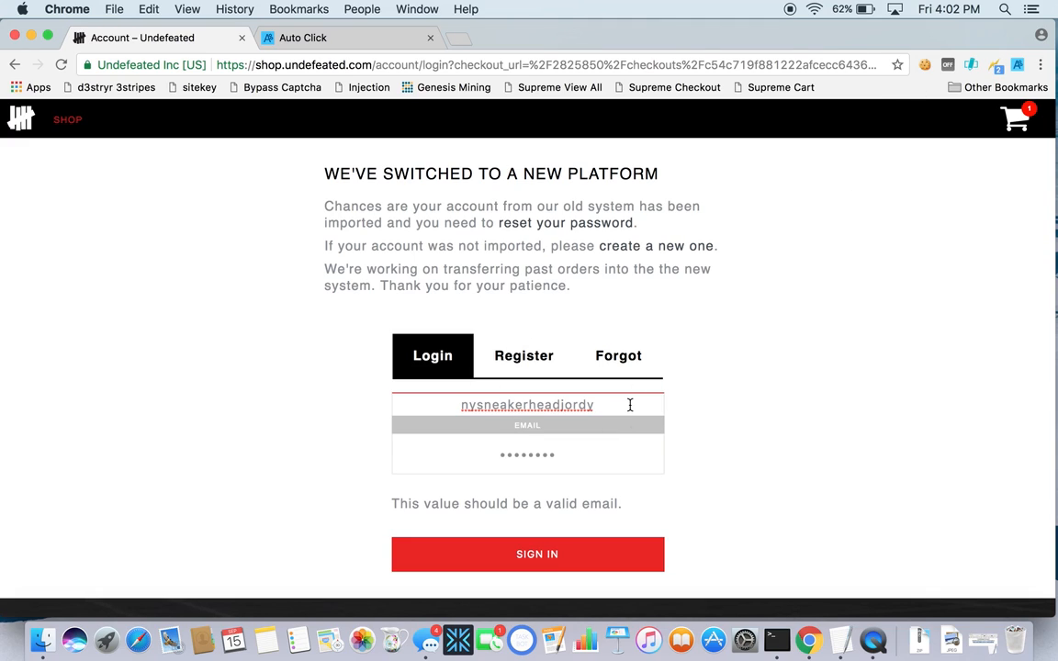
text(@gmail.c)
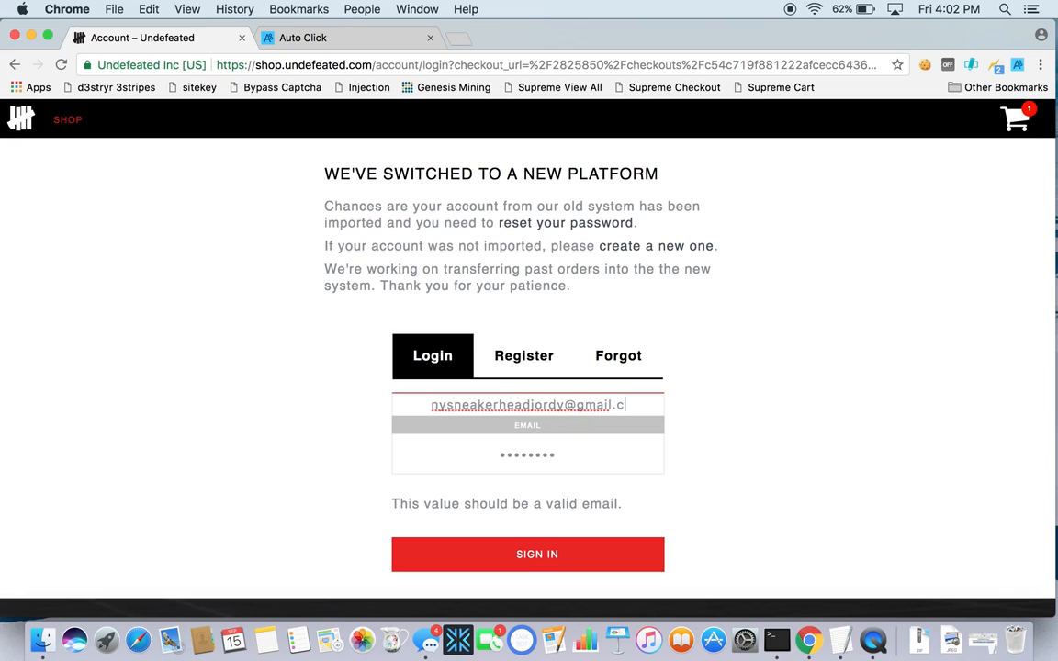
click(536, 554)
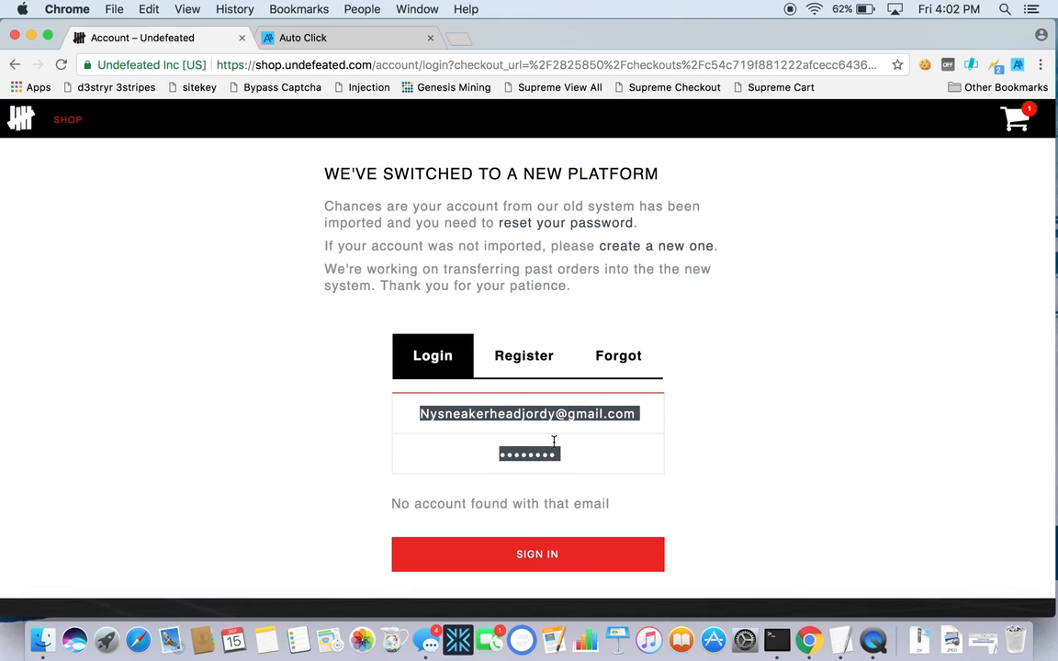
click(527, 454)
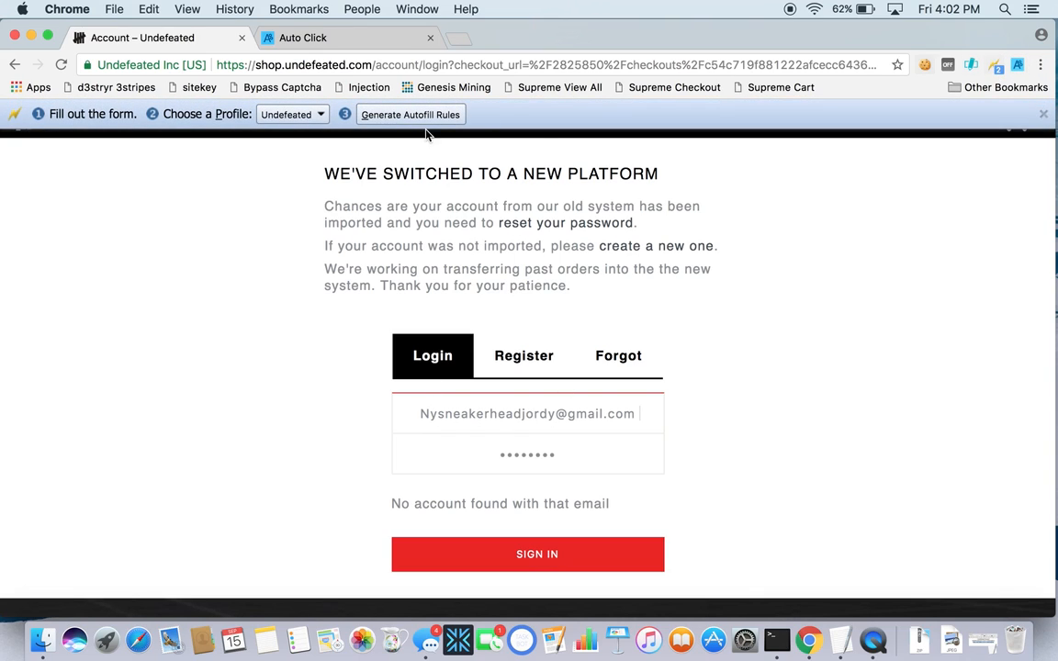
- Fill the login form from the Undefeated autofill profile by generating autofill rules
click(292, 114)
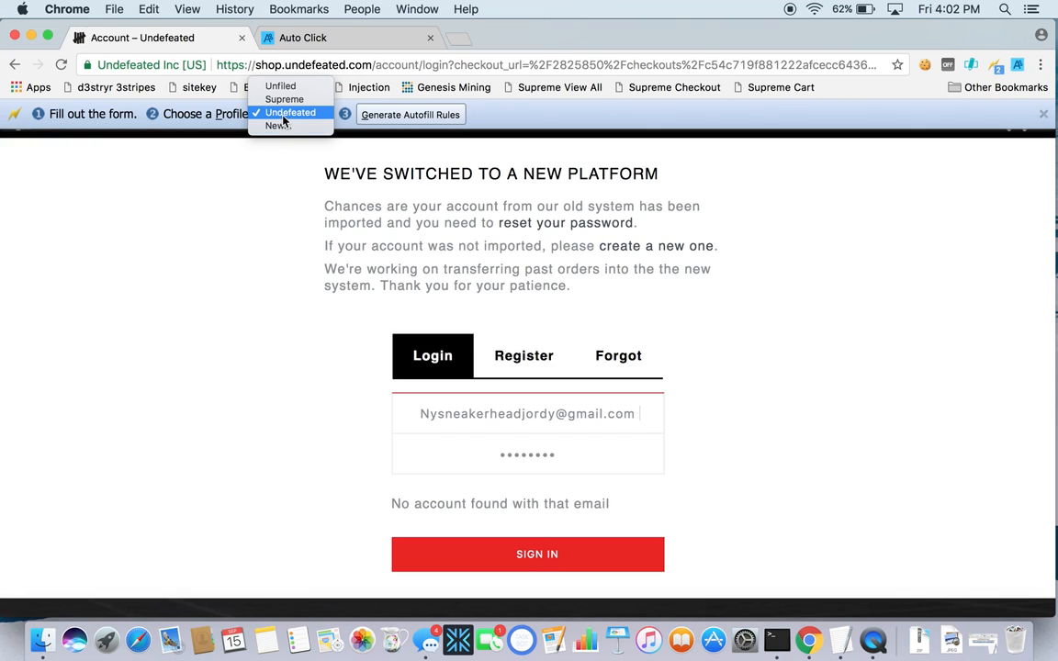
click(290, 112)
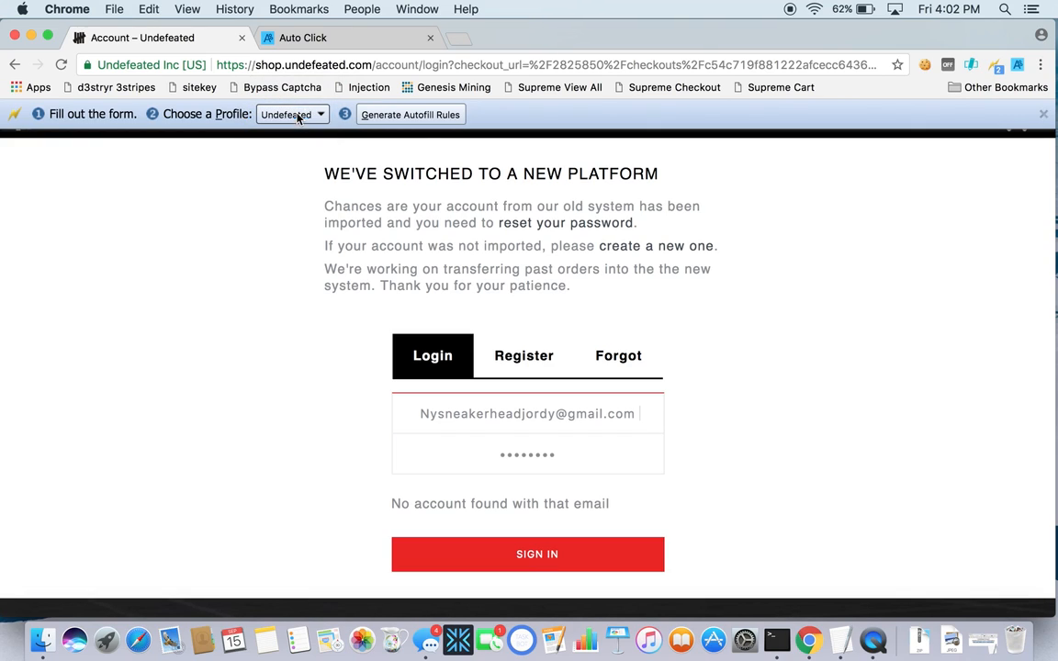
click(409, 114)
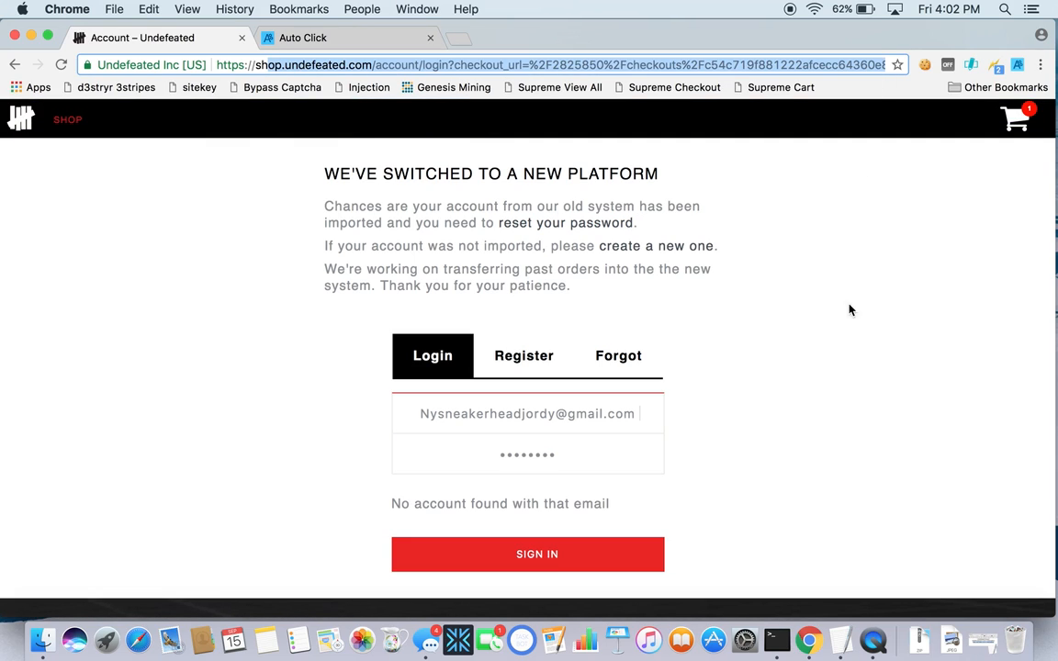
click(527, 455)
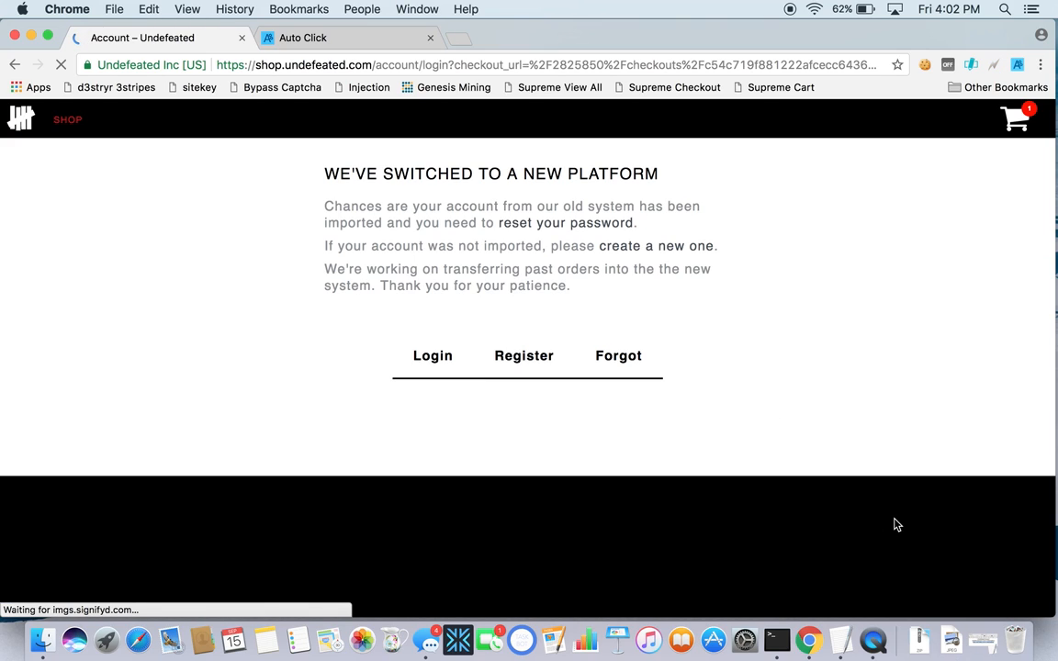
- Sign in to the Undefeated account and continue on to checkout
click(433, 356)
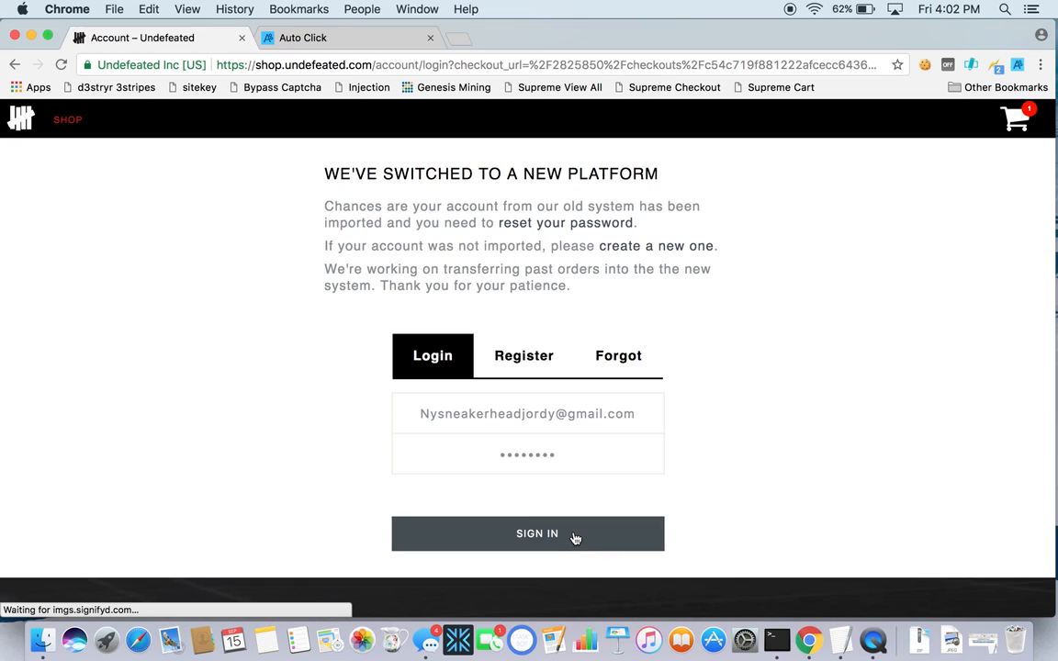
click(527, 532)
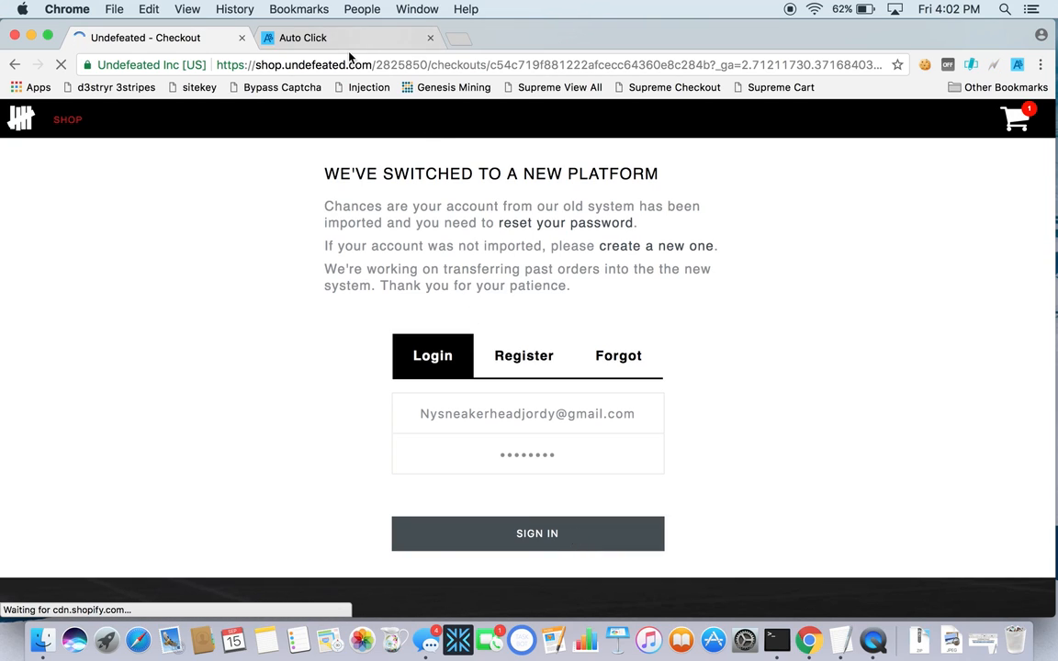
click(536, 533)
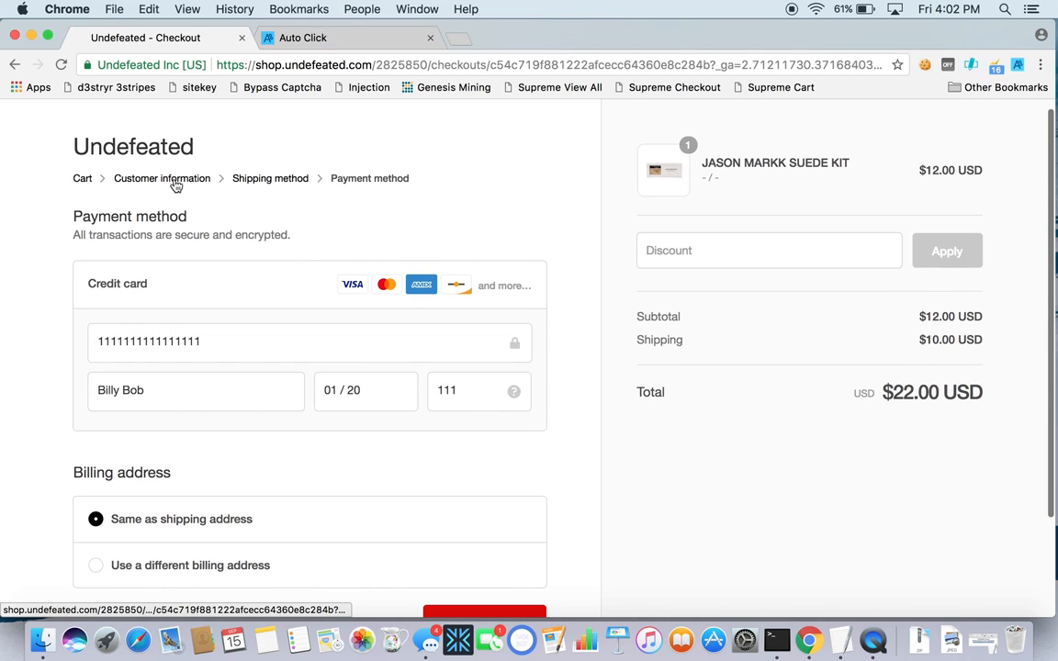
- Return to the customer information step and fill the shipping address from the Undefeated autofill profile
click(161, 178)
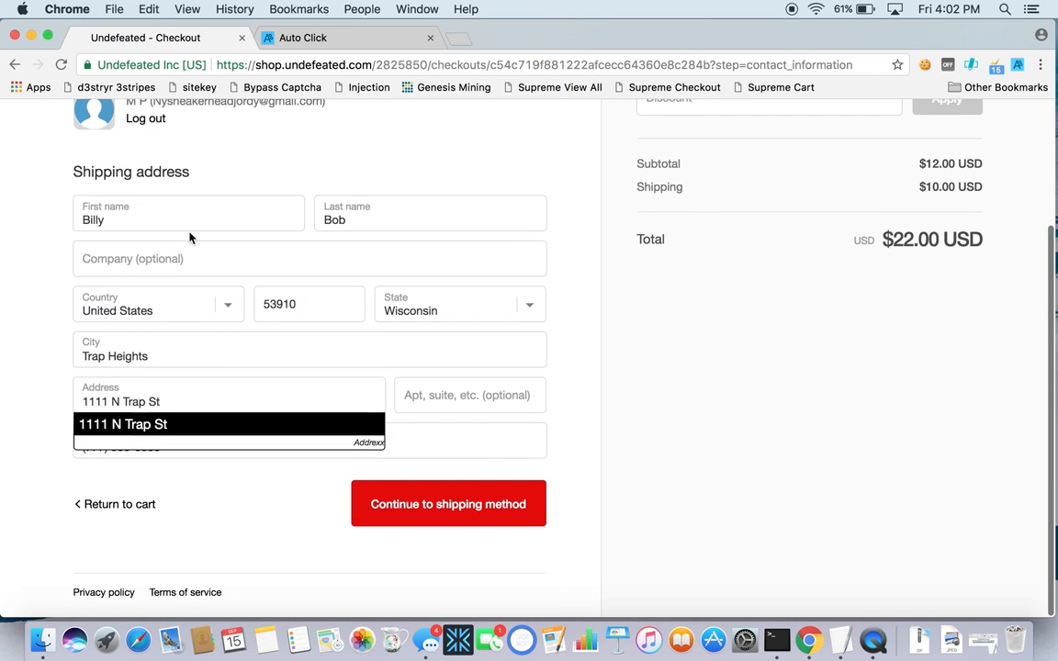
click(188, 213)
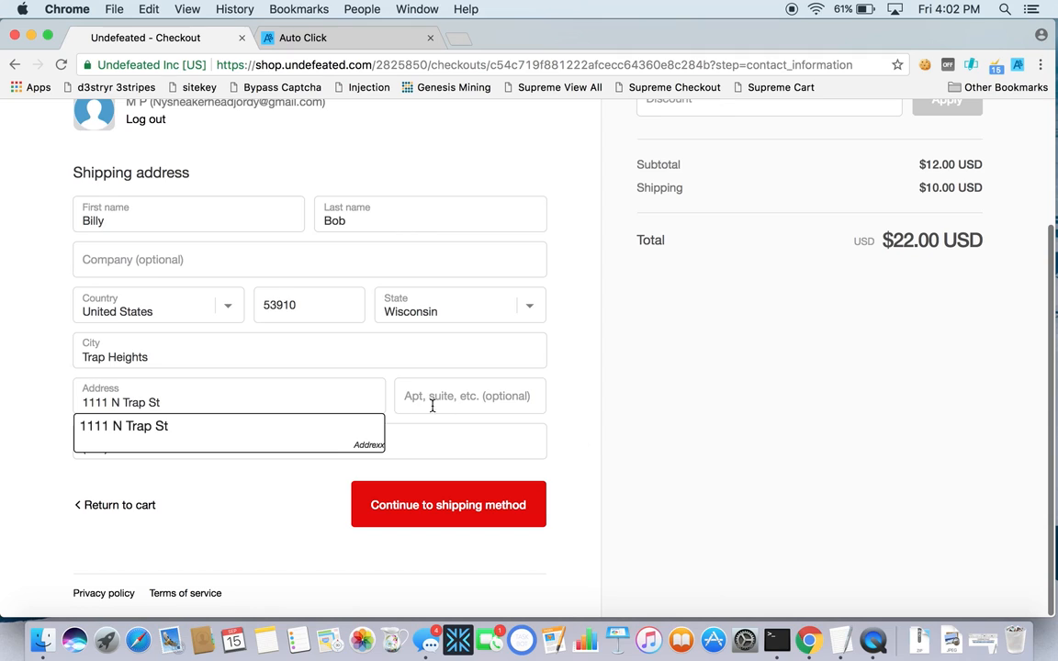
click(448, 503)
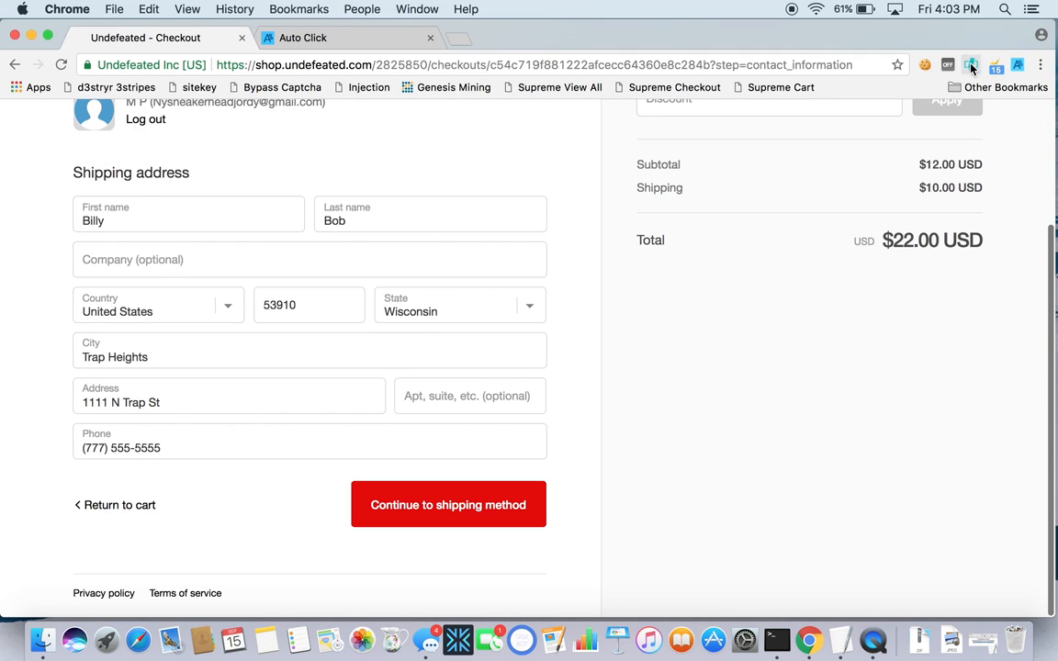
click(972, 64)
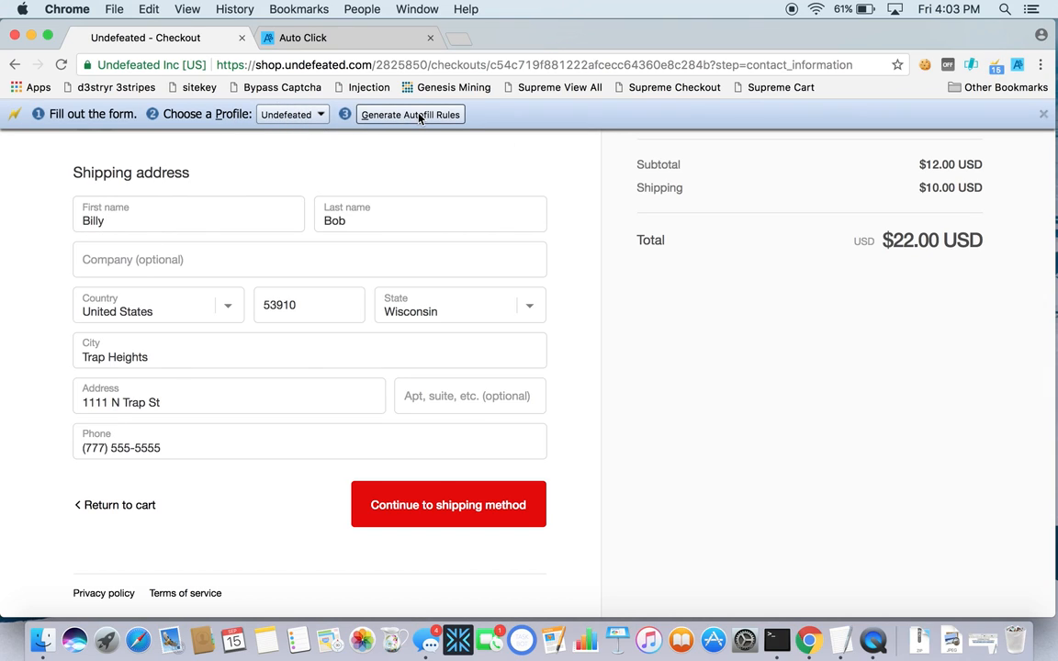
click(409, 114)
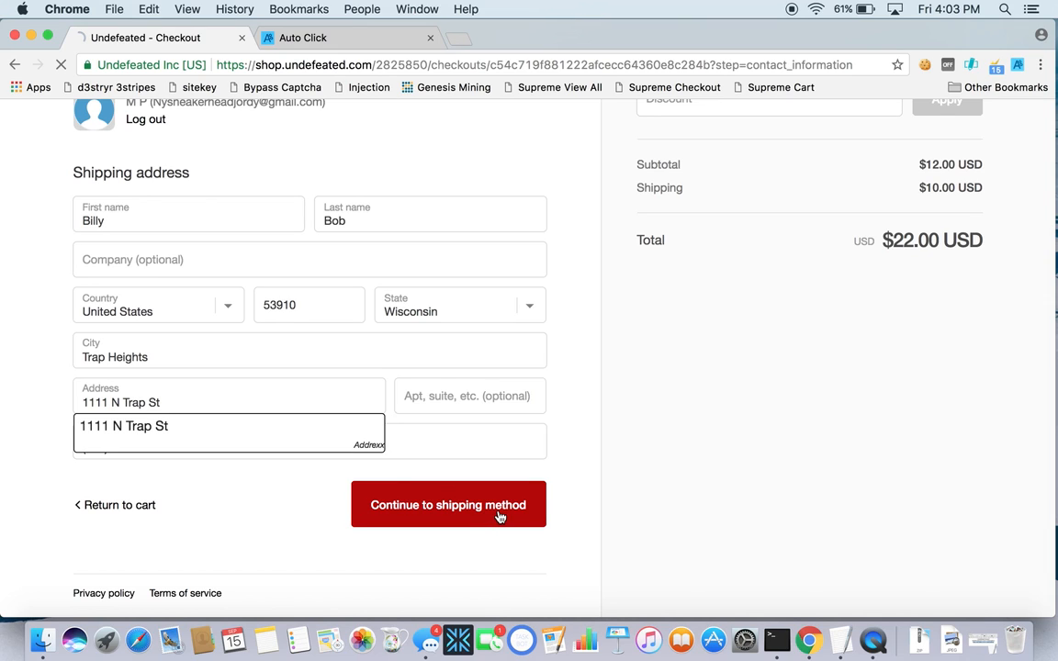
click(448, 503)
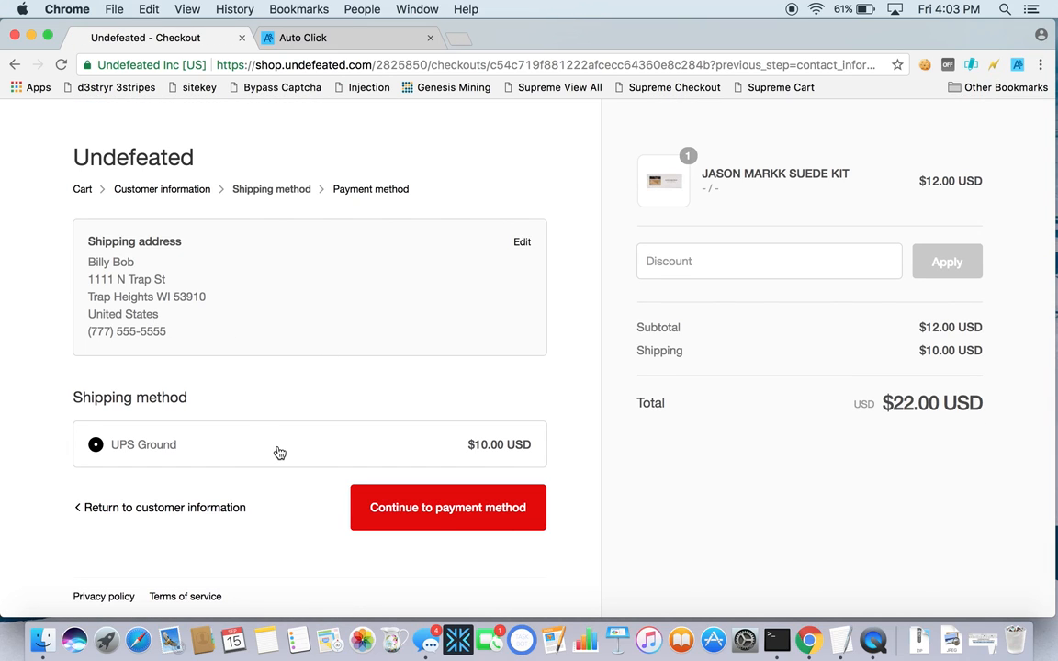
click(448, 507)
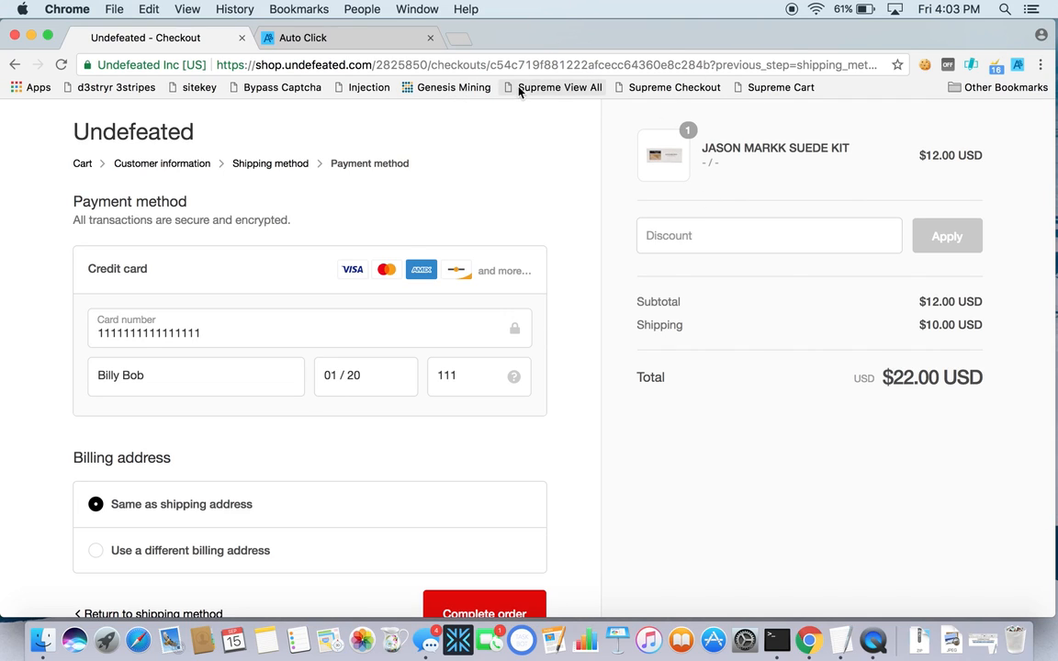
mouse_move(675, 88)
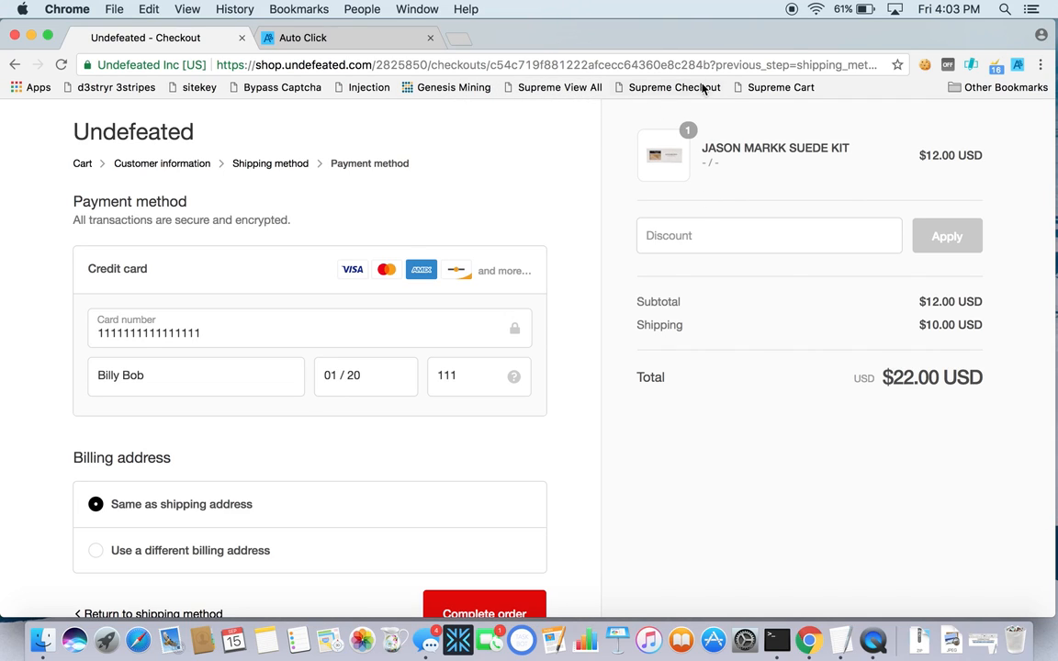
click(995, 65)
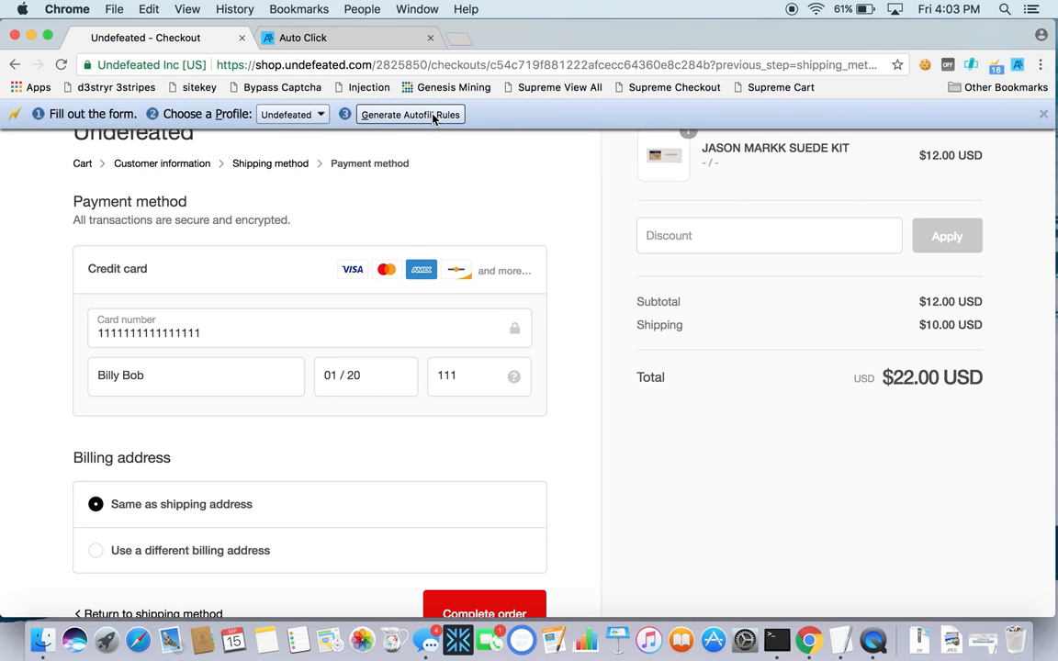
click(410, 114)
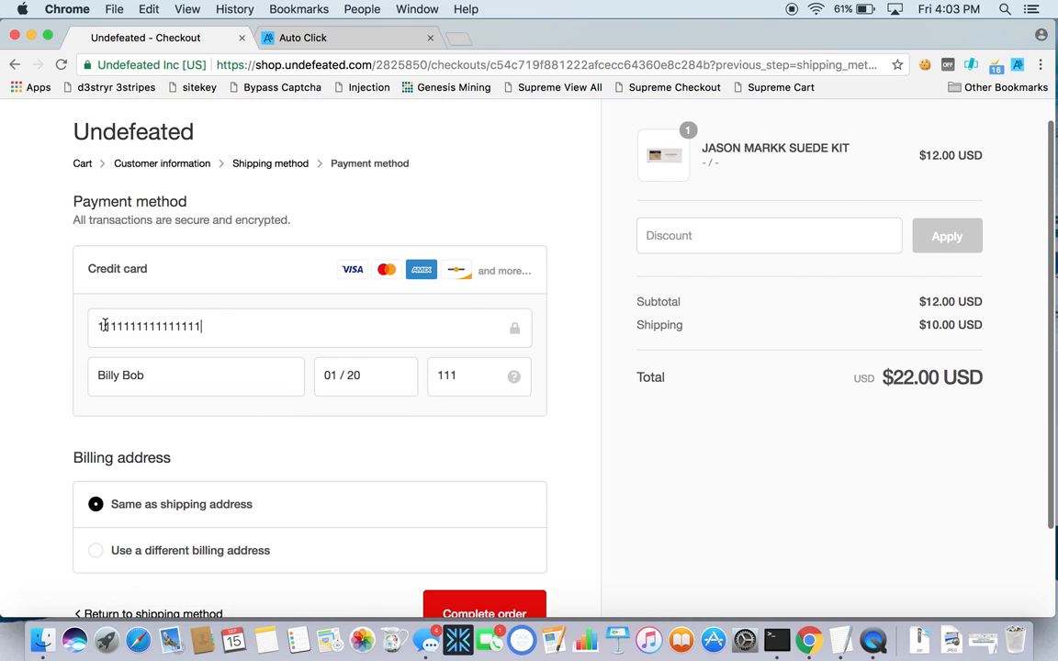
click(194, 374)
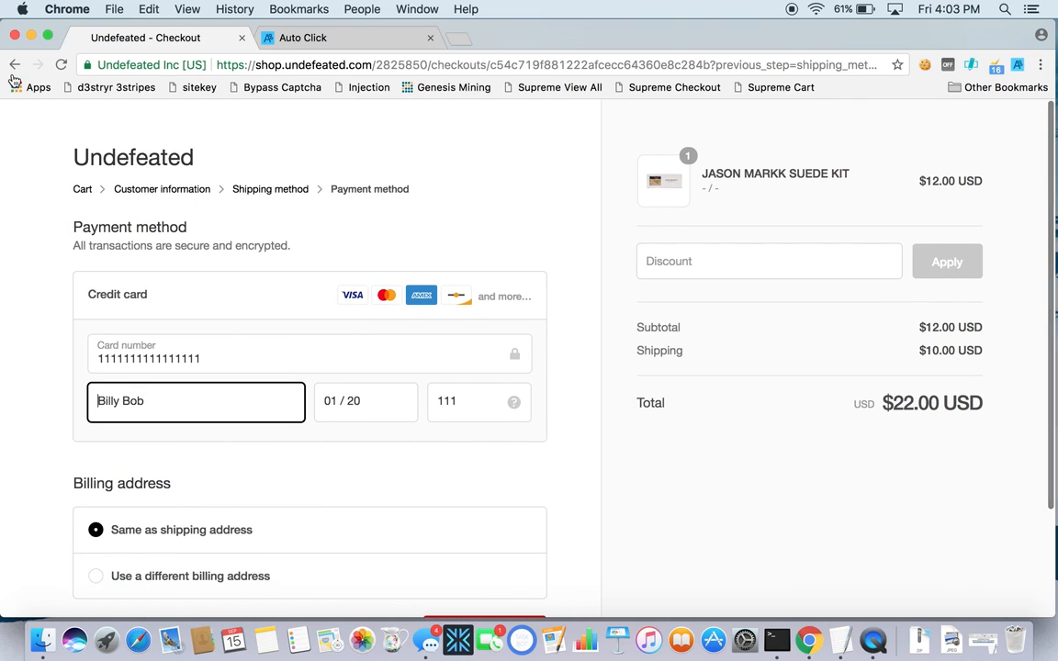
mouse_move(270, 189)
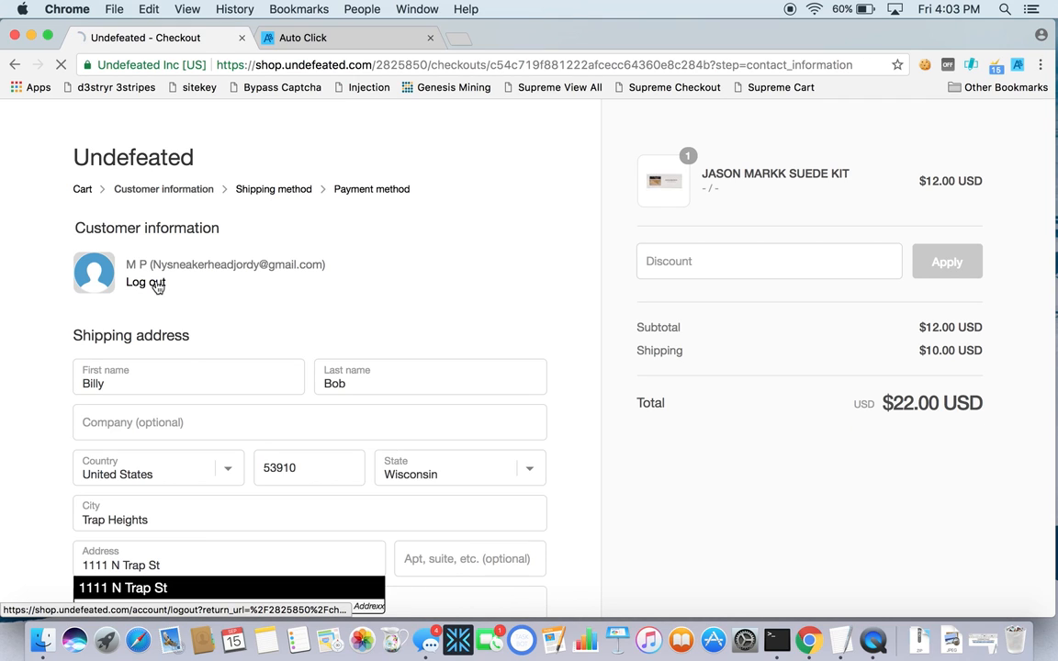
- Log out of the store account and get back to the cart still holding the suede kit
click(146, 283)
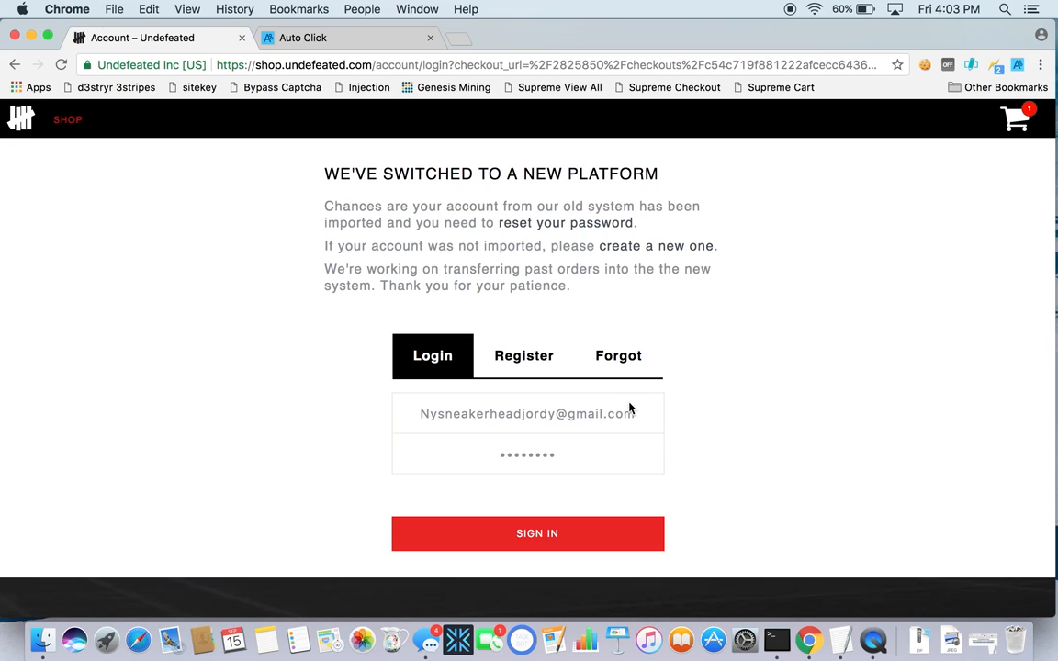
click(527, 413)
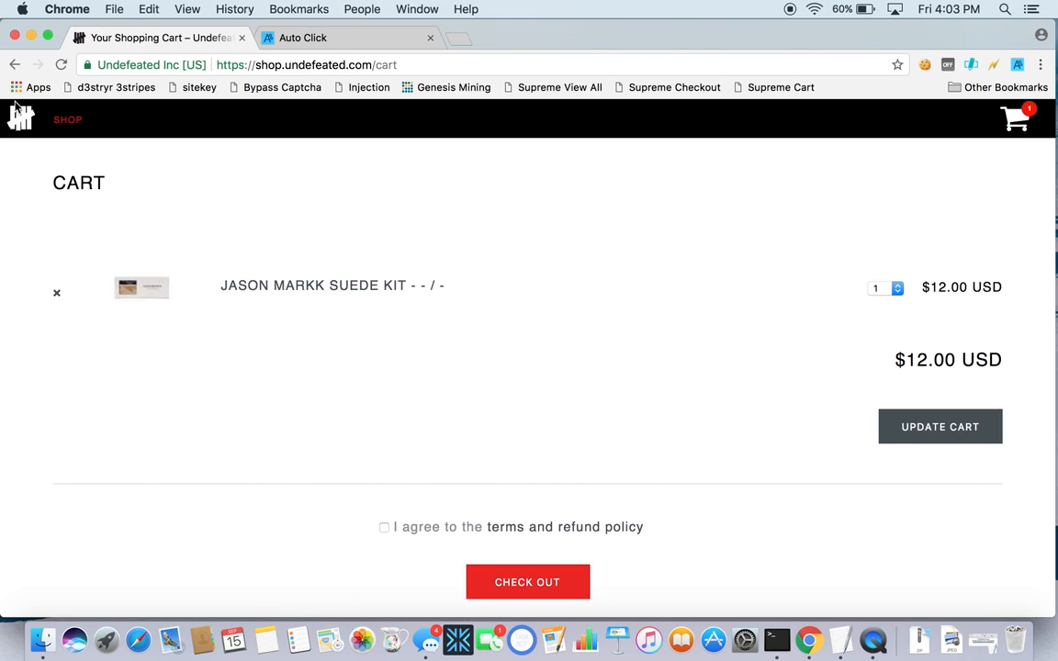
click(527, 580)
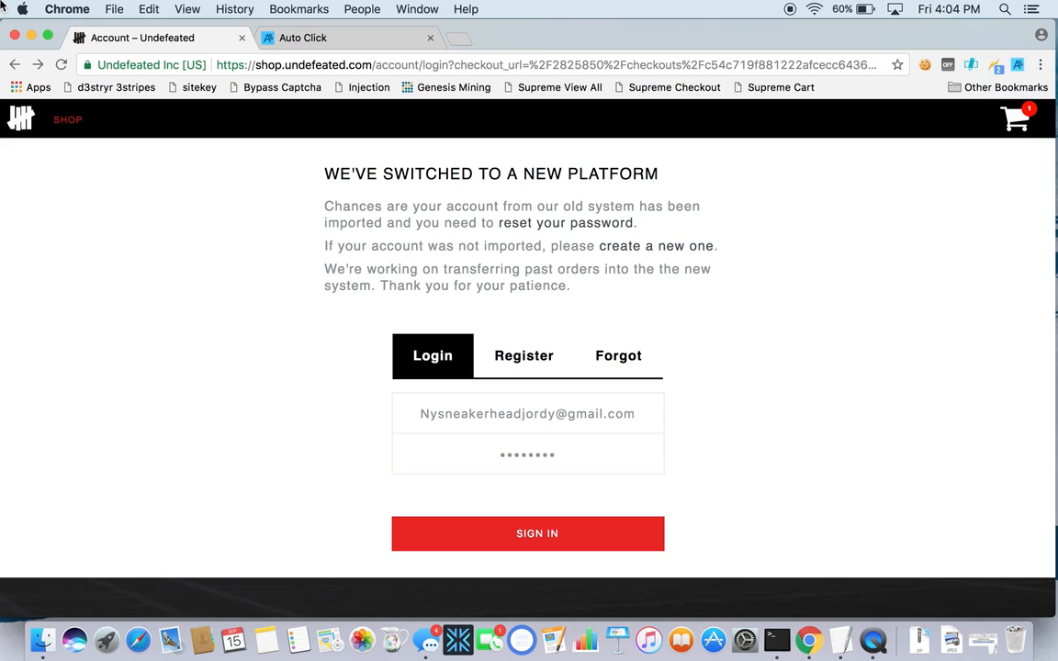
click(1017, 118)
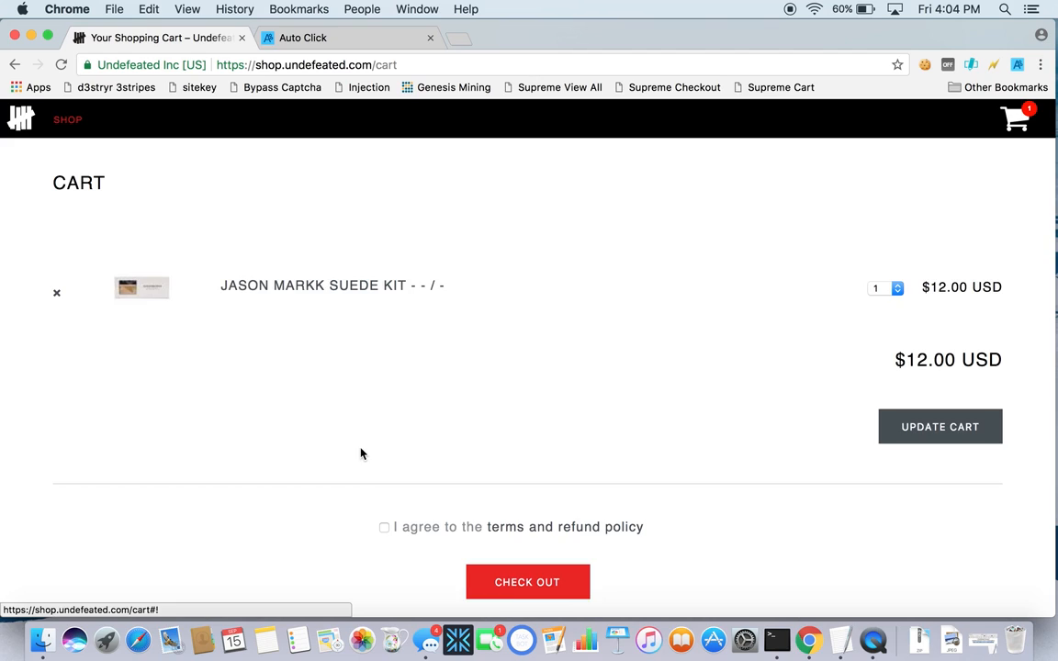
- Inspect the cart's terms checkbox element, then switch to the Auto Click tab
scroll(down, 3)
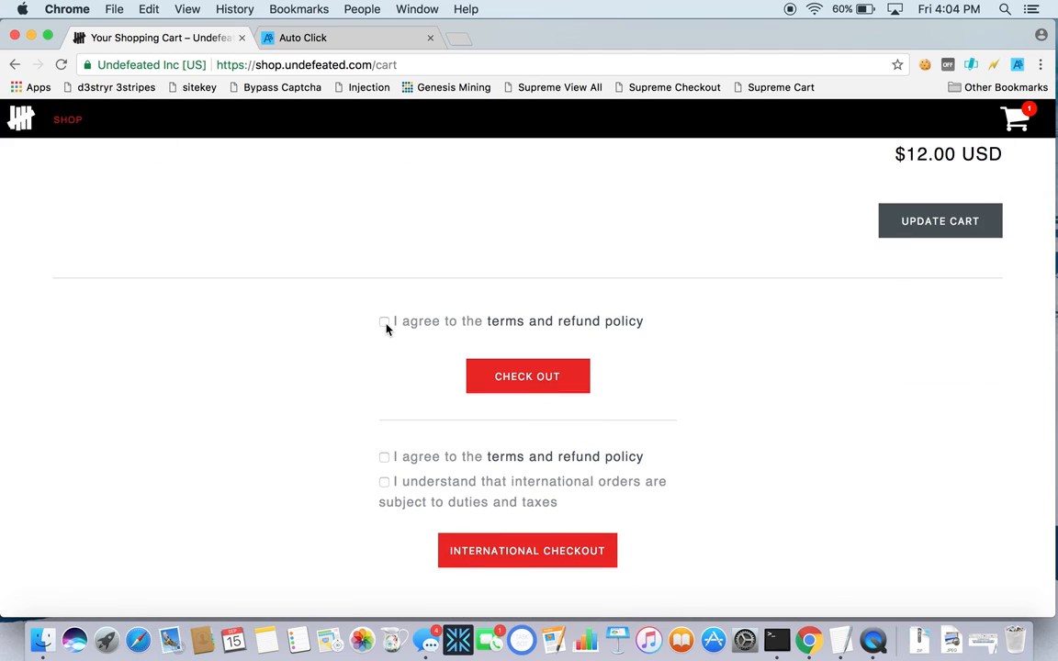
right_click(386, 323)
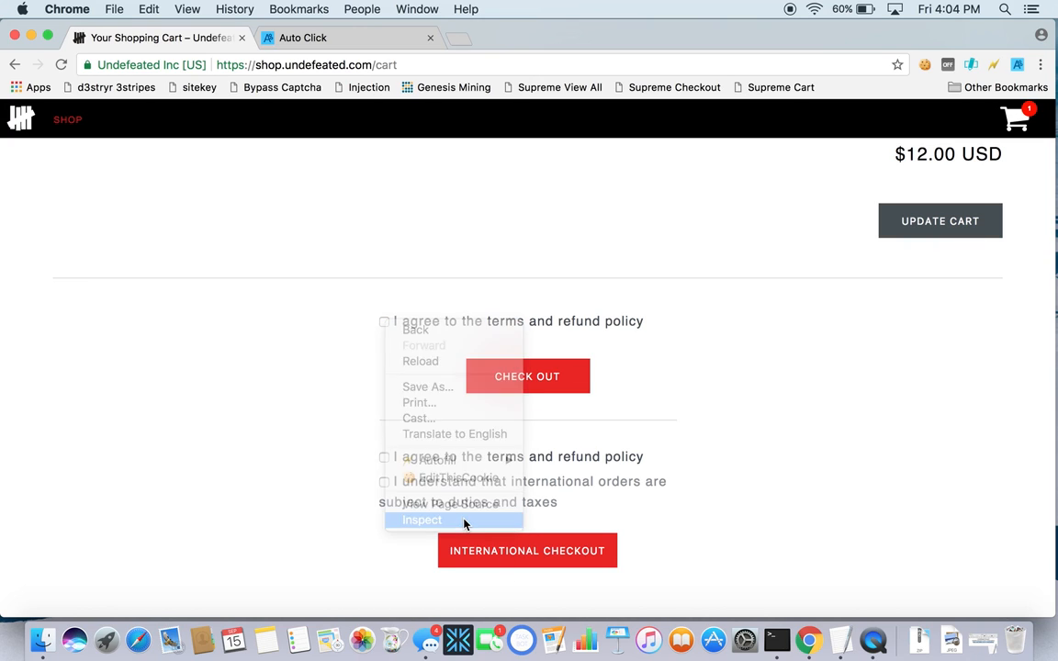
click(422, 519)
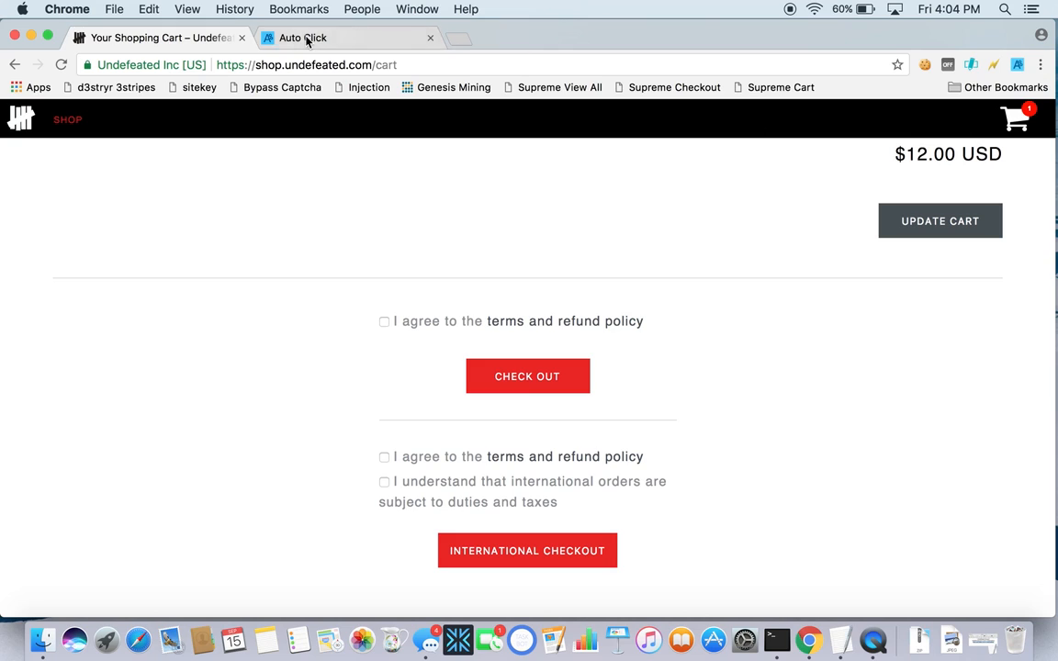
right_click(1018, 66)
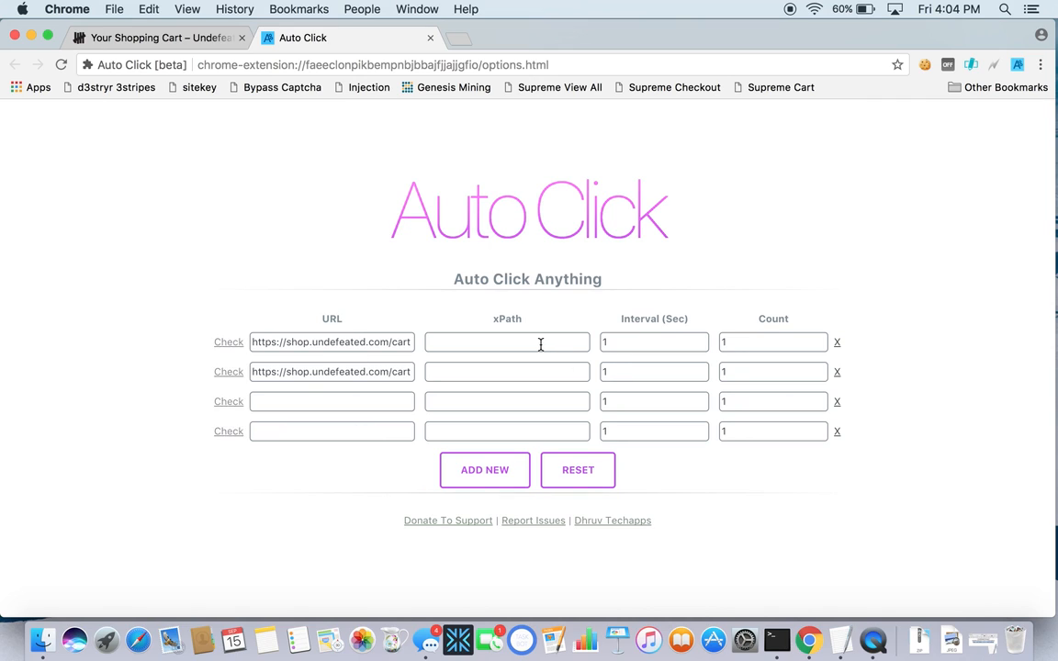
click(507, 342)
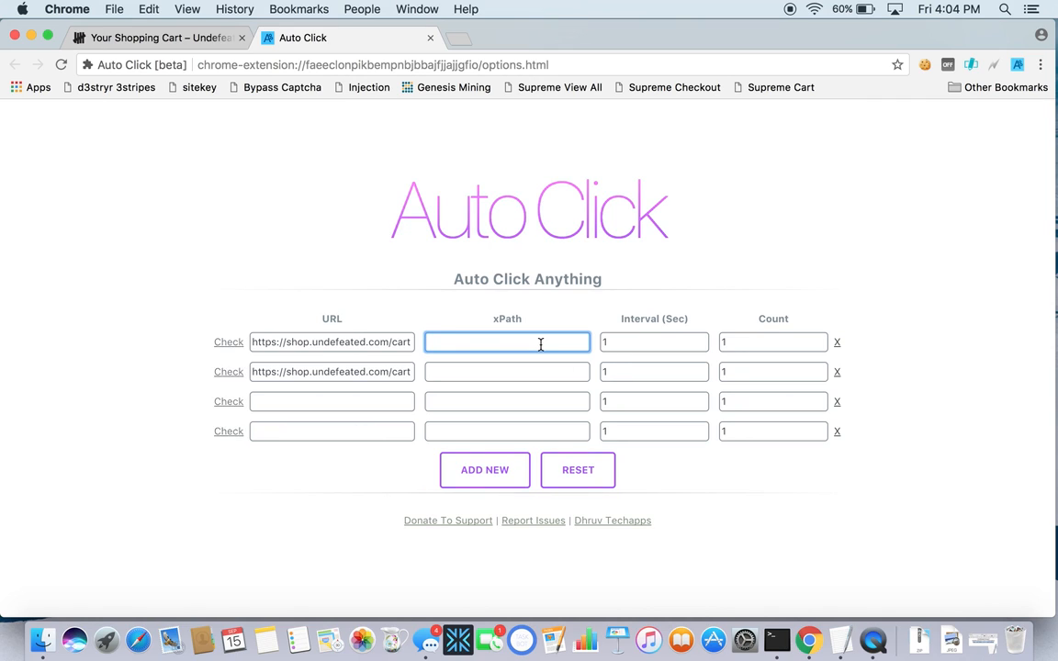
text(//*[@id="terms"])
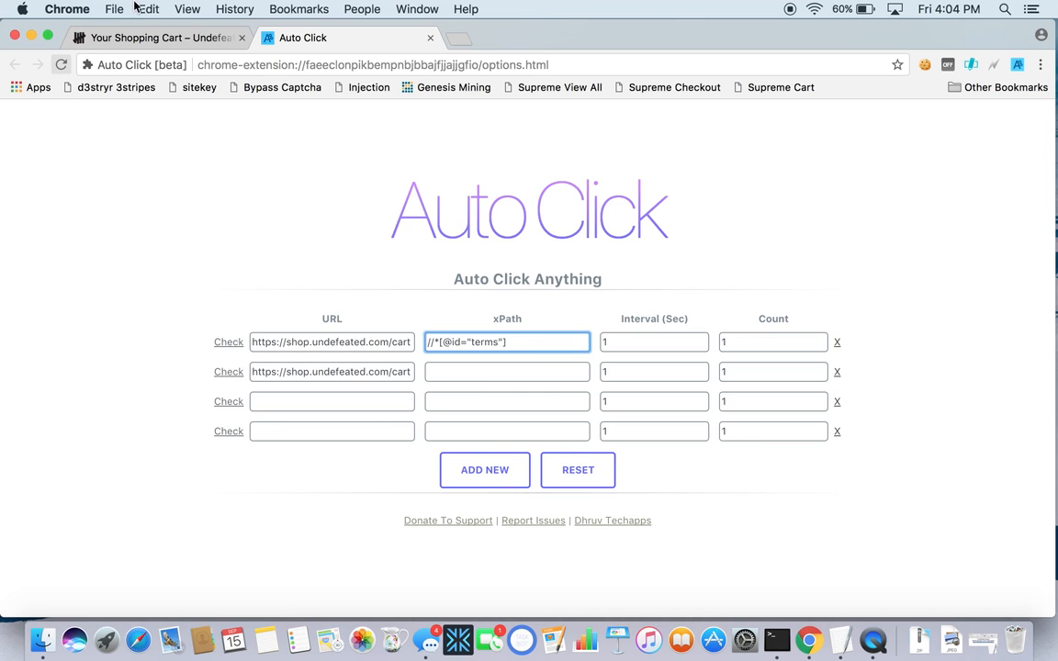
click(156, 37)
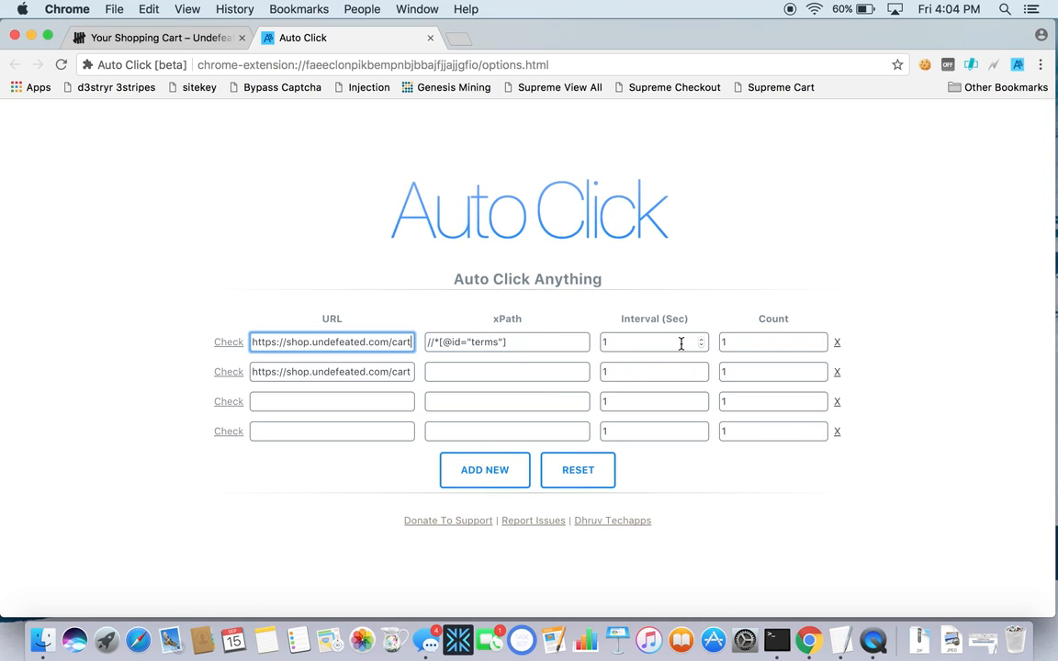
click(771, 341)
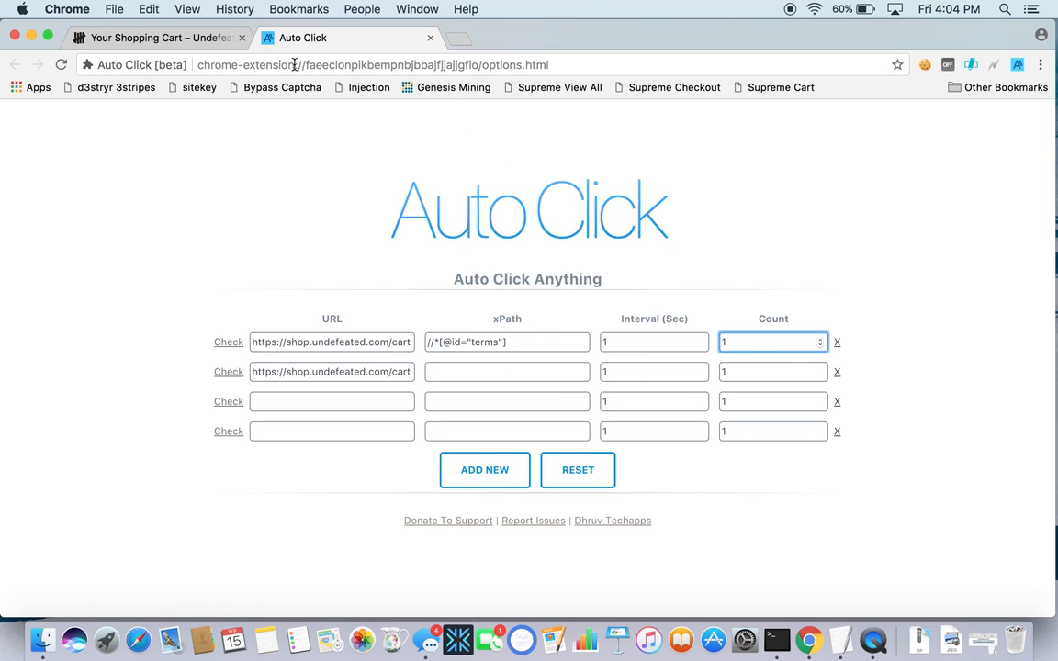
click(156, 37)
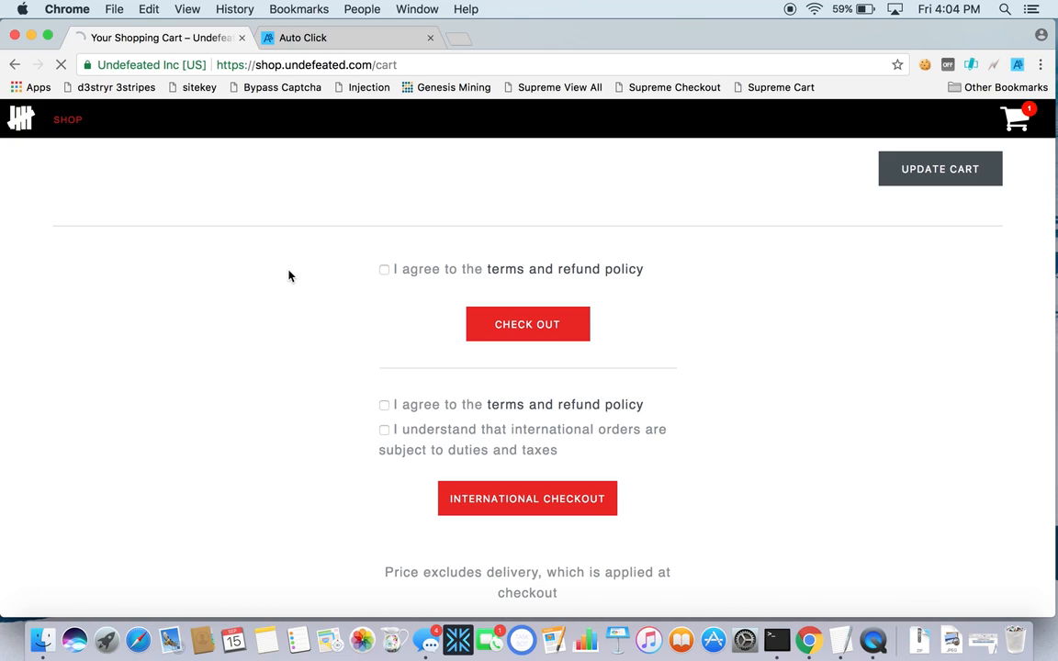
- Reload the cart to see the terms box auto-ticked, inspect input#update-cart, and return to Auto Click
click(383, 268)
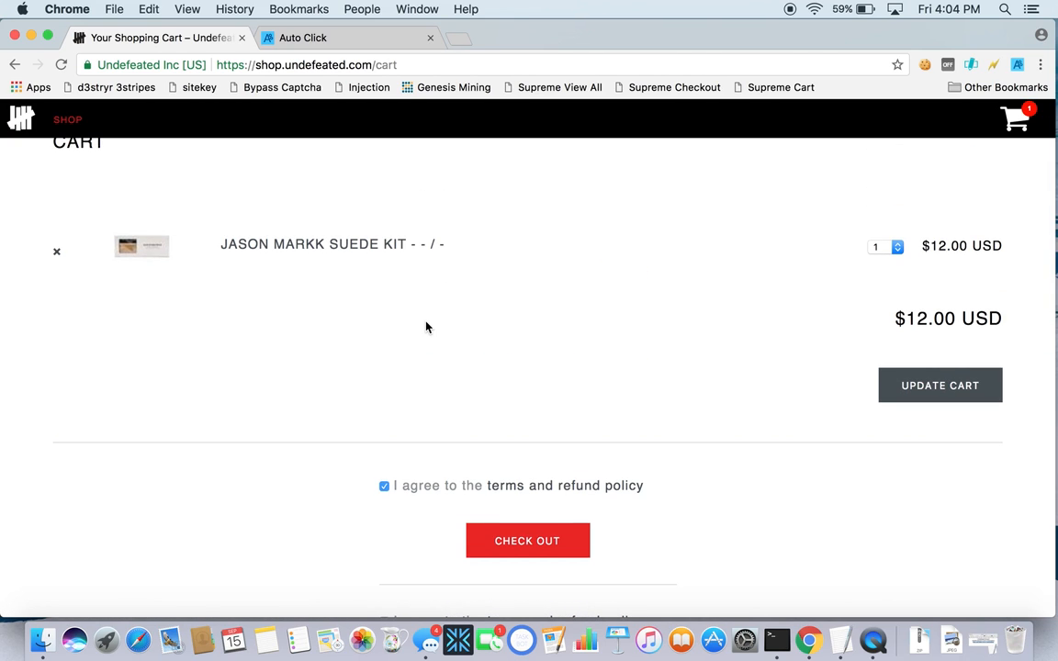
scroll(down, 3)
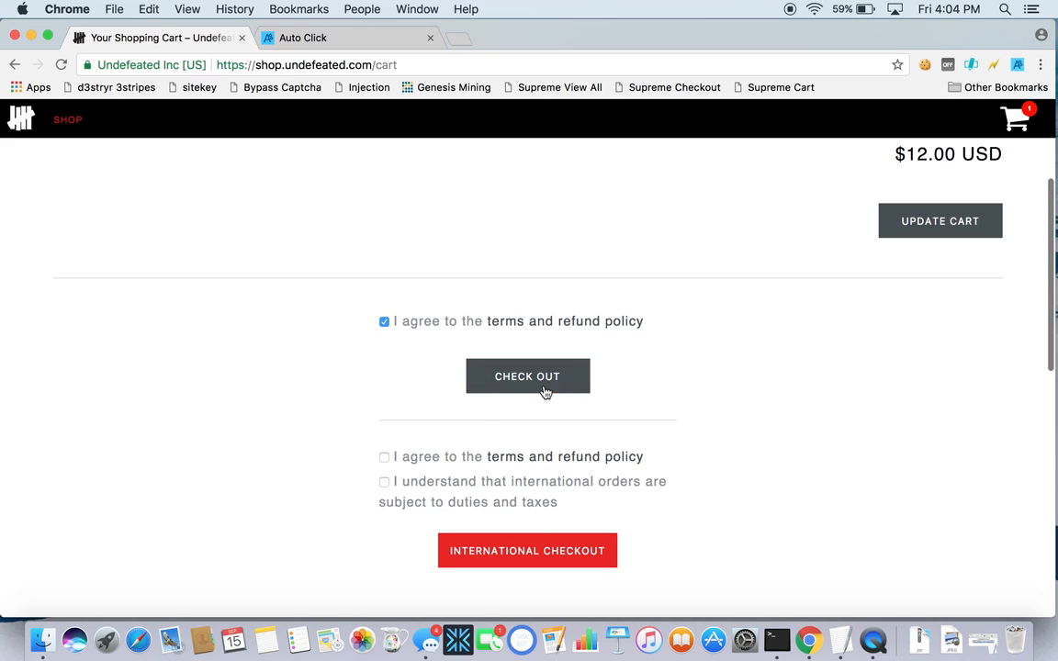
right_click(527, 375)
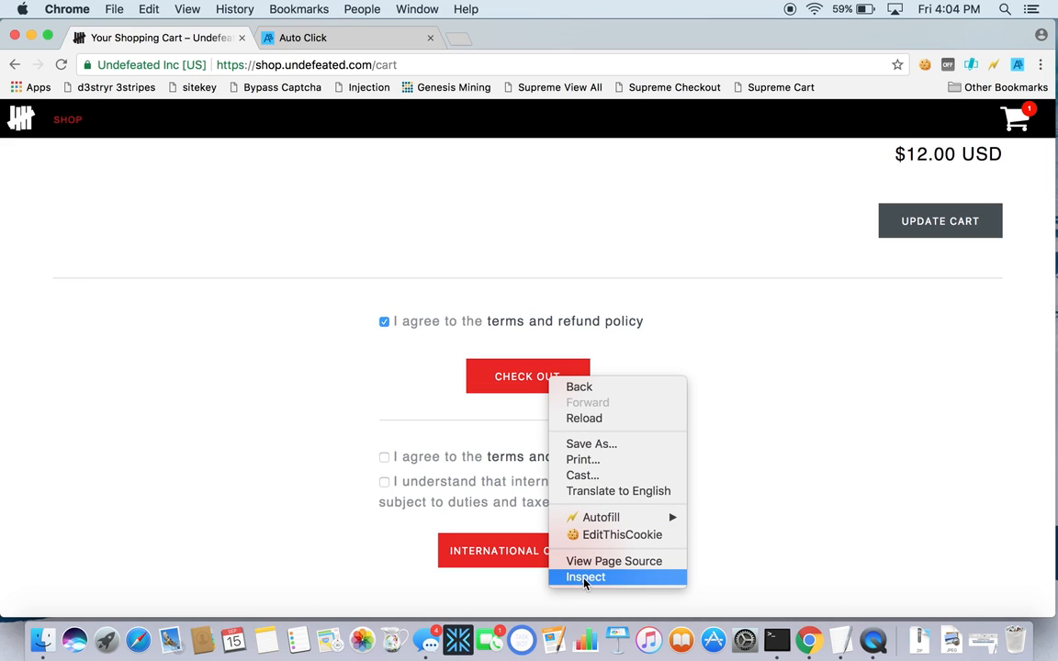
click(584, 576)
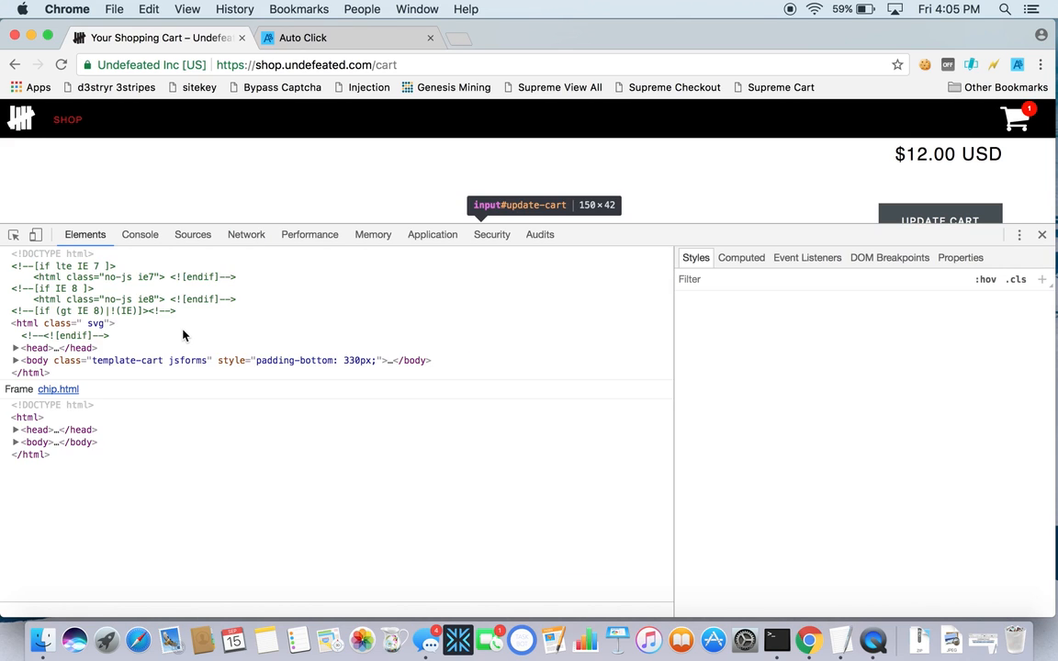
right_click(312, 496)
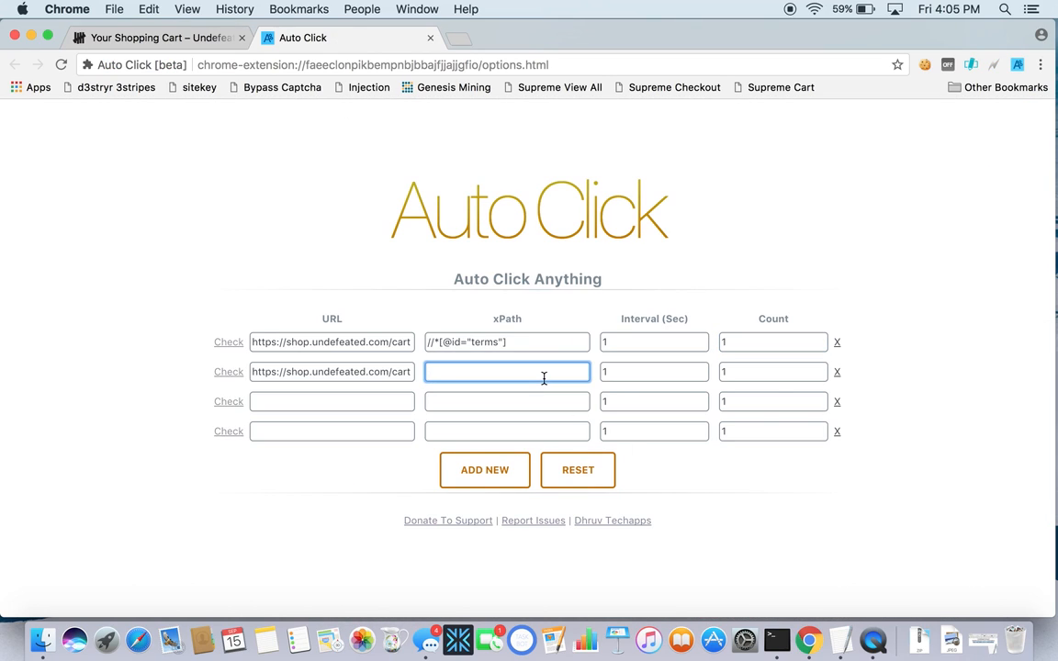
text(//*[@id="update-cart"])
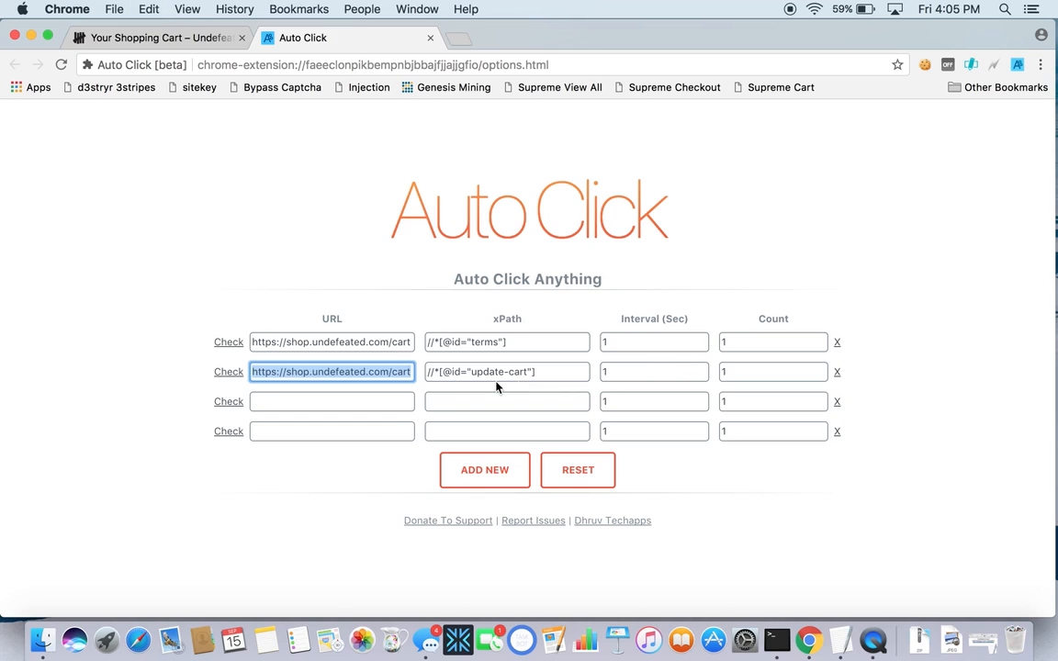
click(771, 371)
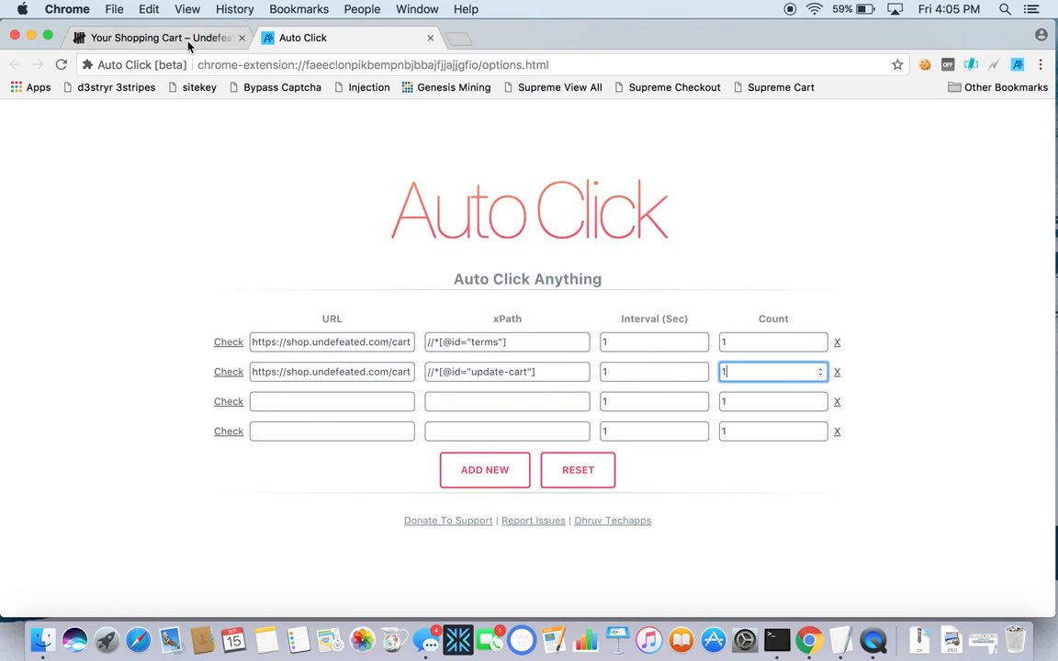
click(156, 37)
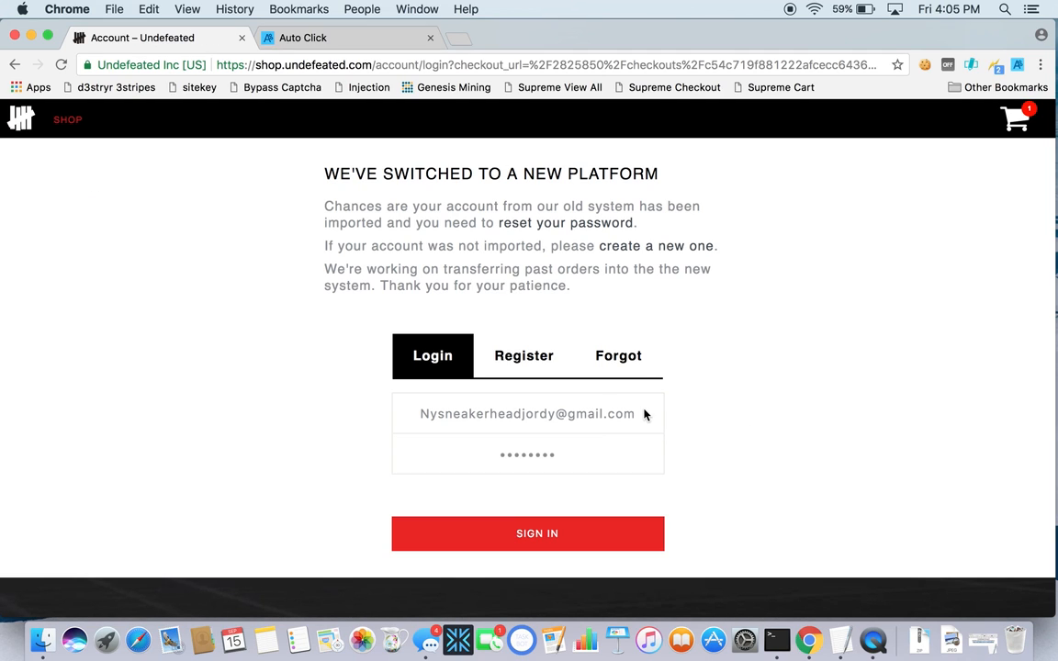
mouse_move(471, 495)
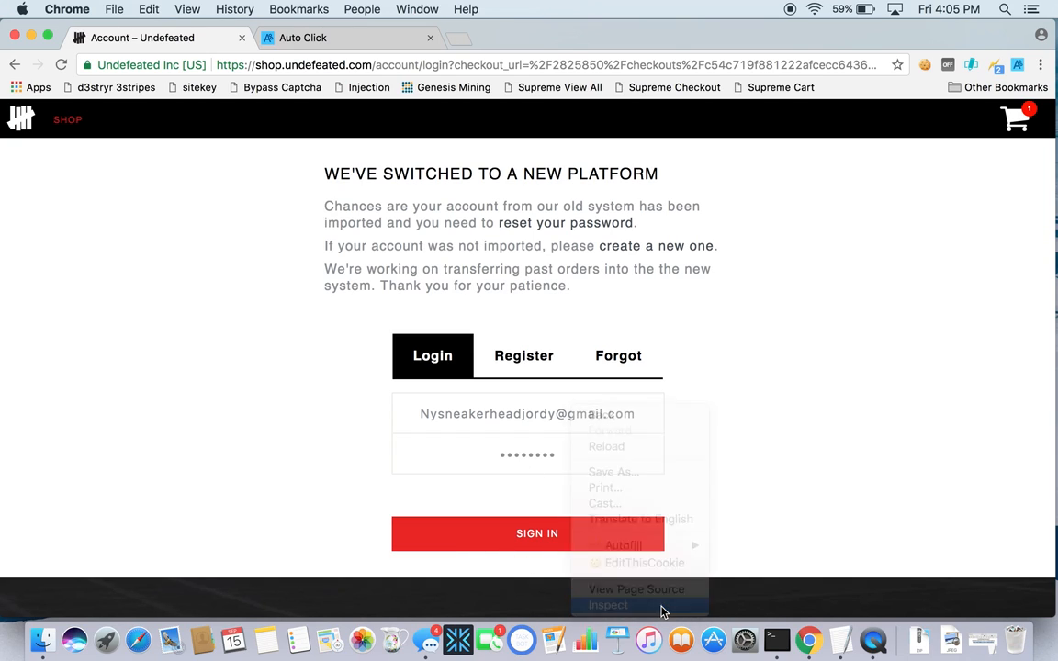
click(607, 606)
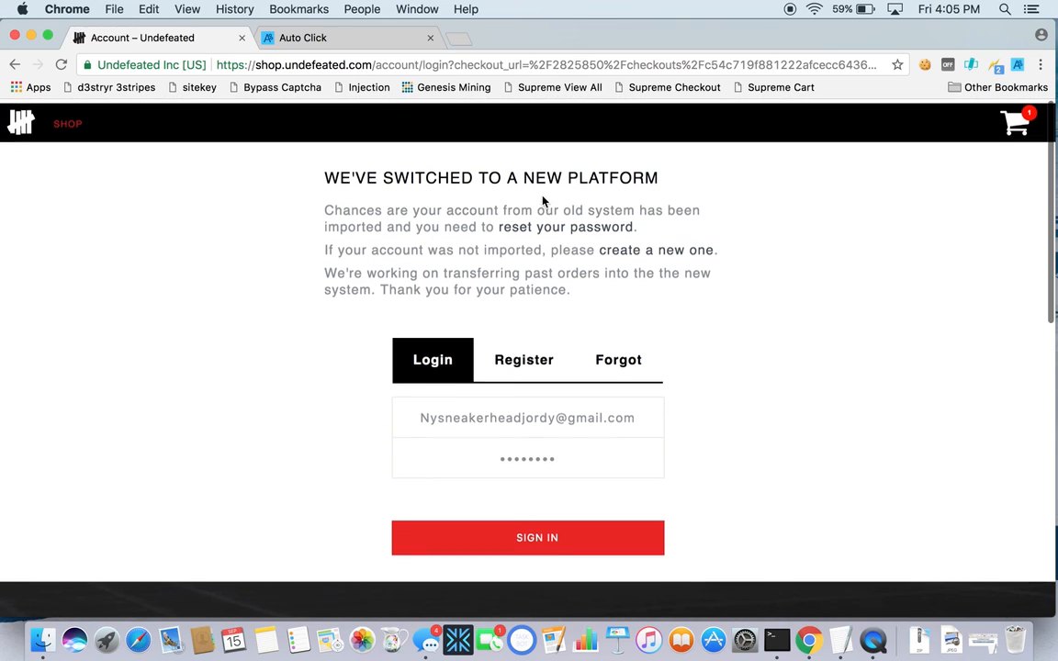
click(303, 37)
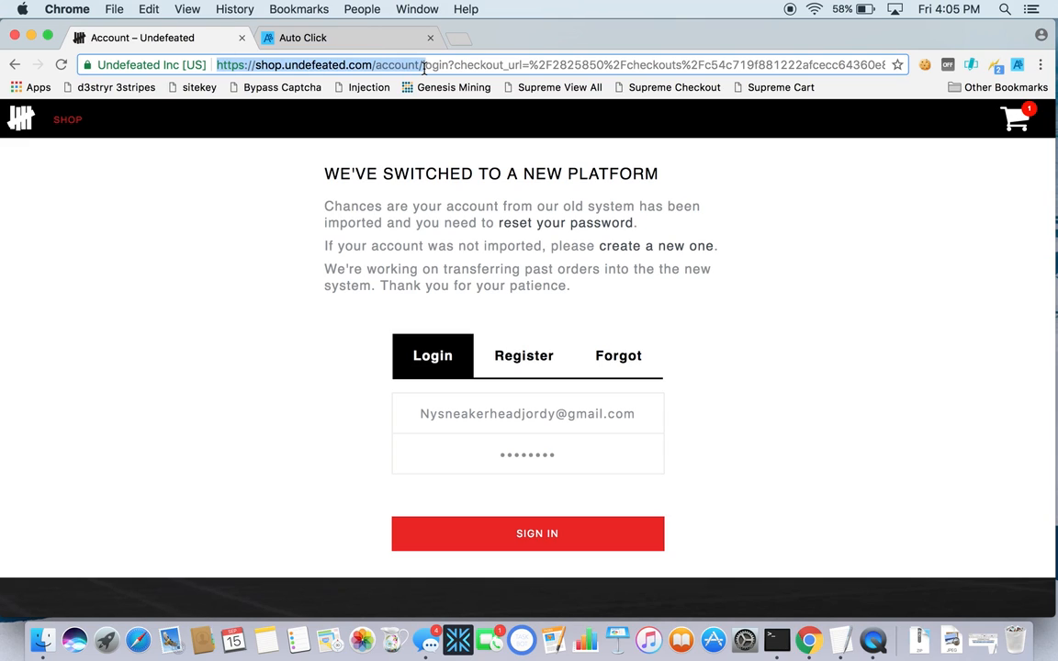
click(303, 36)
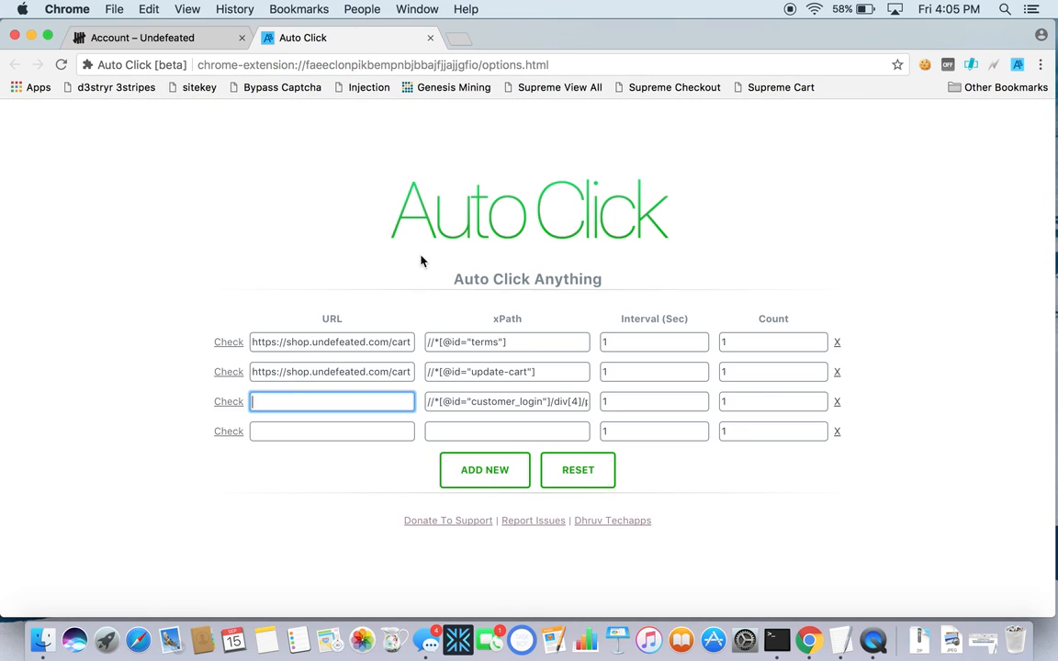
text(https://shop.undefeated.com/account/)
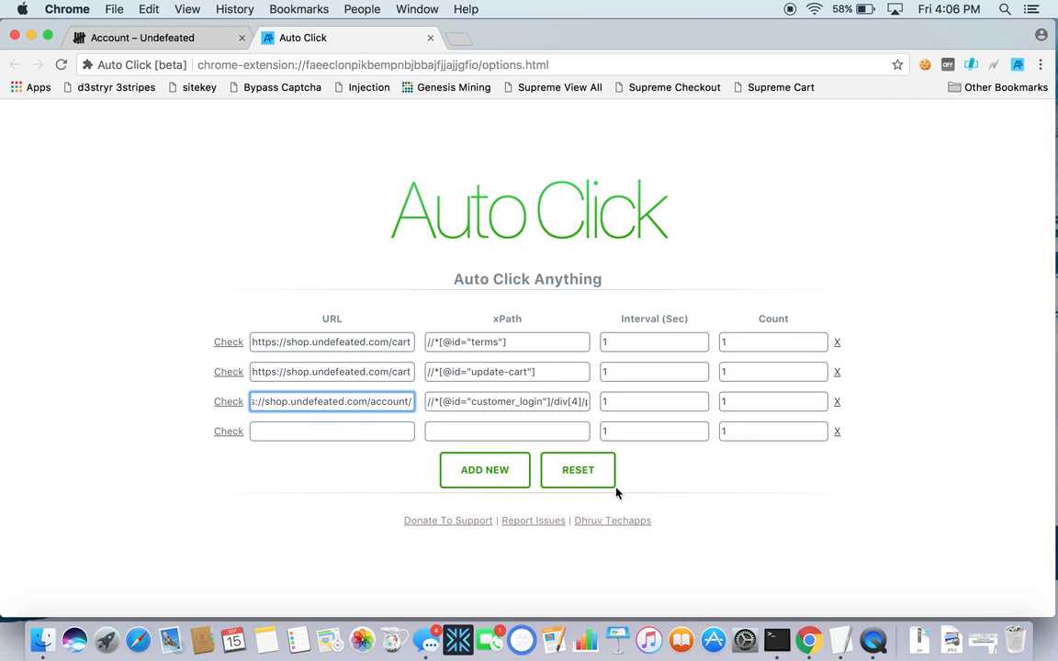
click(653, 400)
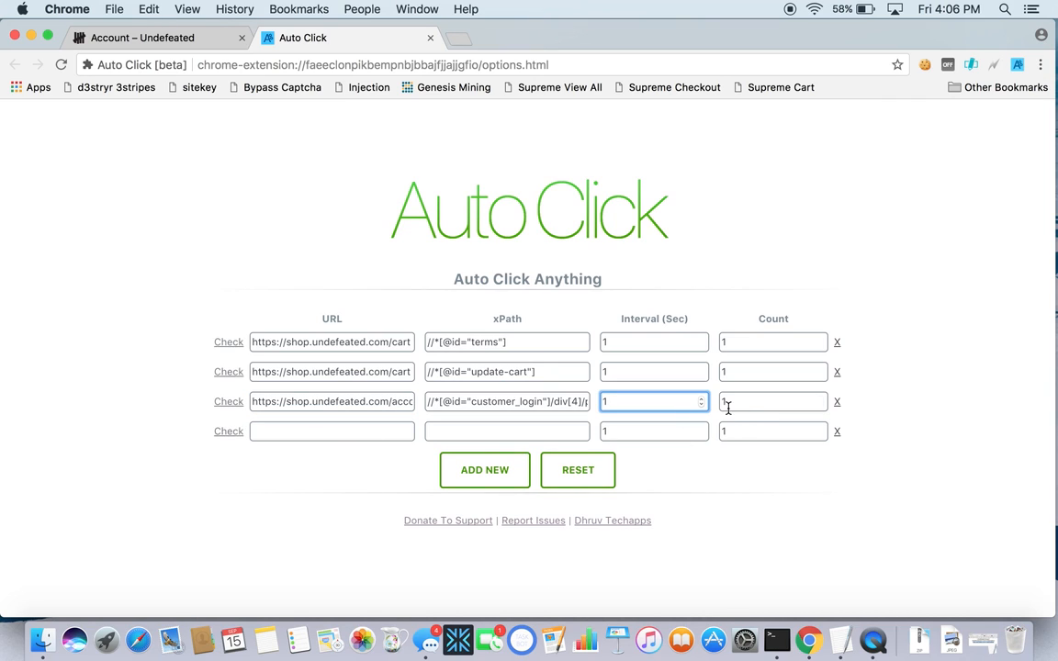
click(144, 37)
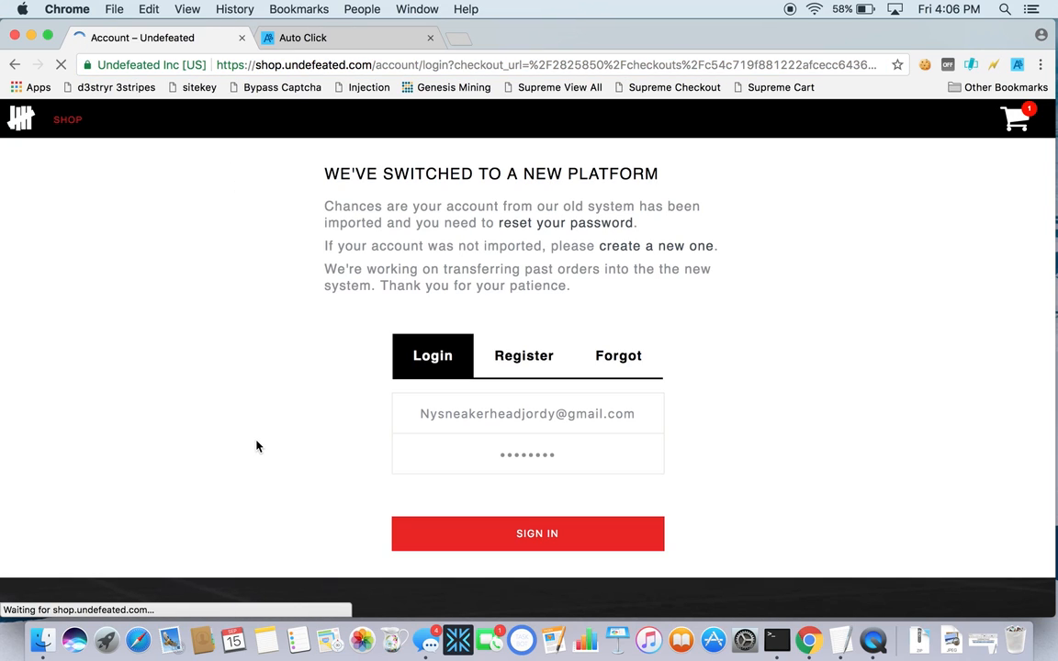
- Let the login auto-click sign in and reach checkout customer information with Billy Bob's shipping address filled
click(527, 533)
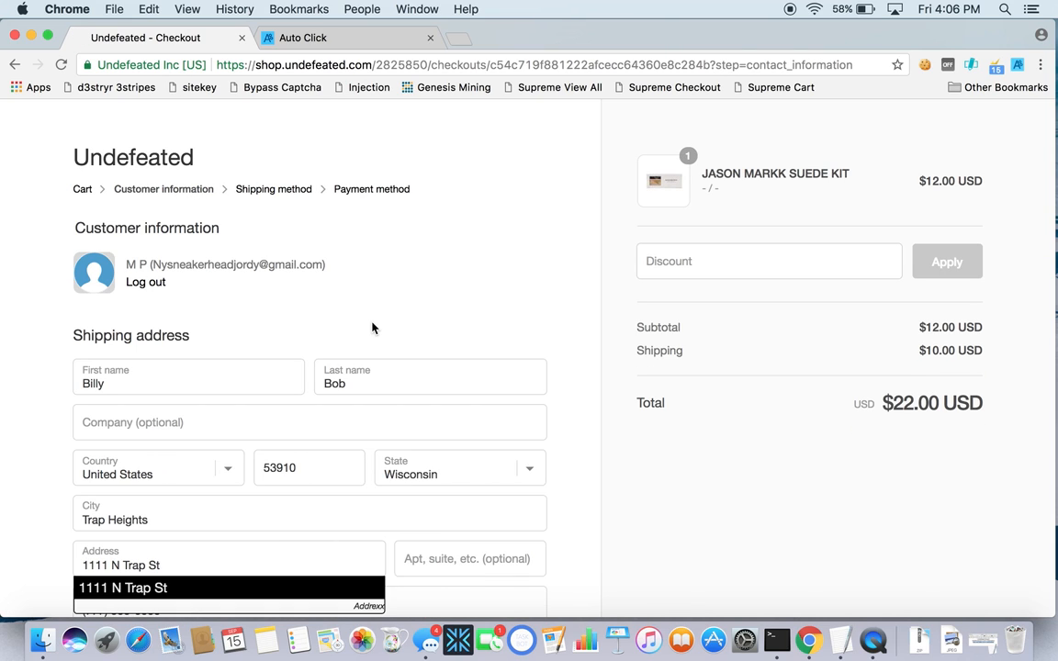
scroll(down, 3)
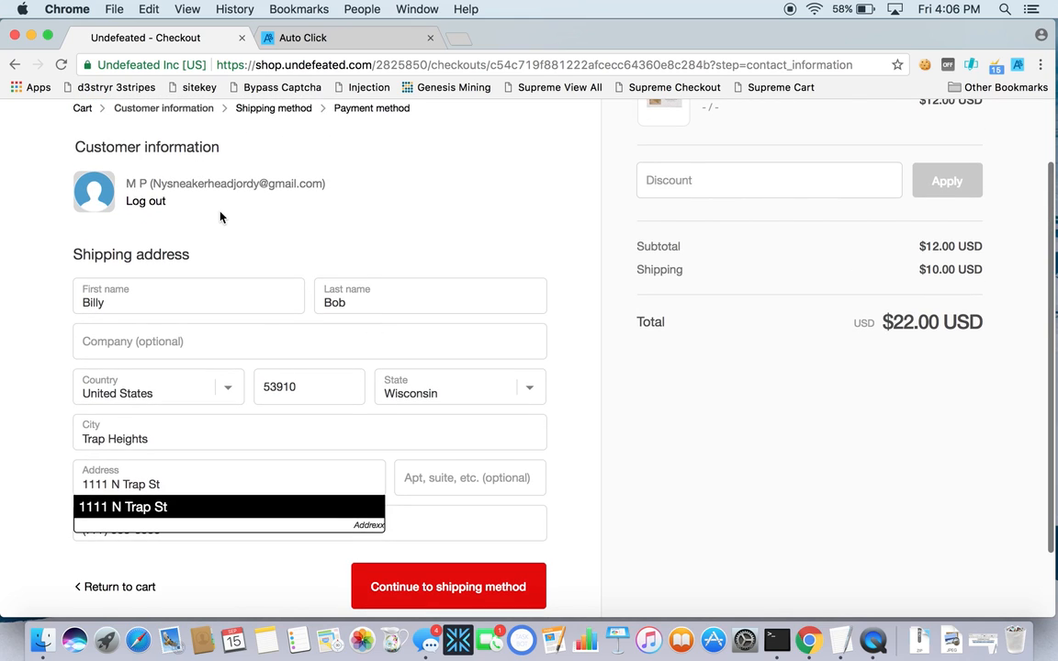
scroll(down, 3)
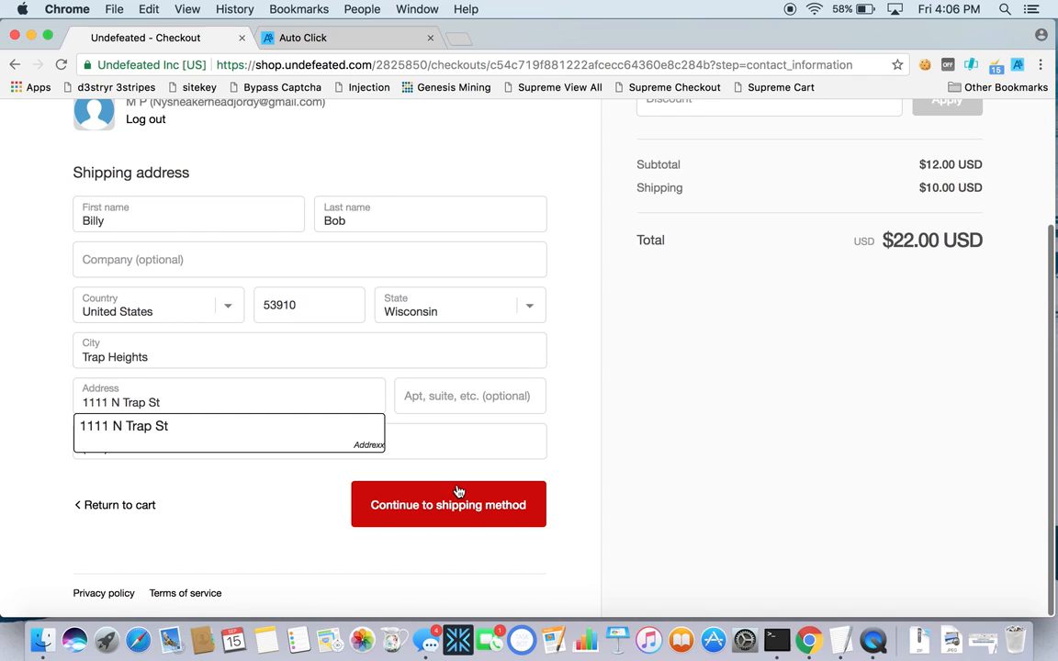
mouse_move(479, 487)
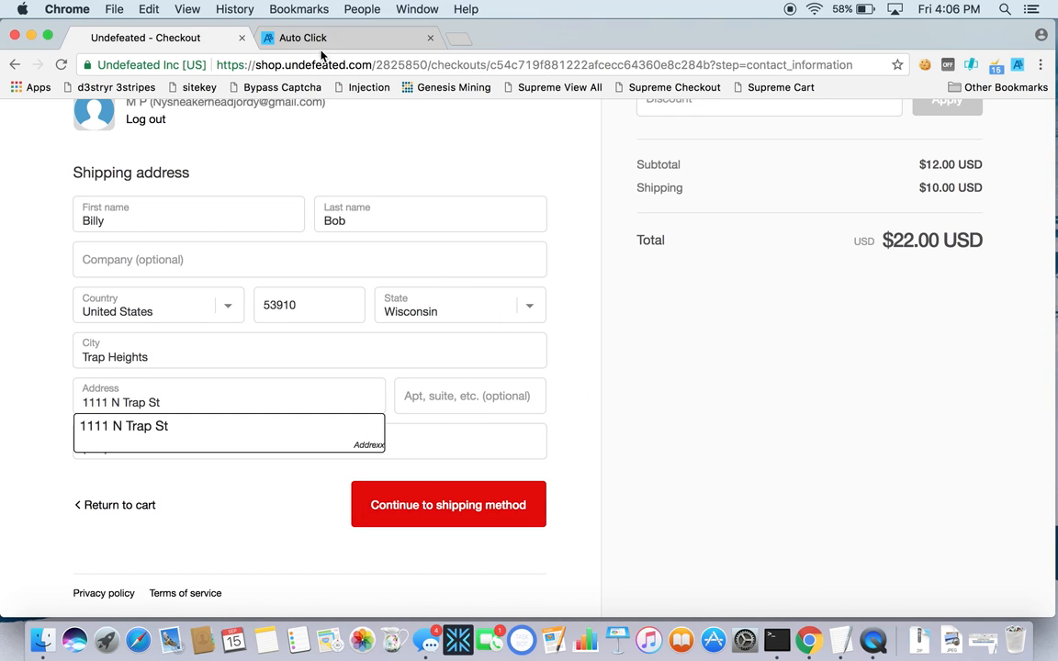
- Check the Auto Click rules against the Undefeated checkout page a couple of times
click(301, 37)
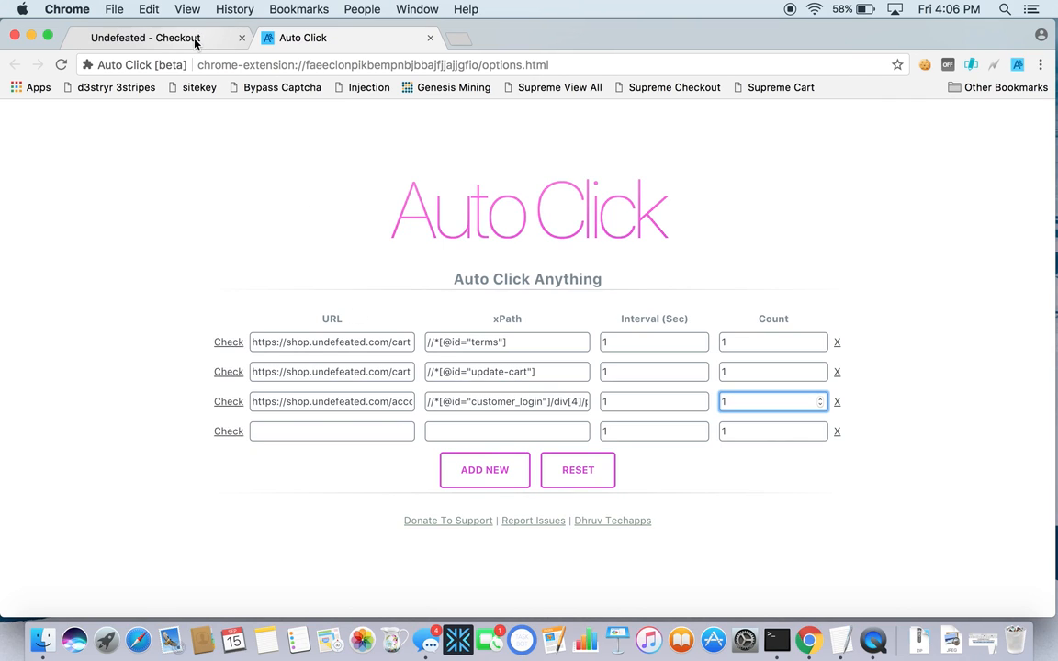
click(144, 37)
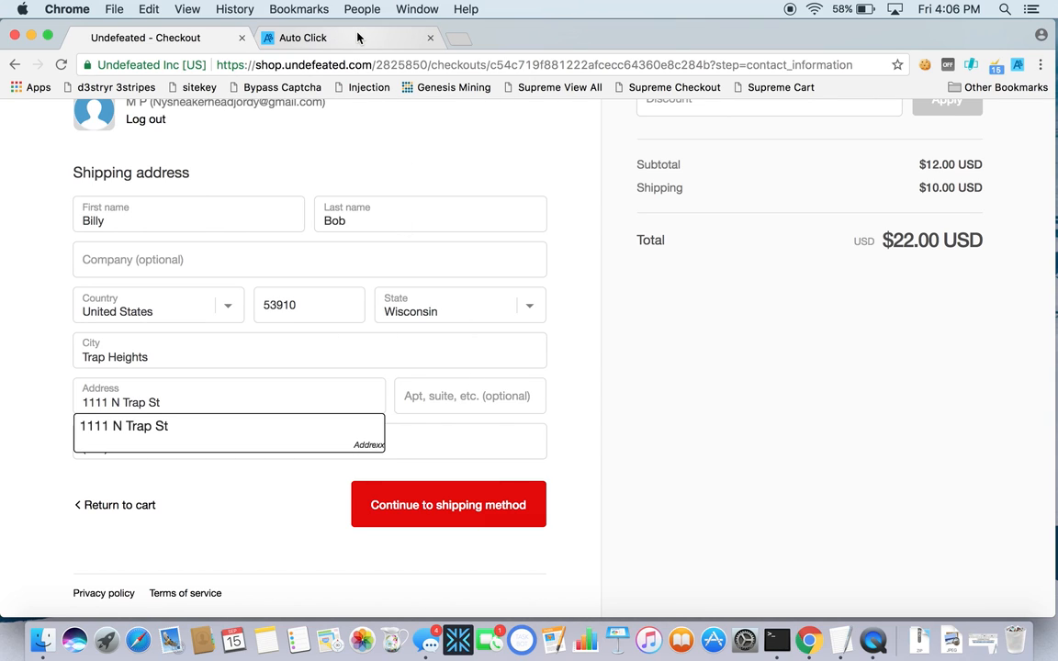
click(303, 37)
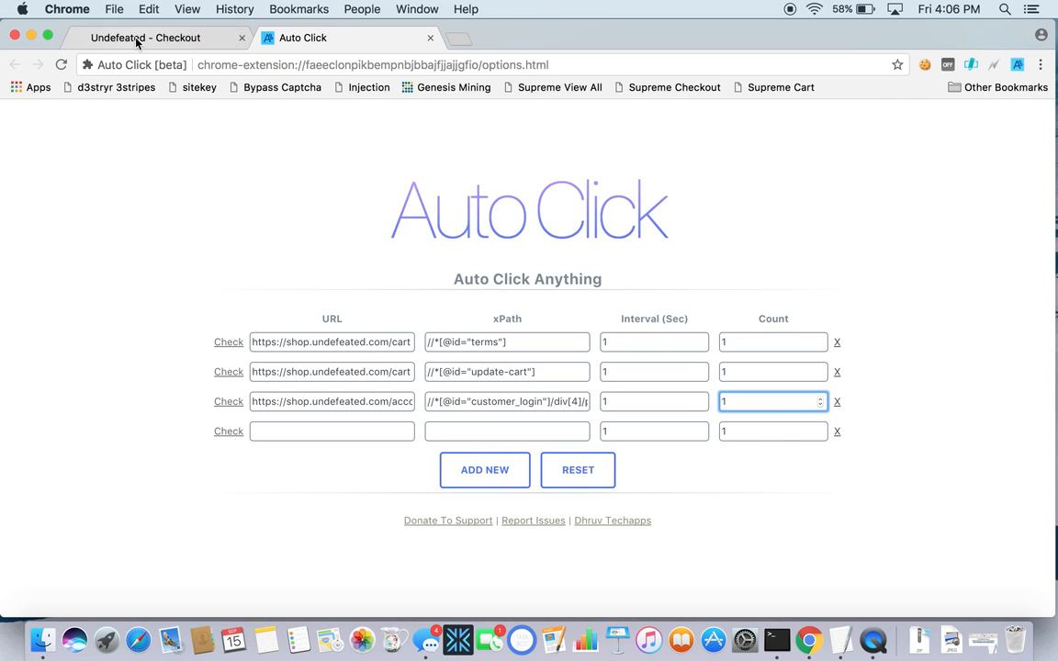
click(144, 36)
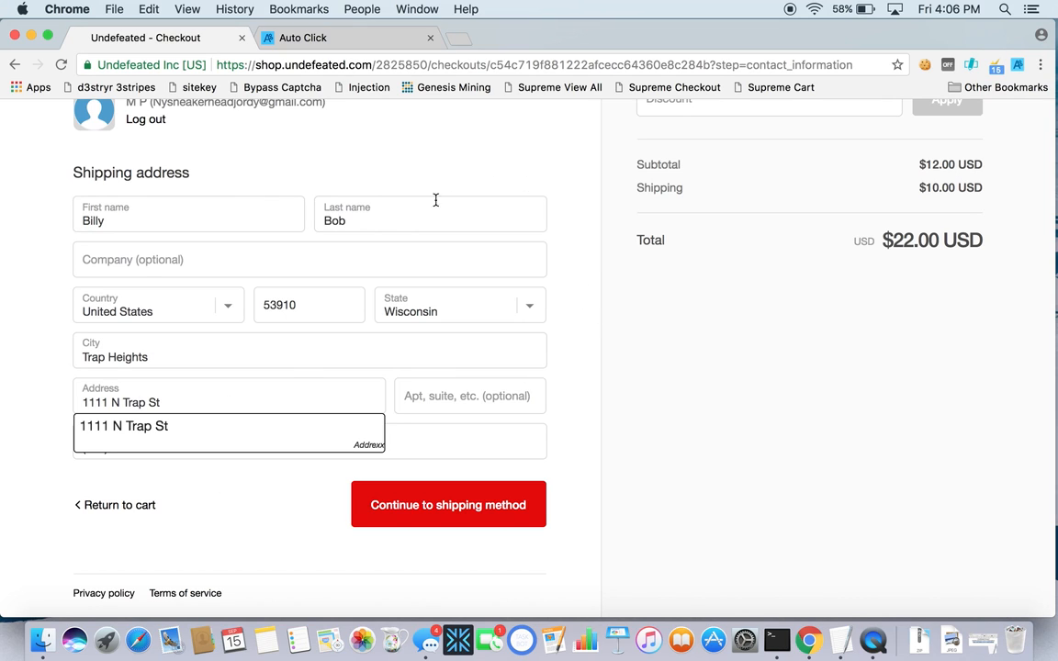
click(448, 503)
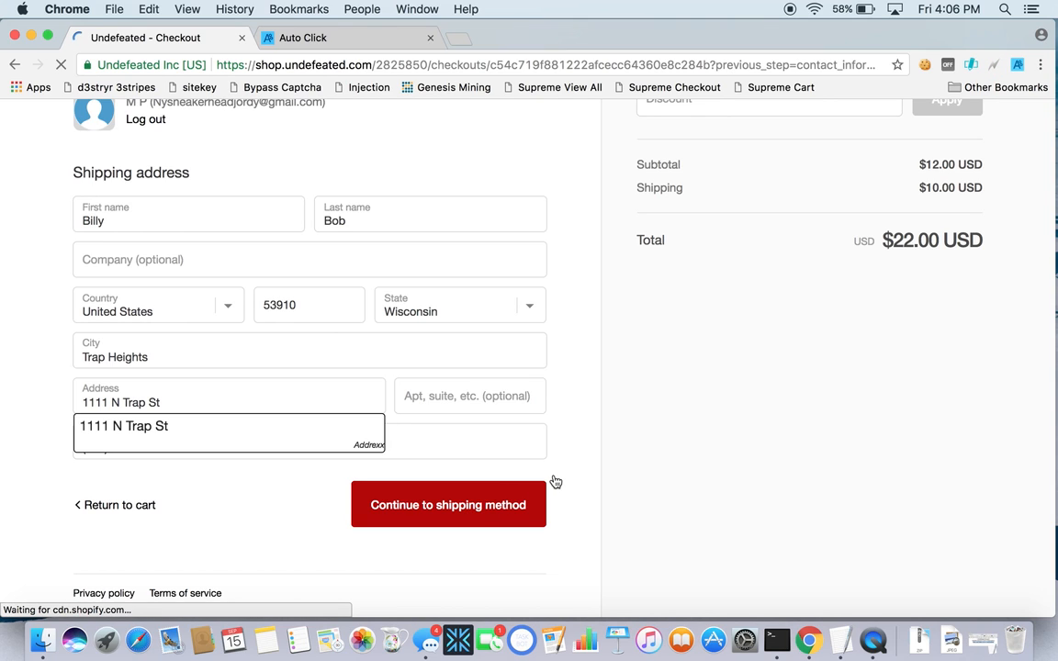
click(448, 503)
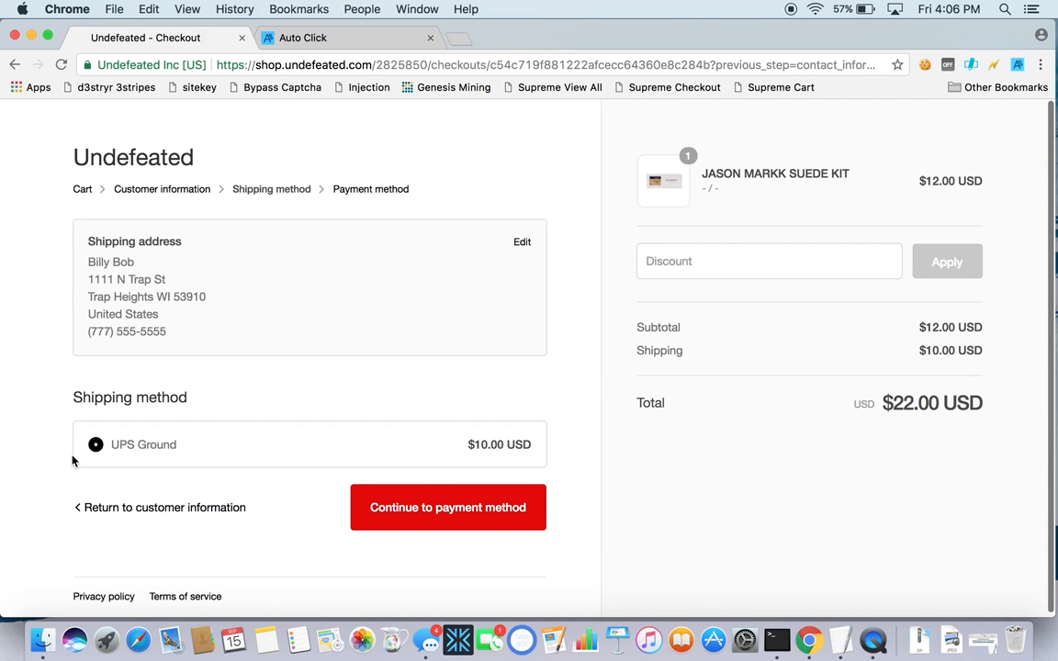
mouse_move(143, 482)
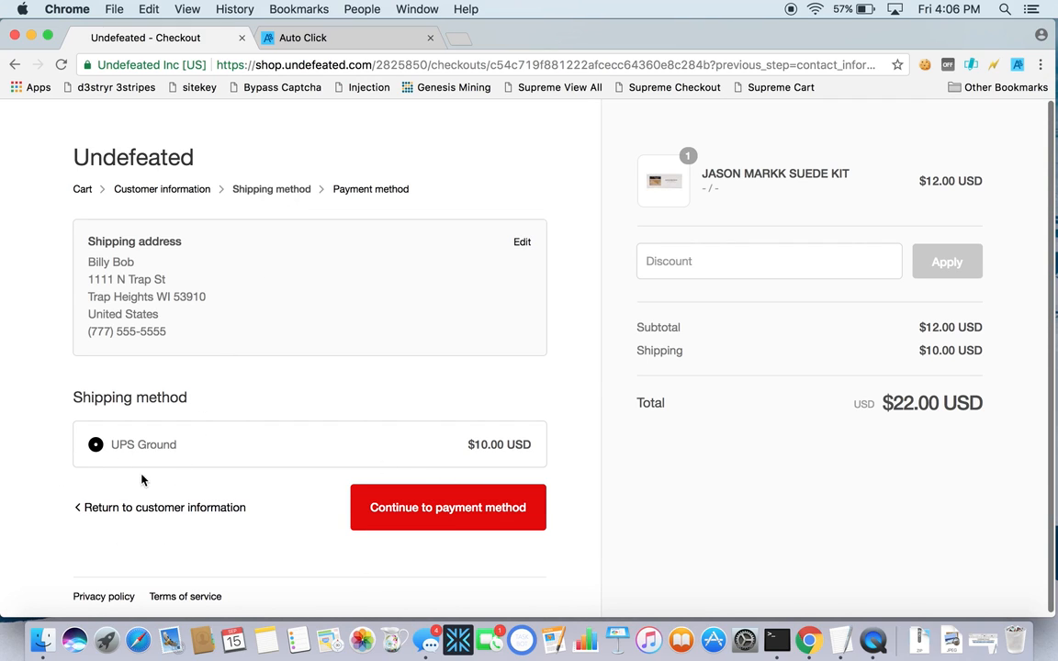
mouse_move(37, 393)
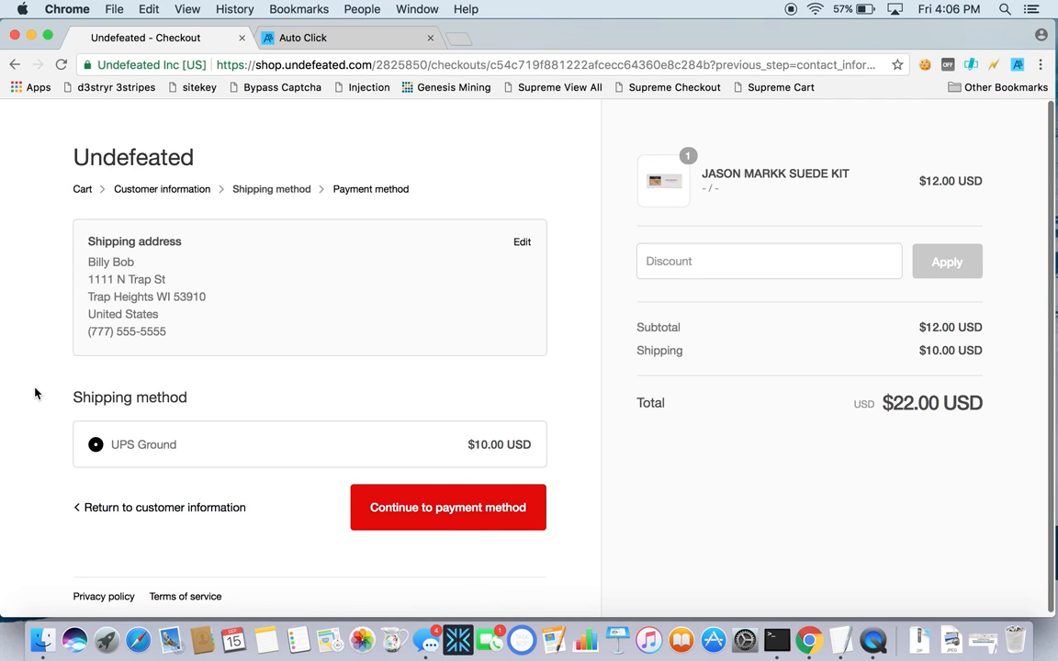
mouse_move(459, 538)
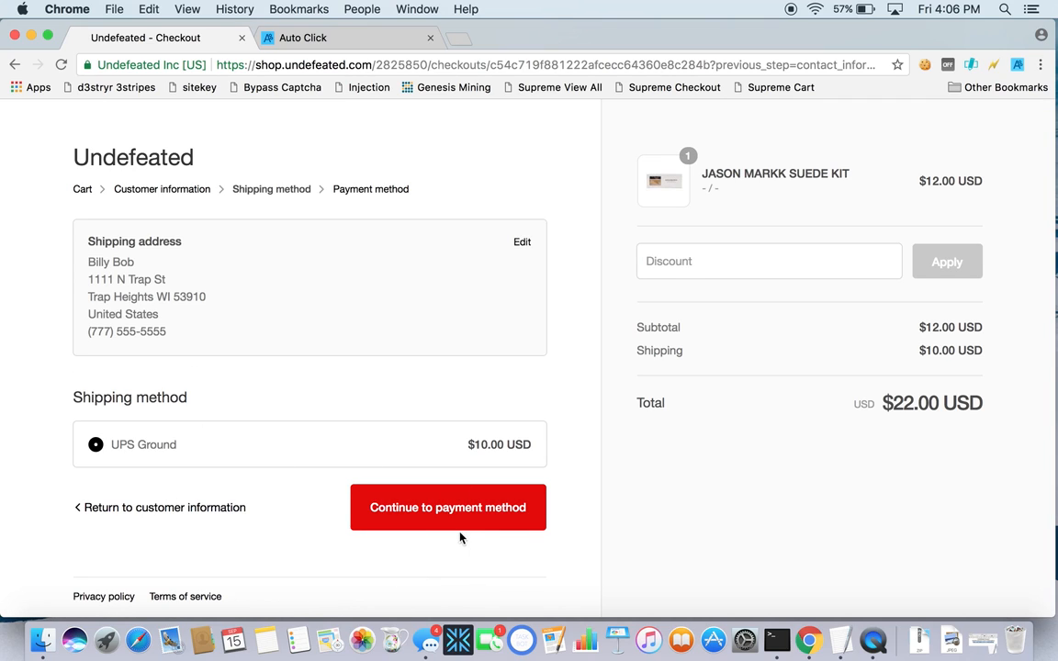
click(448, 507)
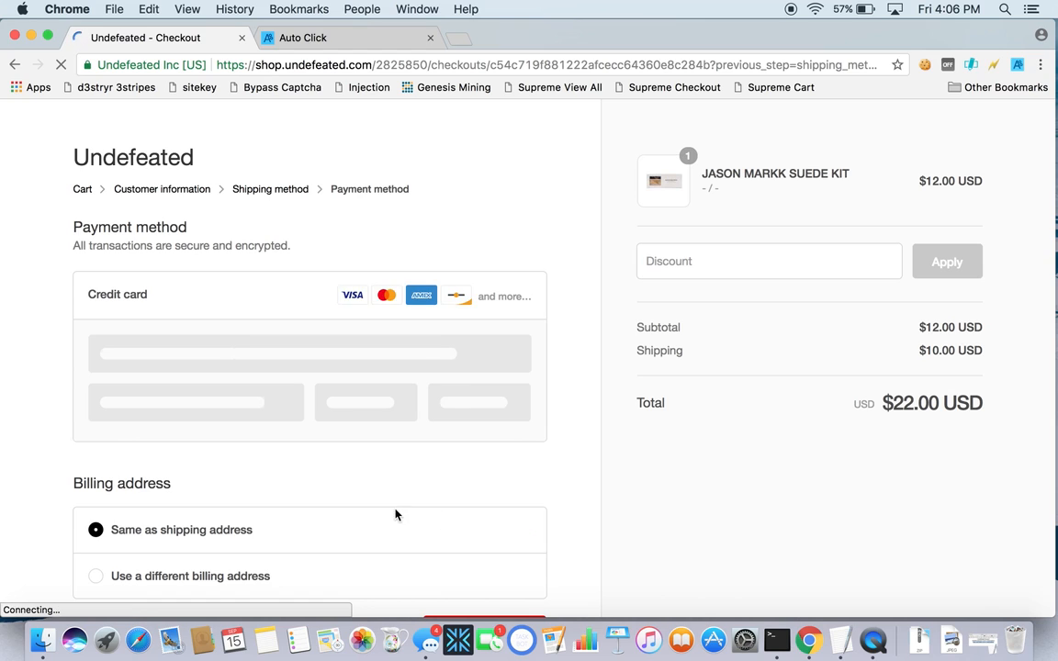
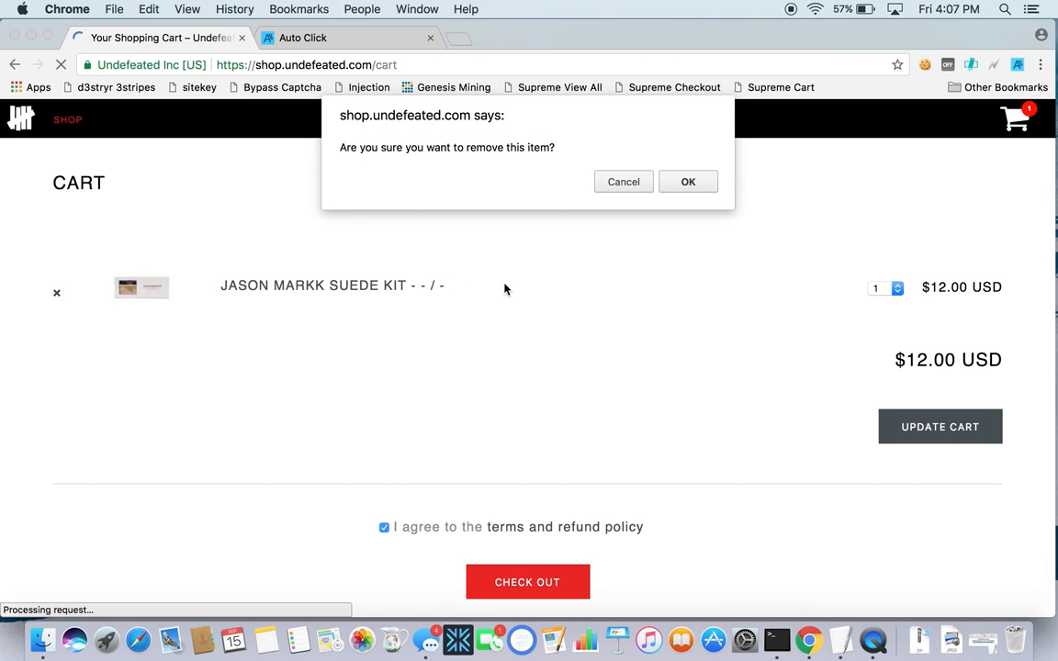
mouse_move(694, 126)
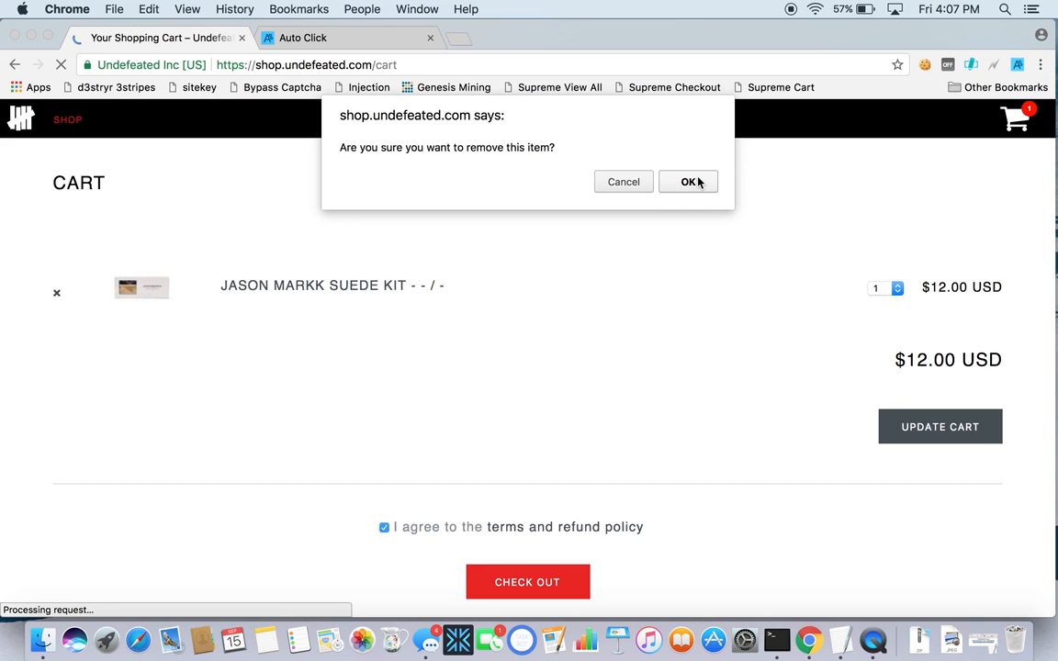
- Confirm removing the Jason Markk Suede Kit, leaving the cart empty, and reveal the shop menu
click(686, 181)
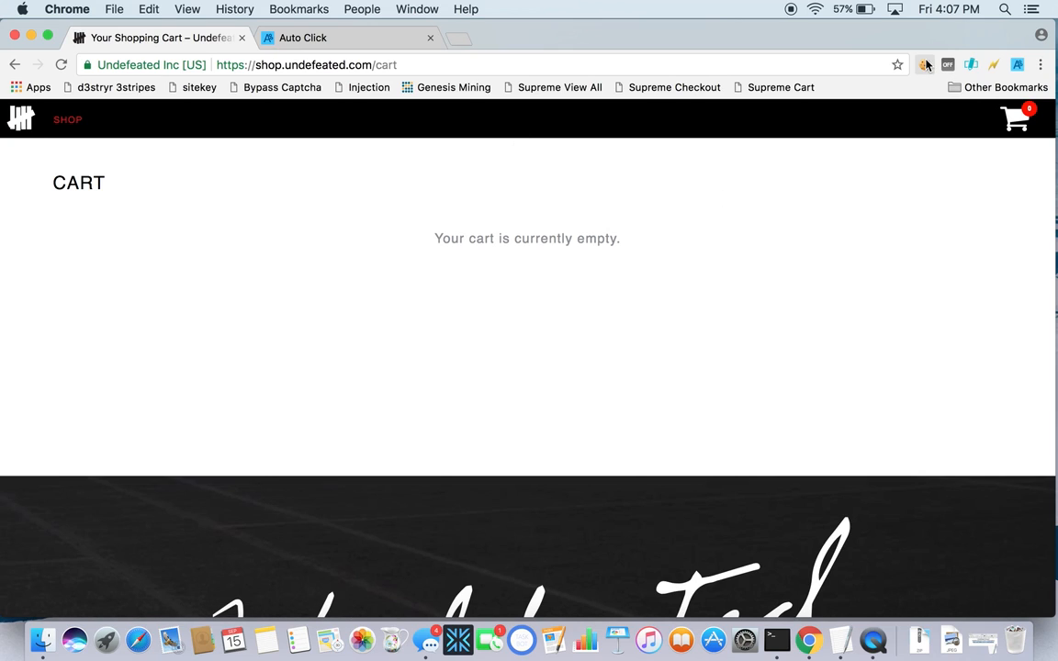
click(926, 64)
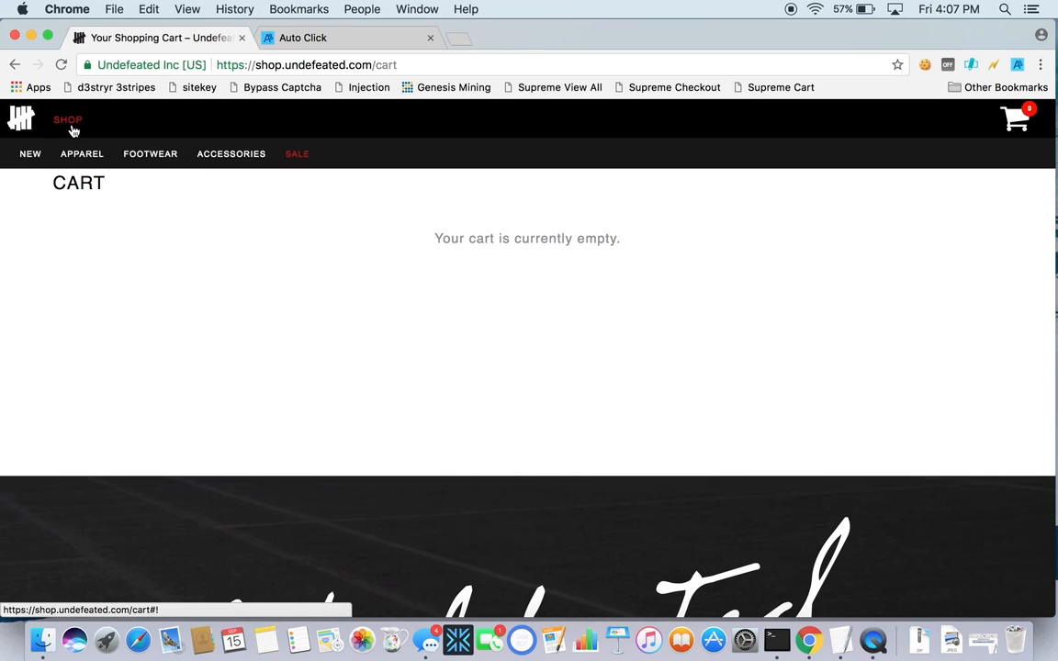
- From NEW arrivals, add the Nike Air More Uptempo '96 Light Bone in size 11 to the cart
click(29, 154)
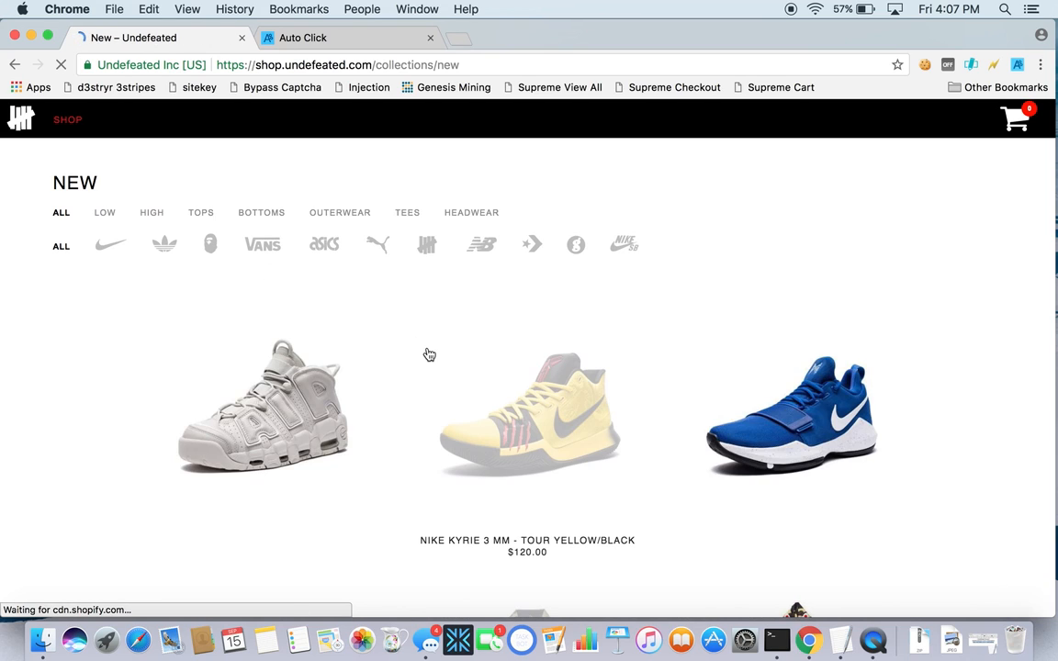
scroll(down, 3)
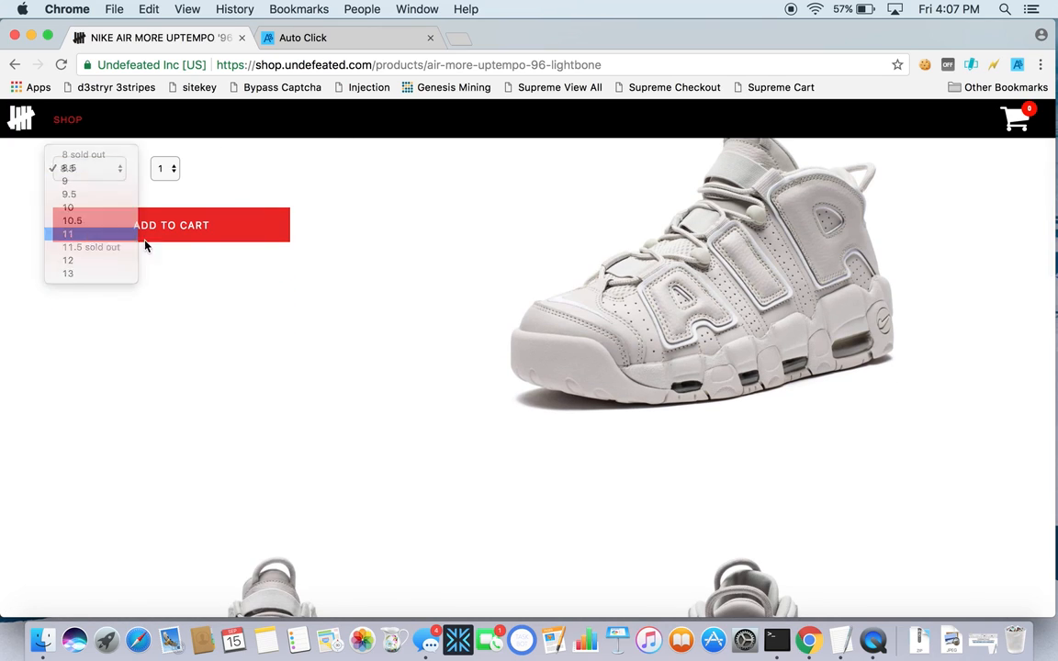
click(171, 224)
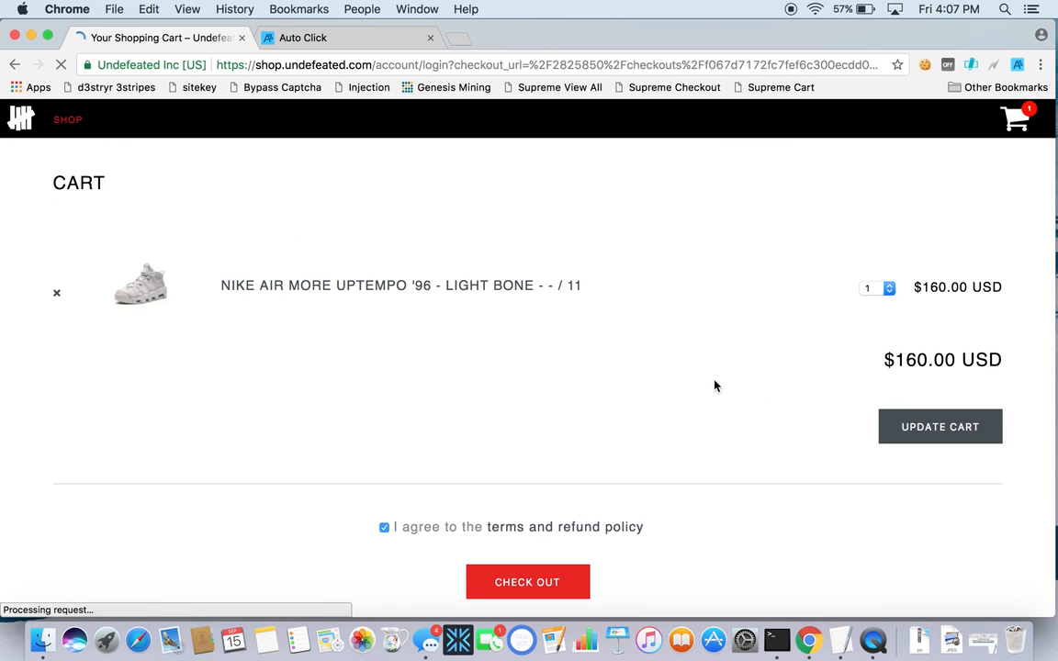
- Start the I'm not a robot check and solve the street-sign image challenges
click(527, 580)
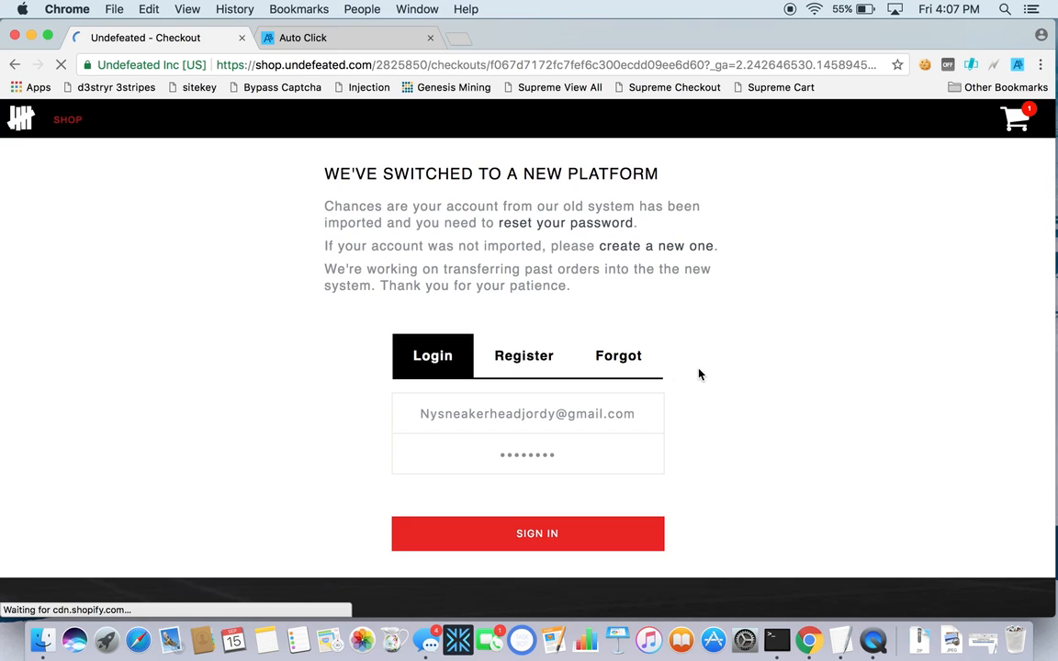
click(527, 532)
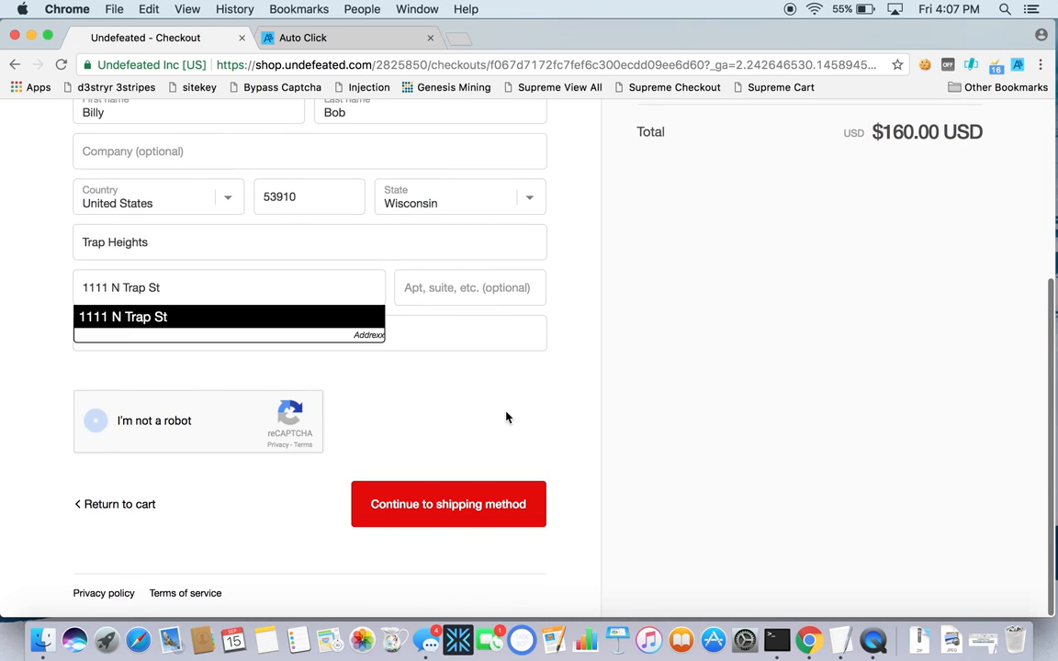
click(95, 418)
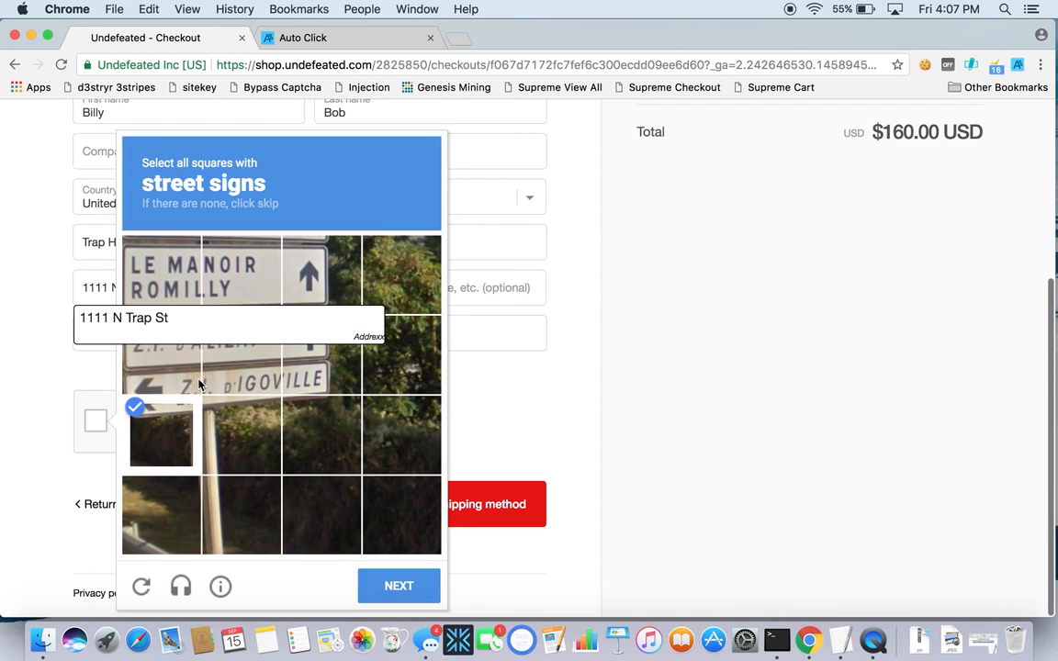
click(161, 270)
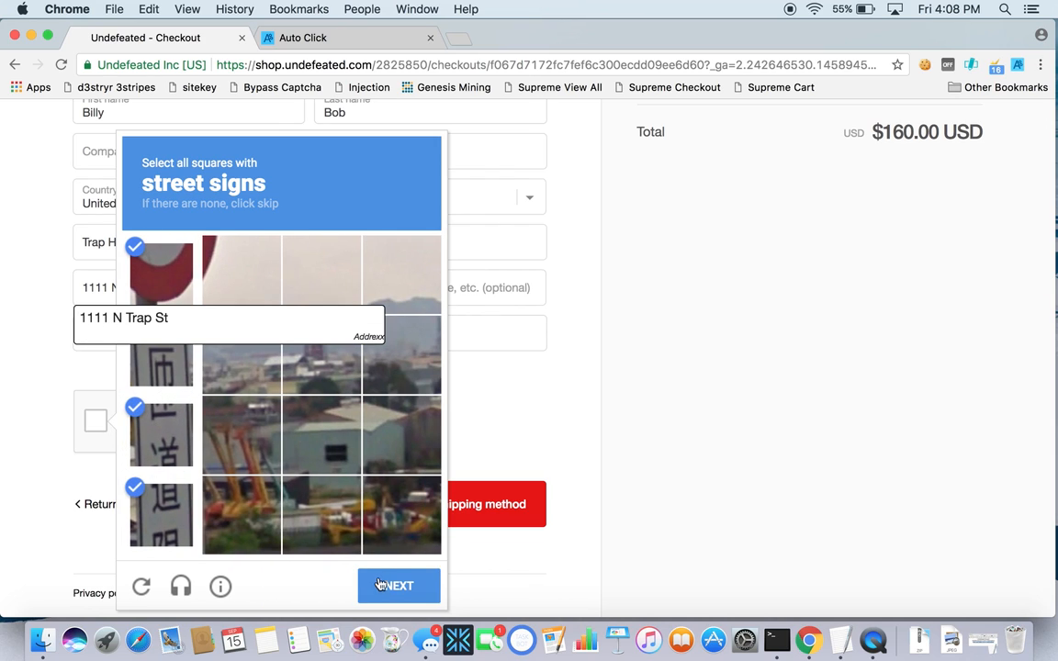
click(398, 586)
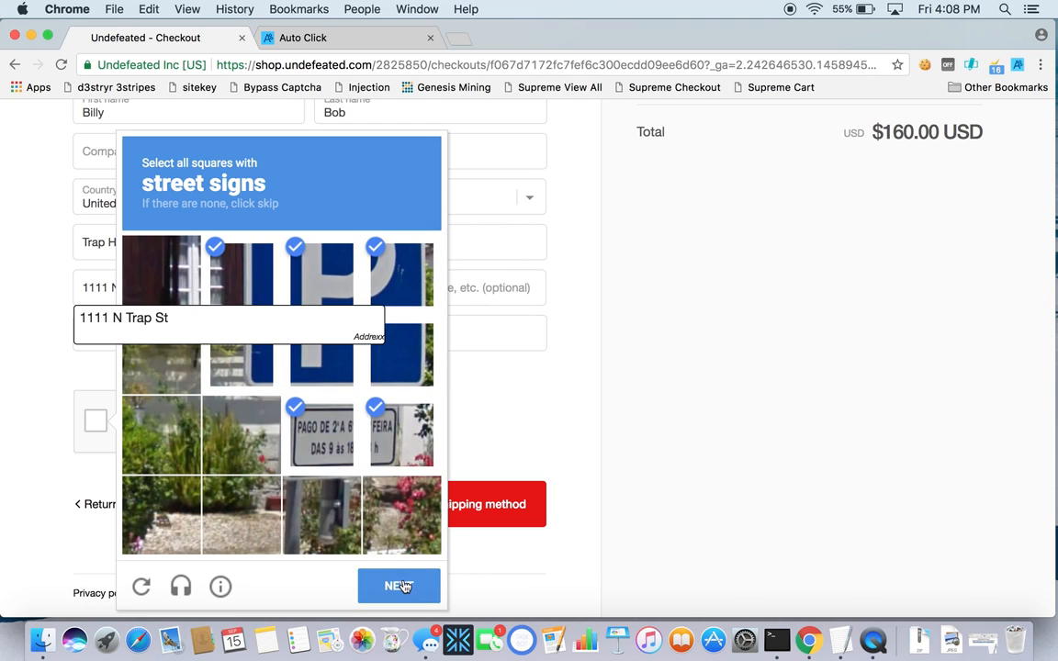
click(398, 585)
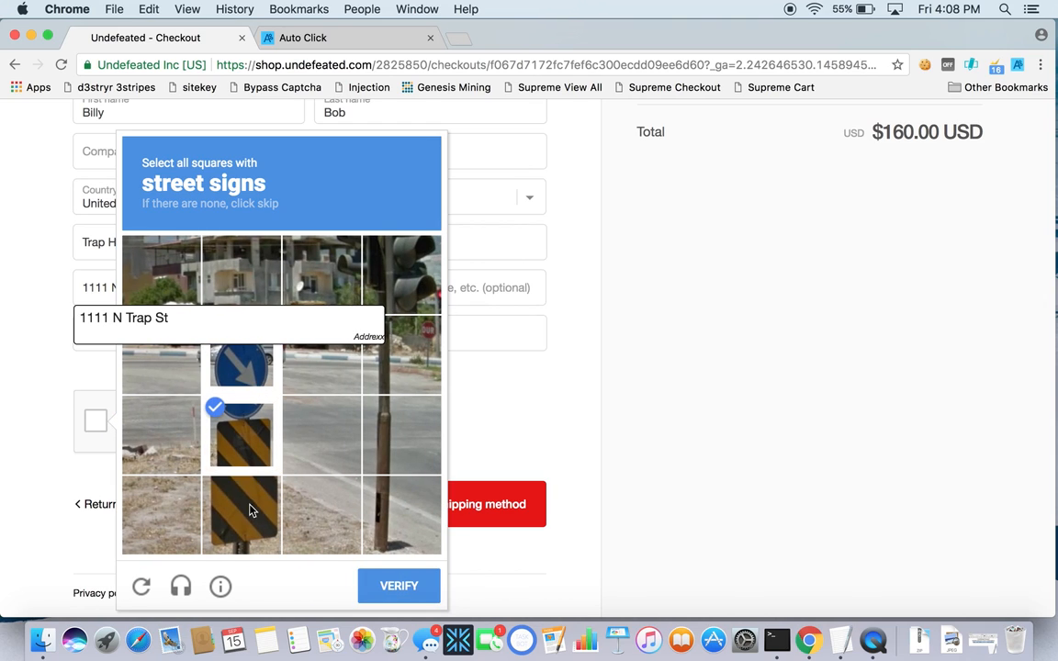
click(399, 586)
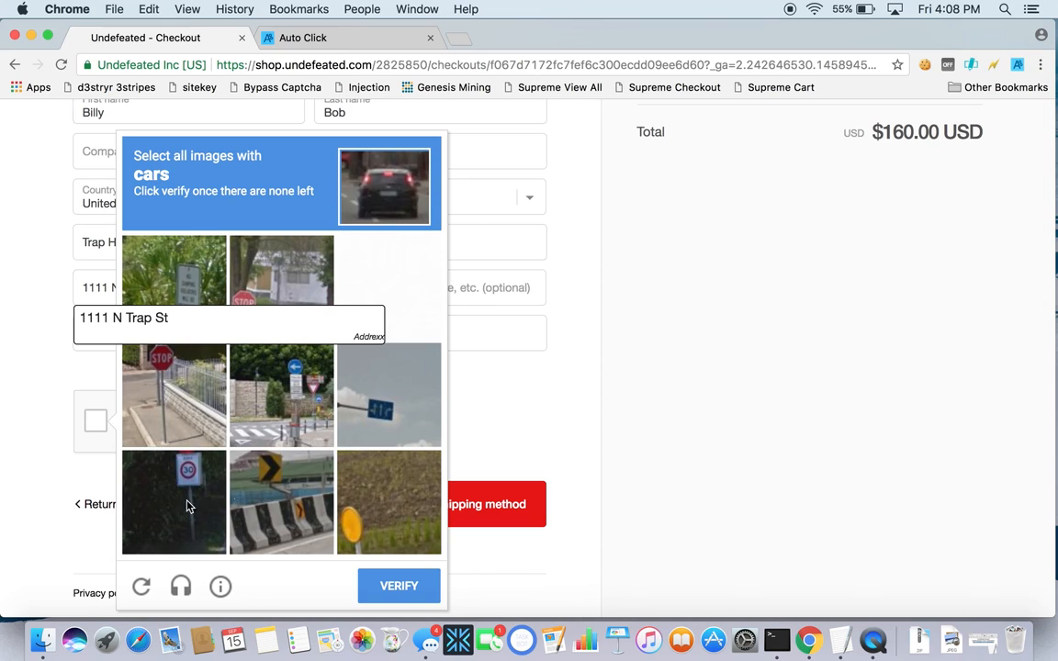
- Complete the car image challenge and fill the phone number from saved details
click(389, 282)
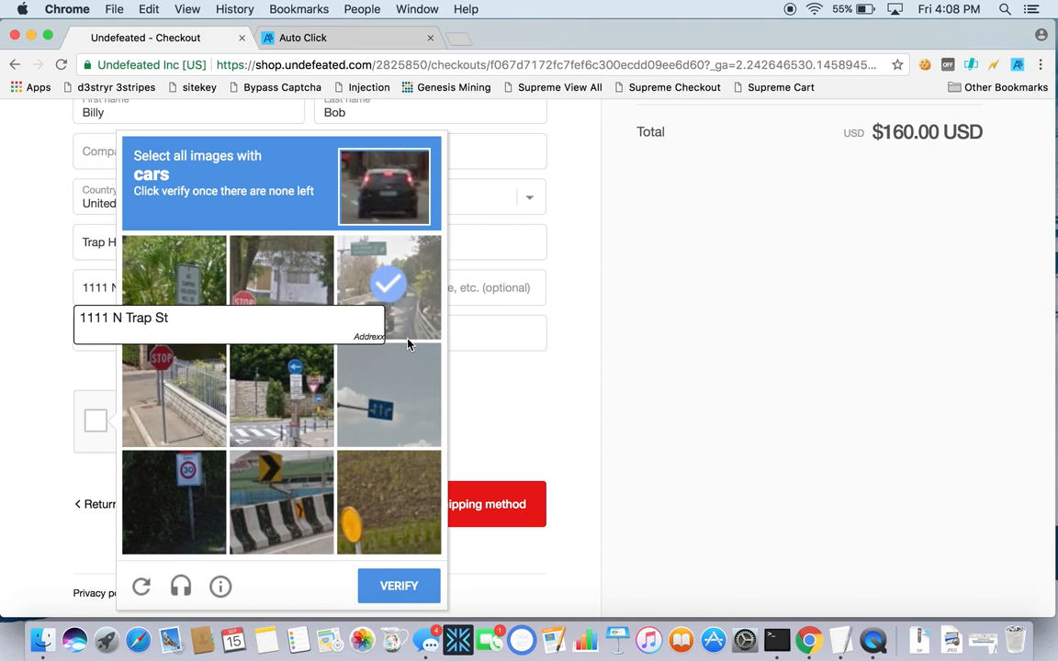
click(389, 284)
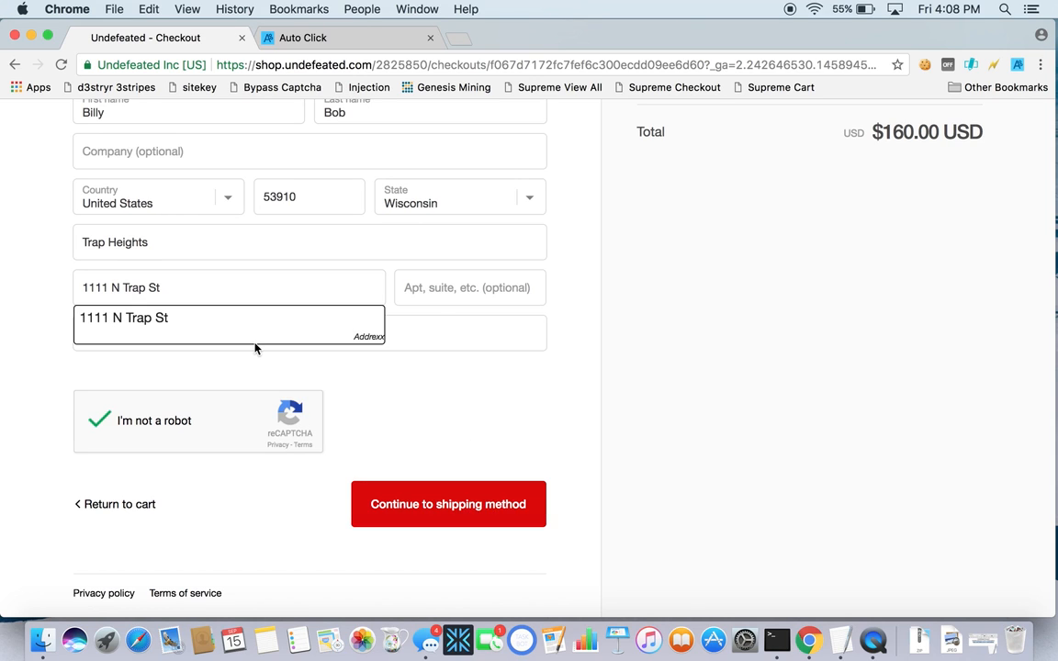
click(448, 503)
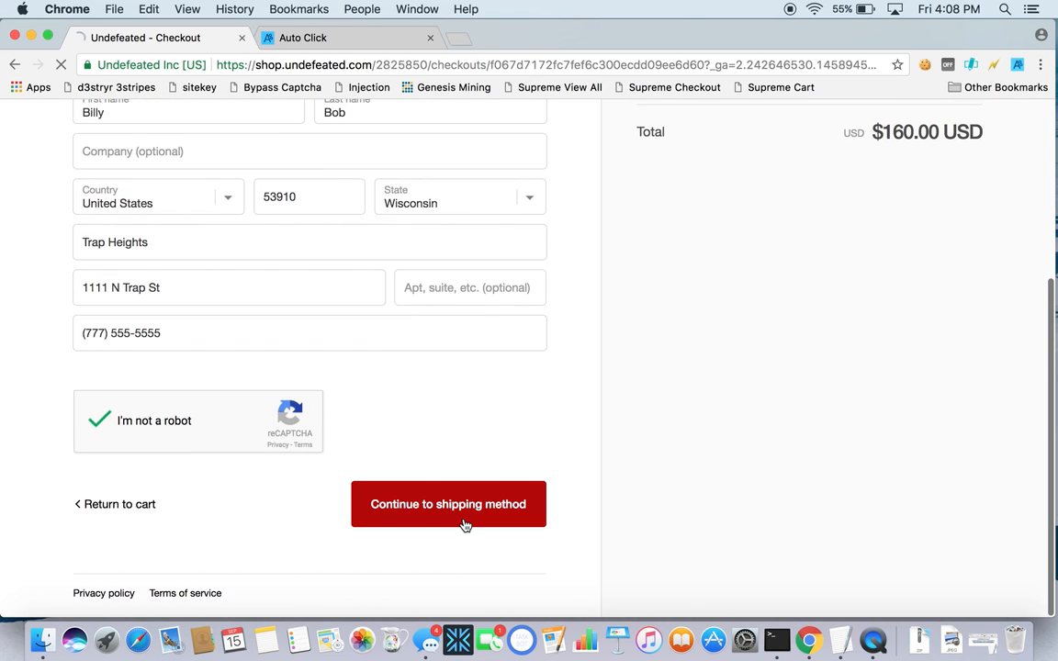
- Continue past UPS Ground shipping to the payment step showing card details and a $170 total
click(448, 503)
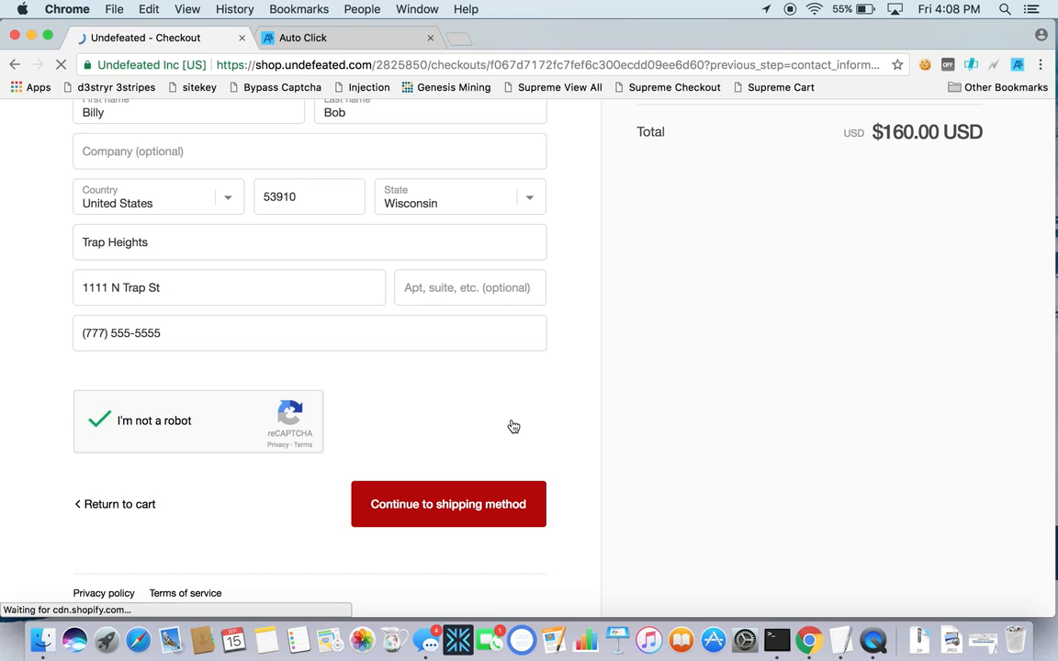
click(448, 503)
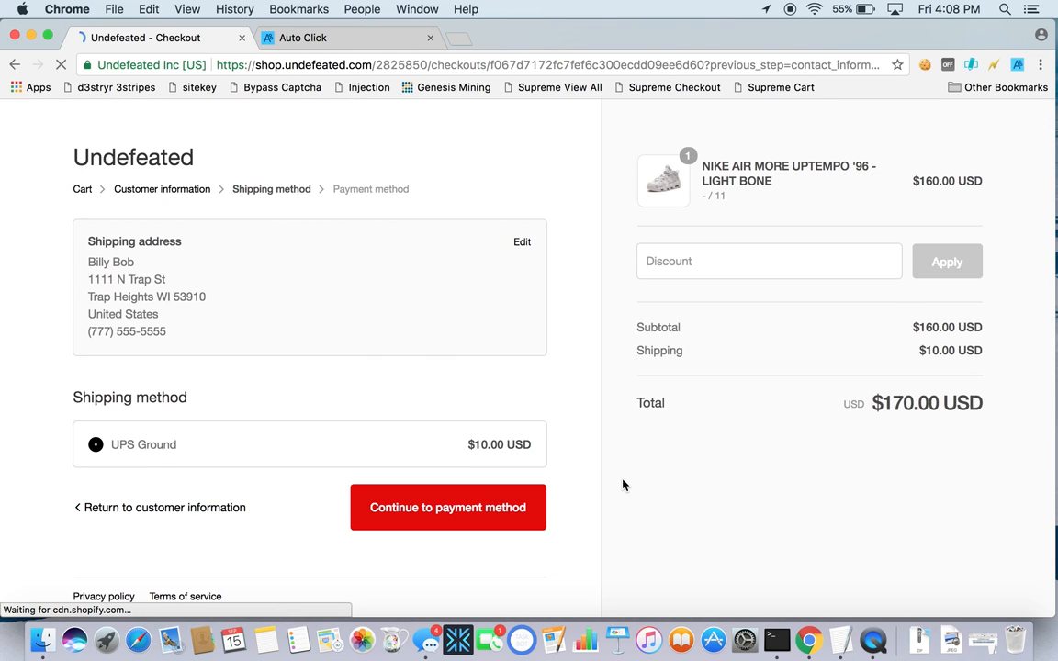
click(448, 506)
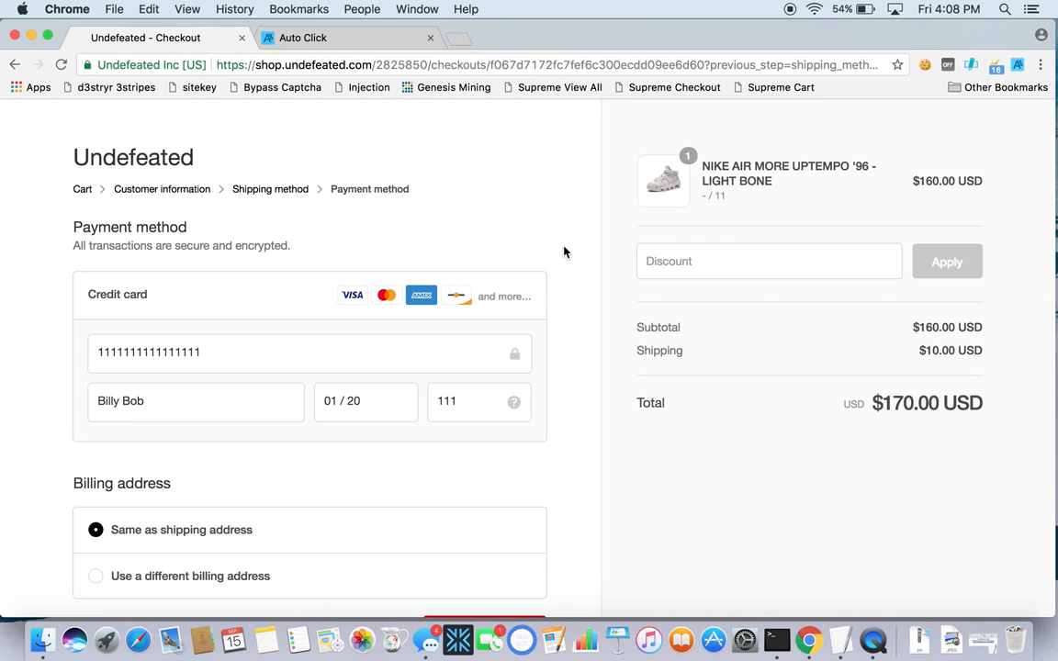
scroll(down, 3)
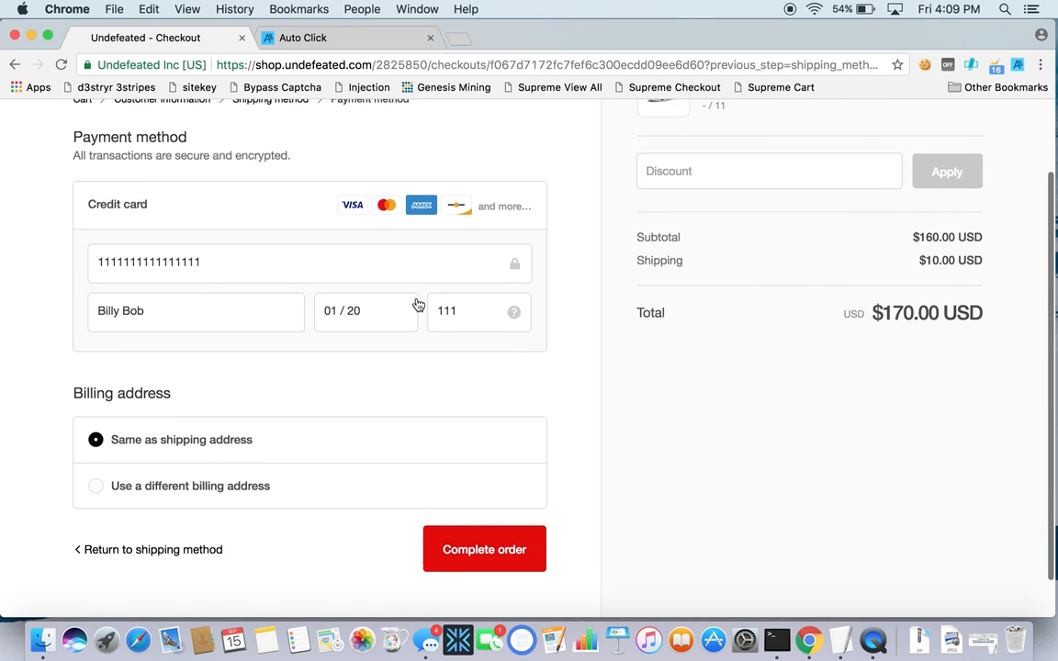
scroll(down, 3)
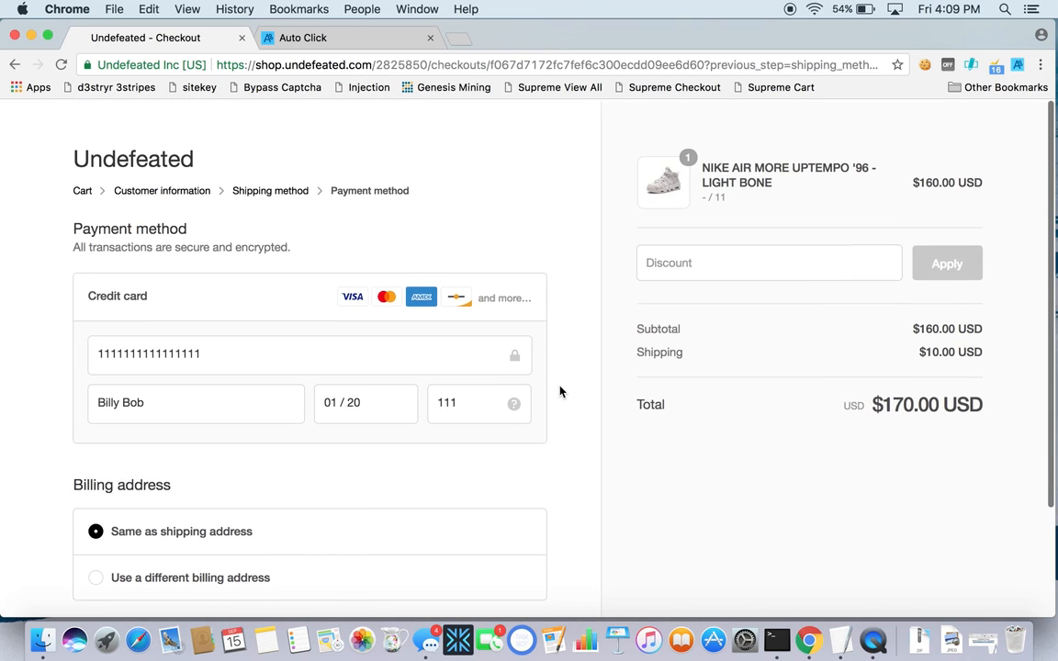
mouse_move(900, 184)
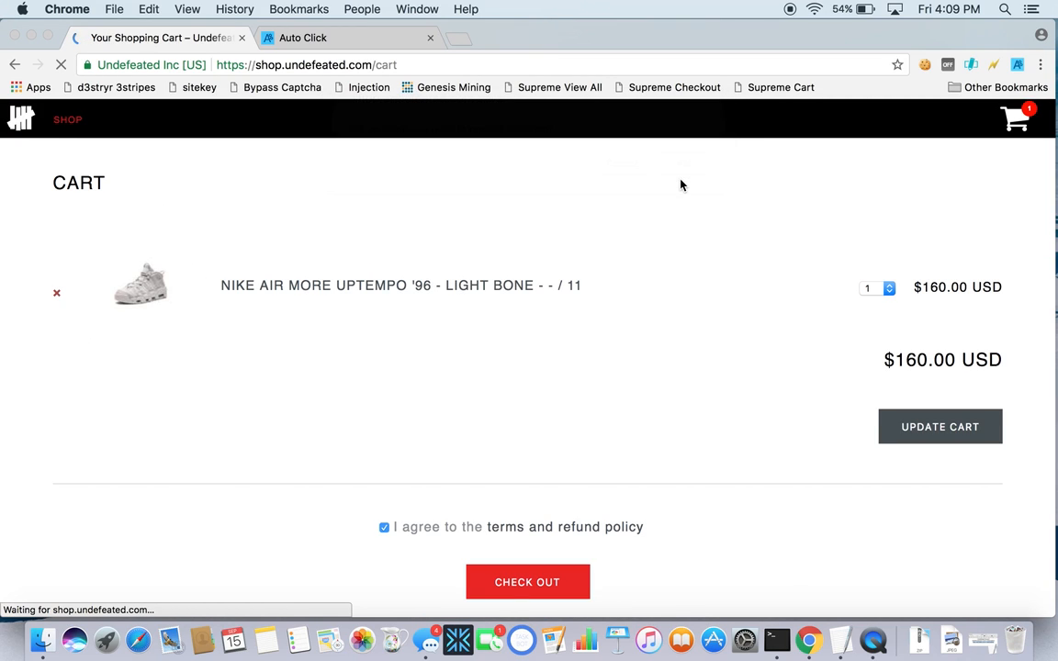
- Review the Auto Click rules list, including the empty fourth rule's xPath field, against the cart
click(55, 294)
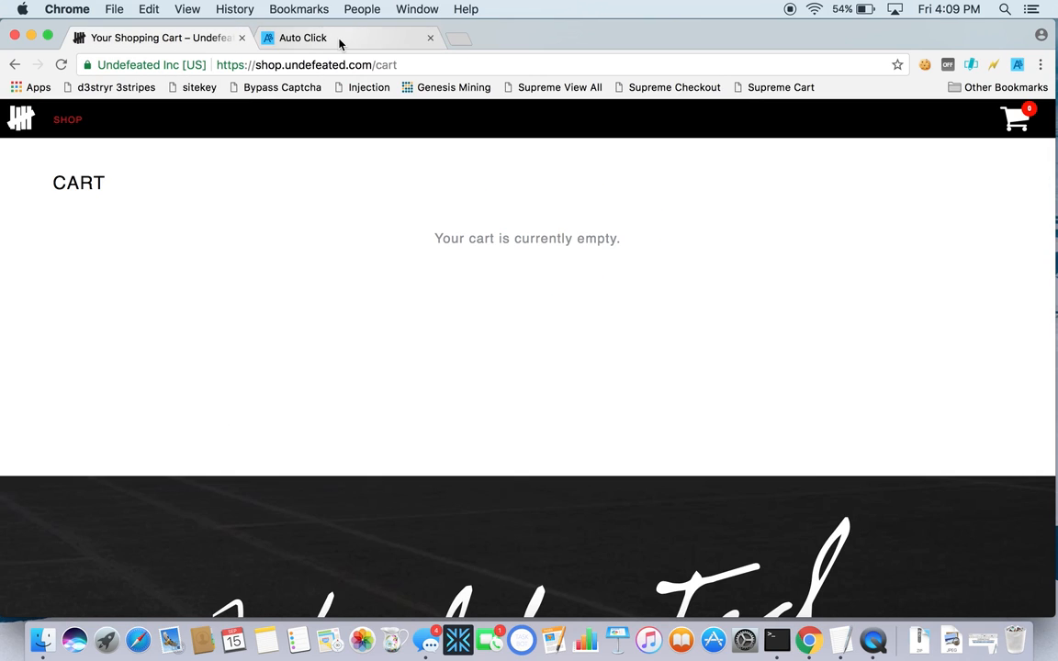
click(301, 37)
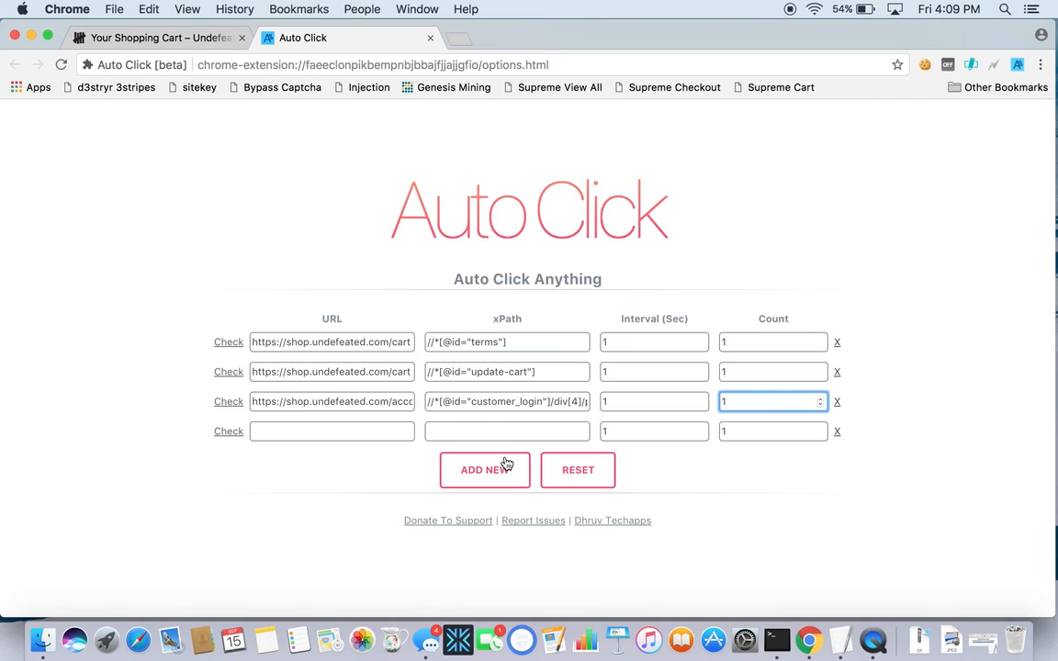
click(507, 430)
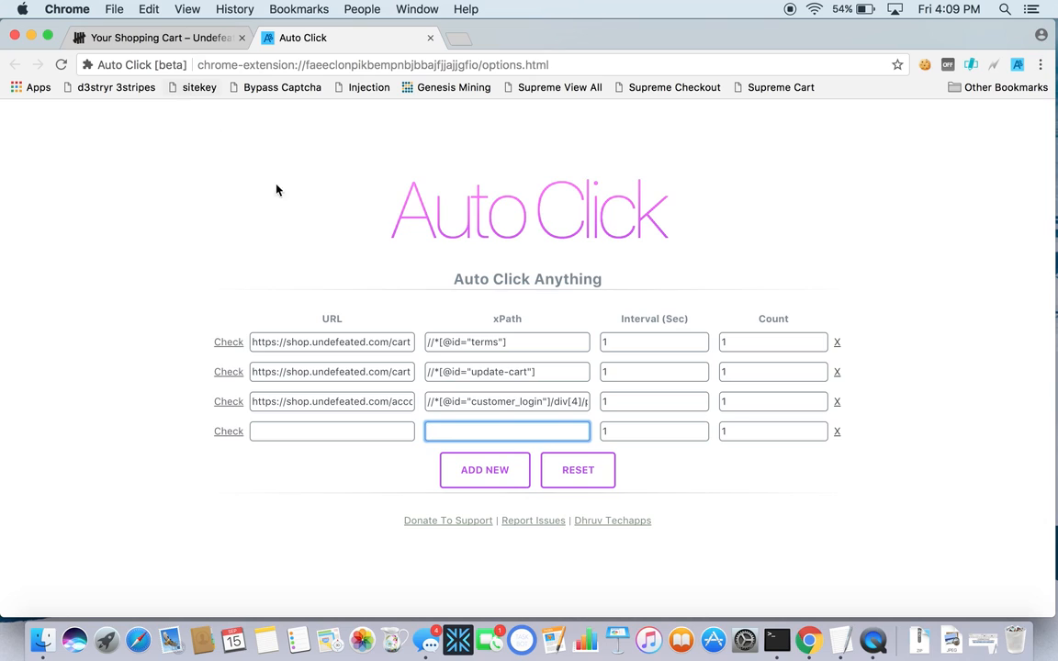
click(150, 36)
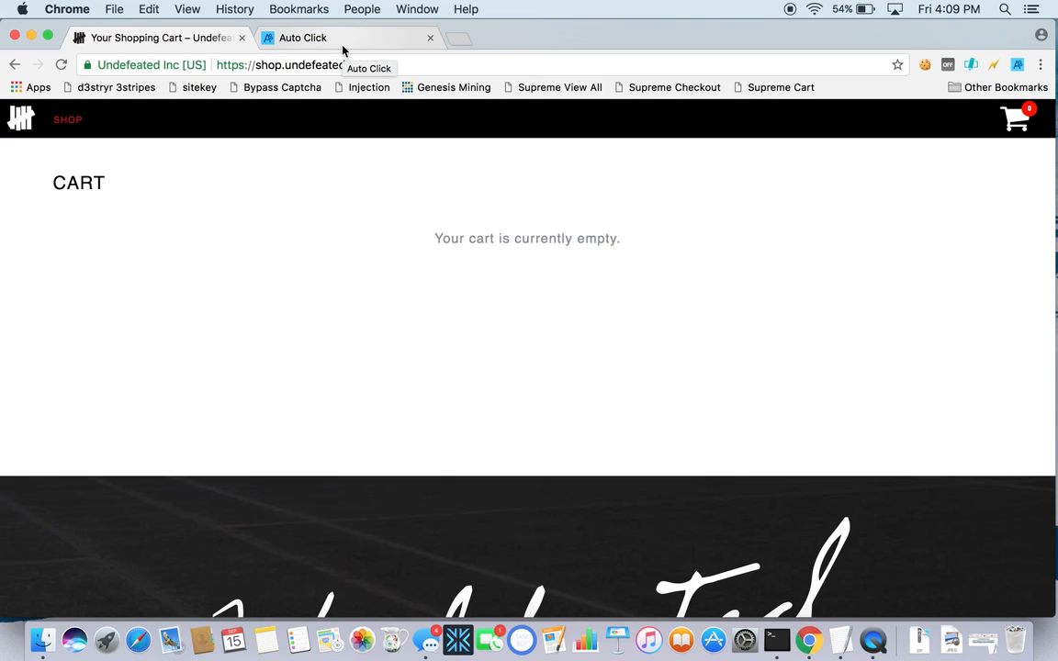
- Confirm the three Undefeated rules remain and the cart page now reads empty
click(301, 36)
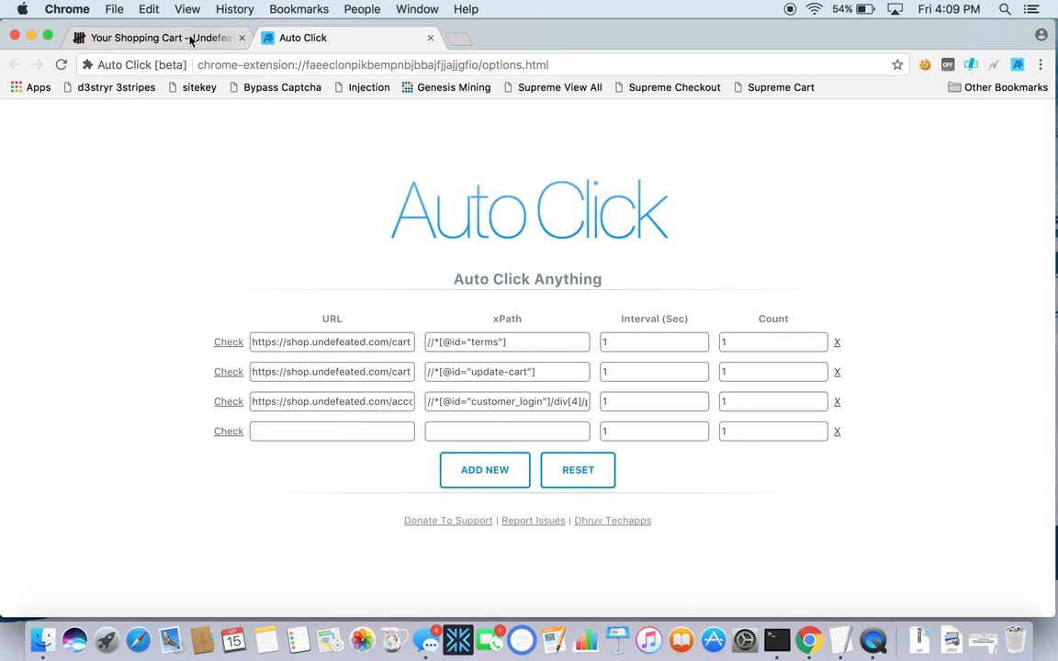
click(147, 36)
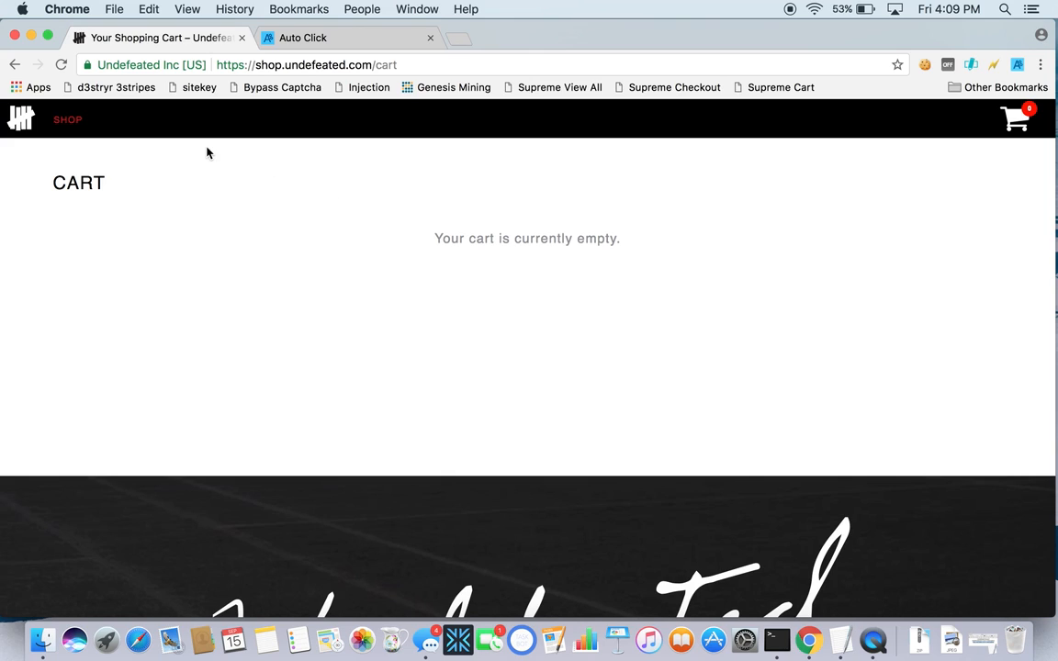
mouse_move(757, 228)
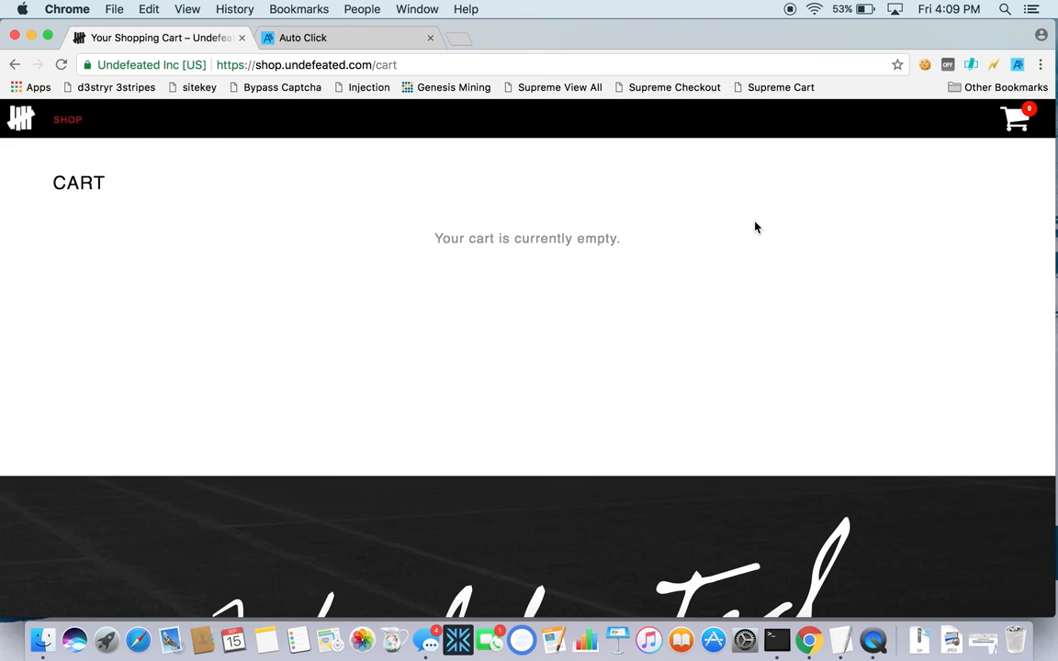
mouse_move(931, 164)
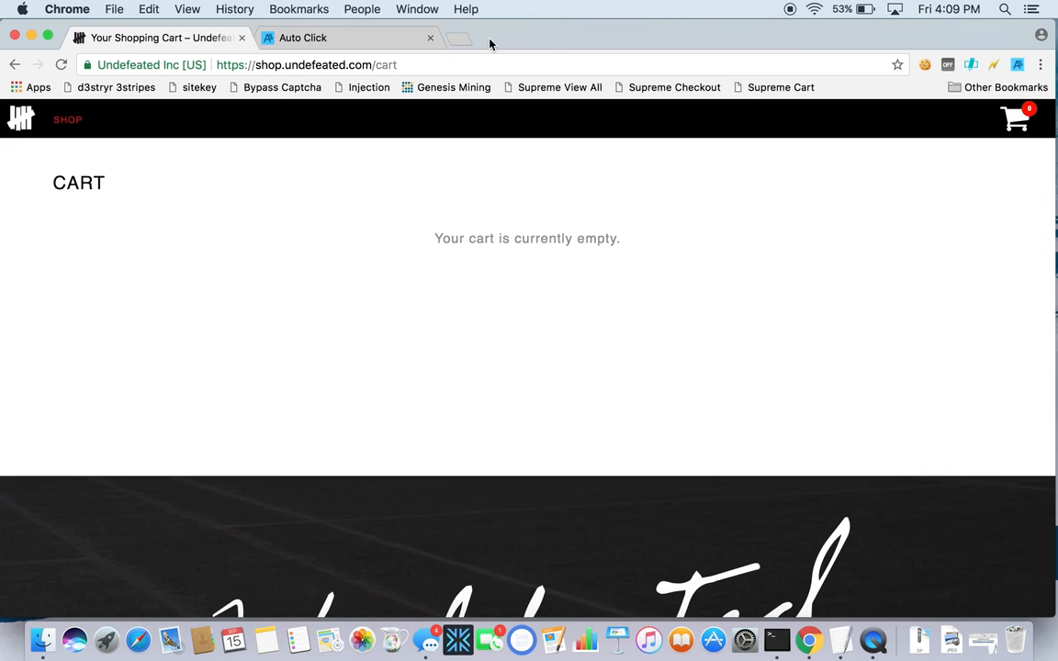
mouse_move(720, 206)
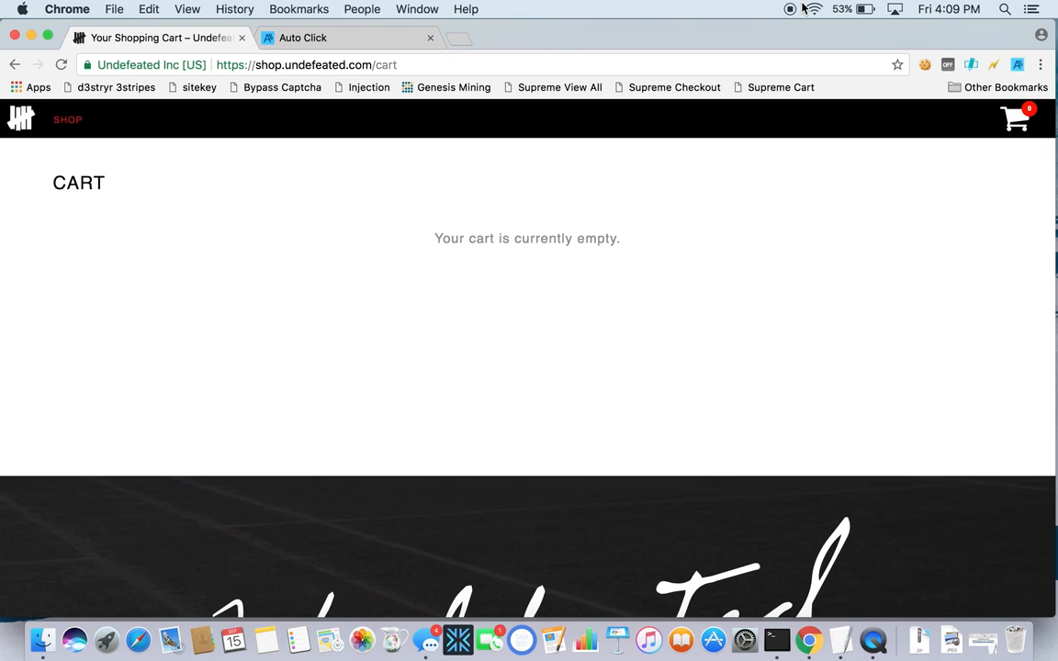
click(303, 37)
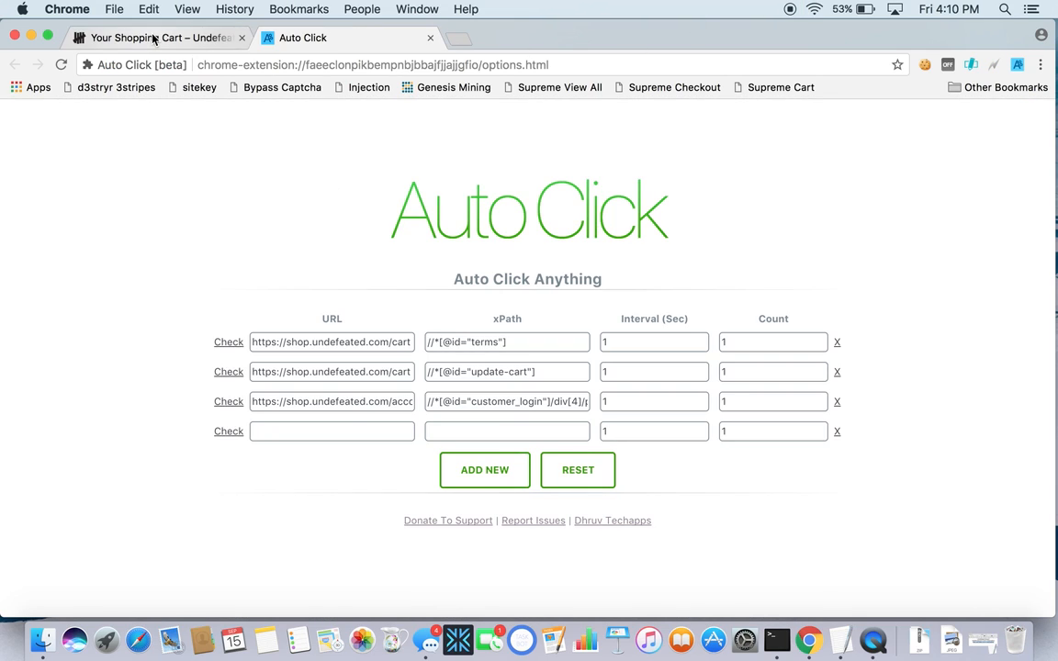
click(156, 37)
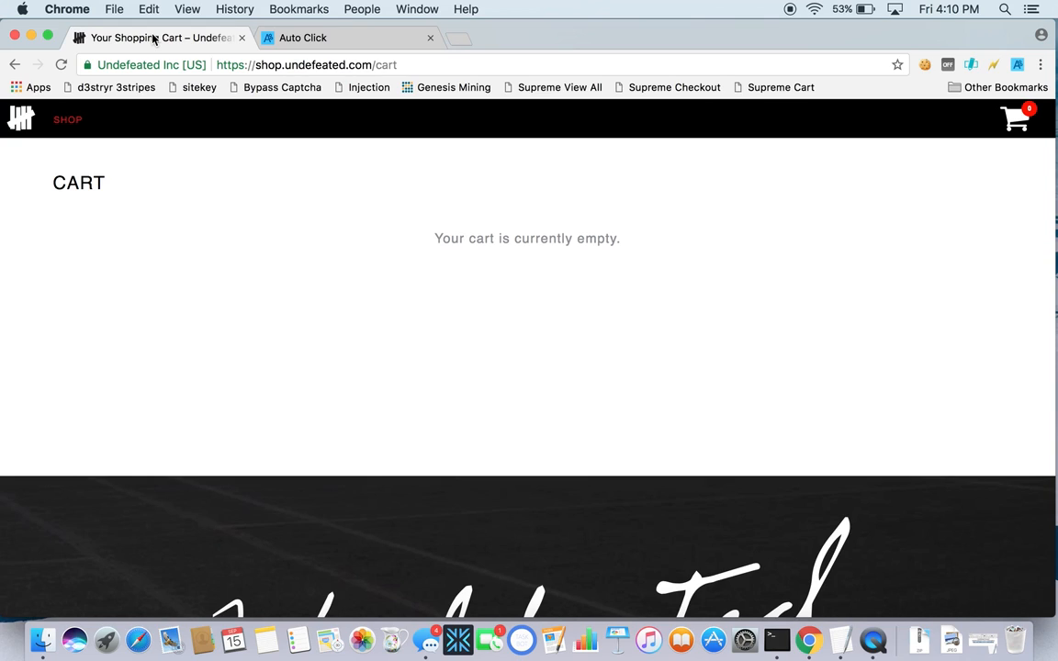
mouse_move(837, 8)
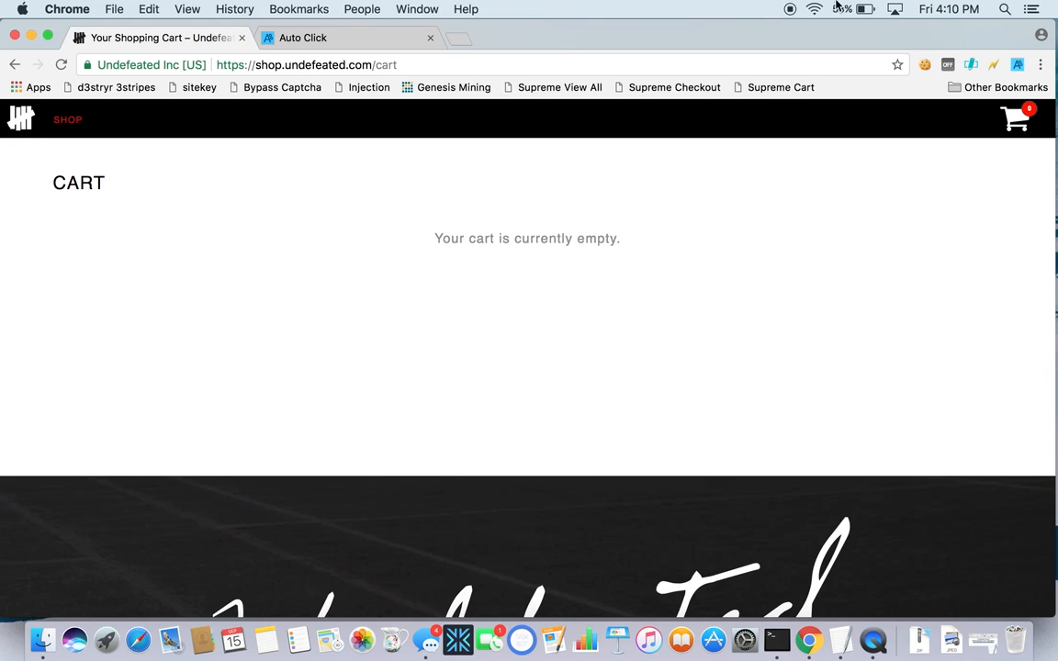